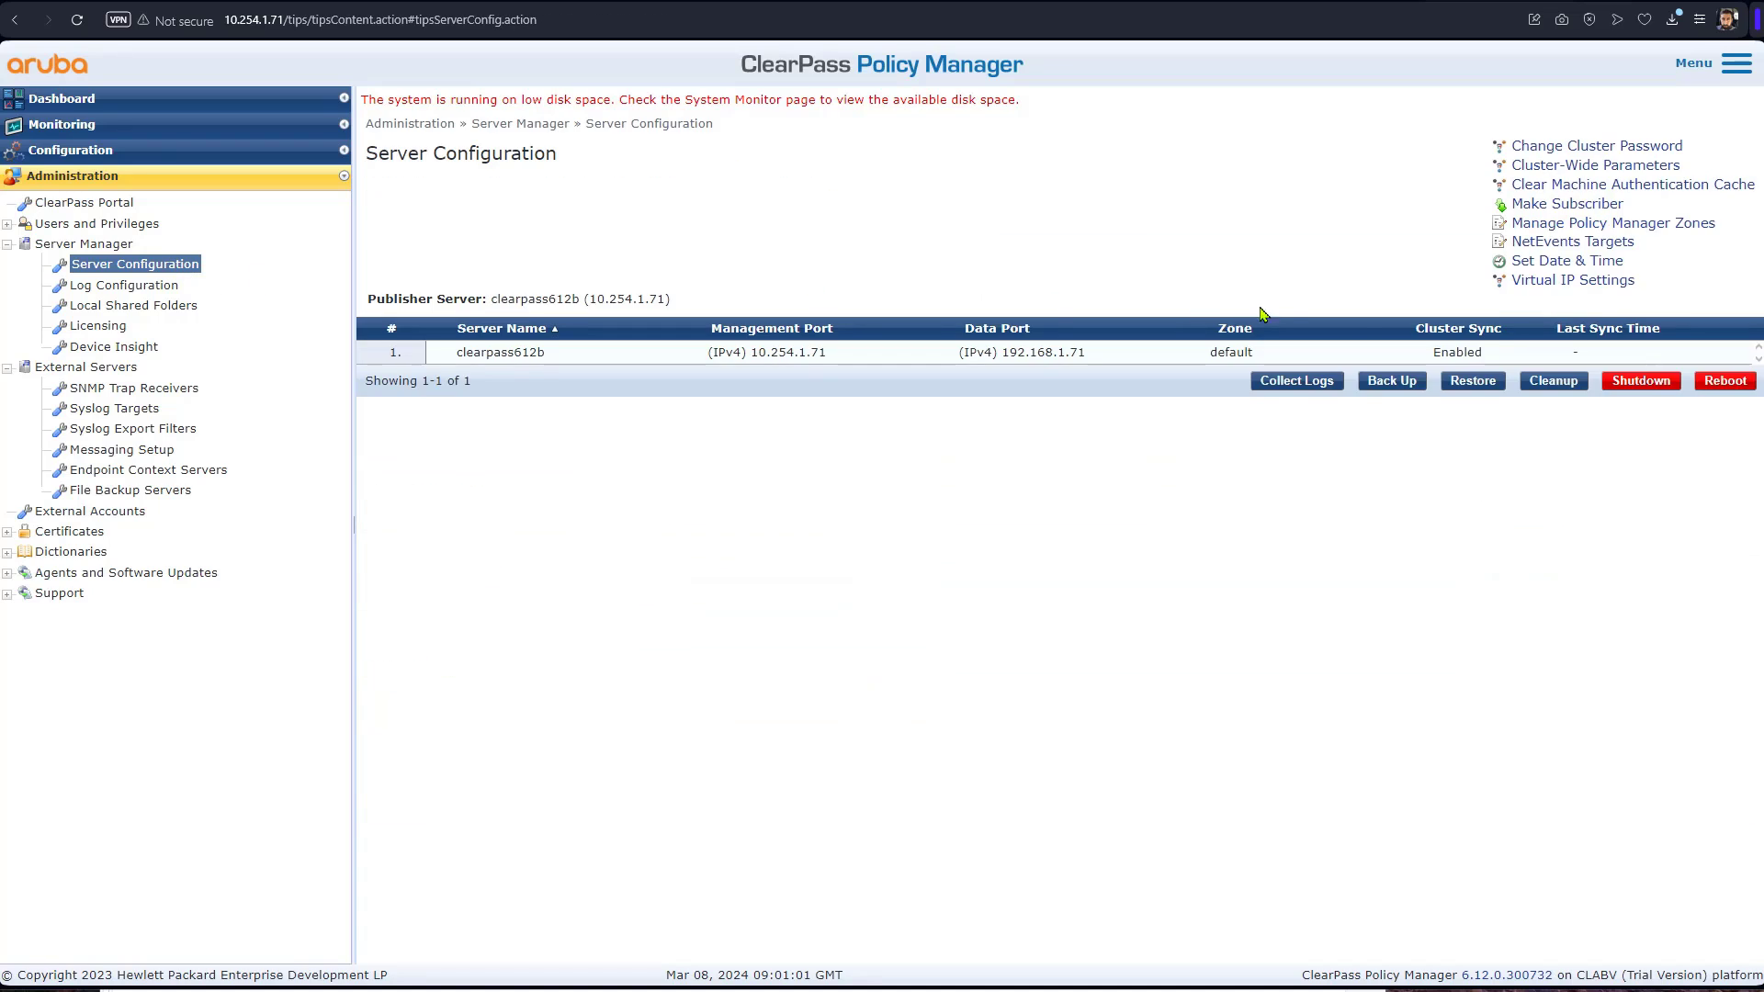
mouse_move(1529, 312)
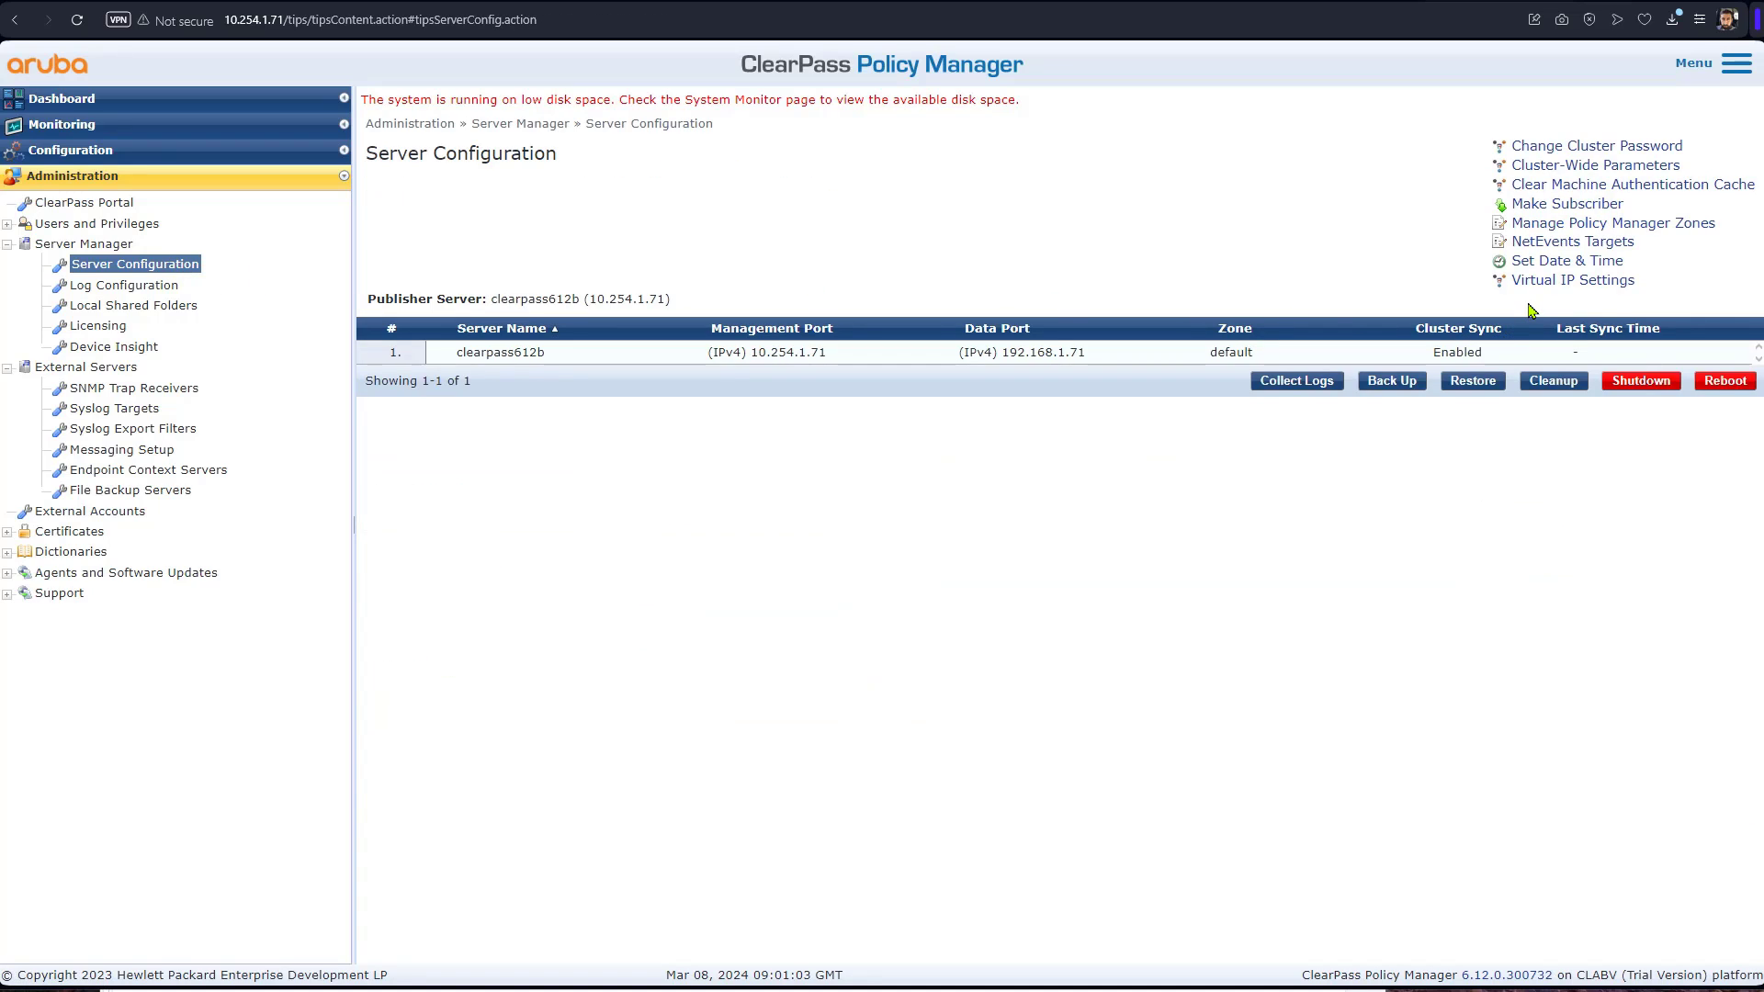
Start Make Subscriber with publisher IP 10.254.1.70, skipping the existing database backup
left_click(1613, 222)
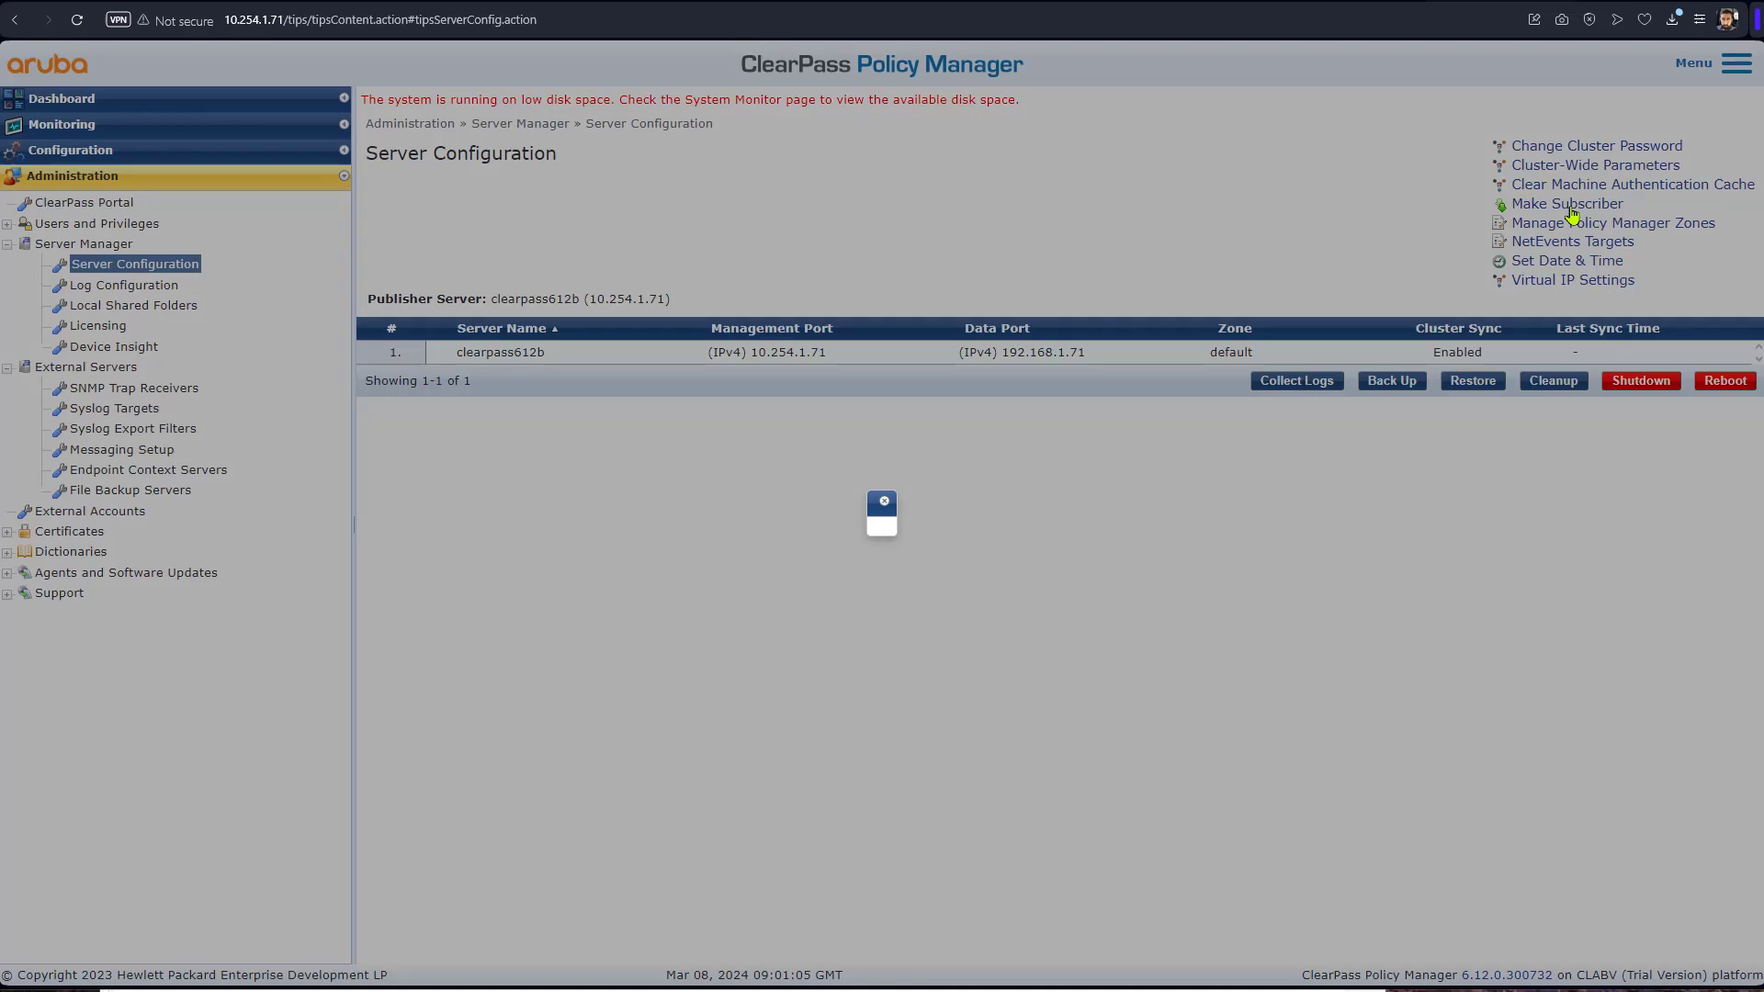
left_click(1565, 204)
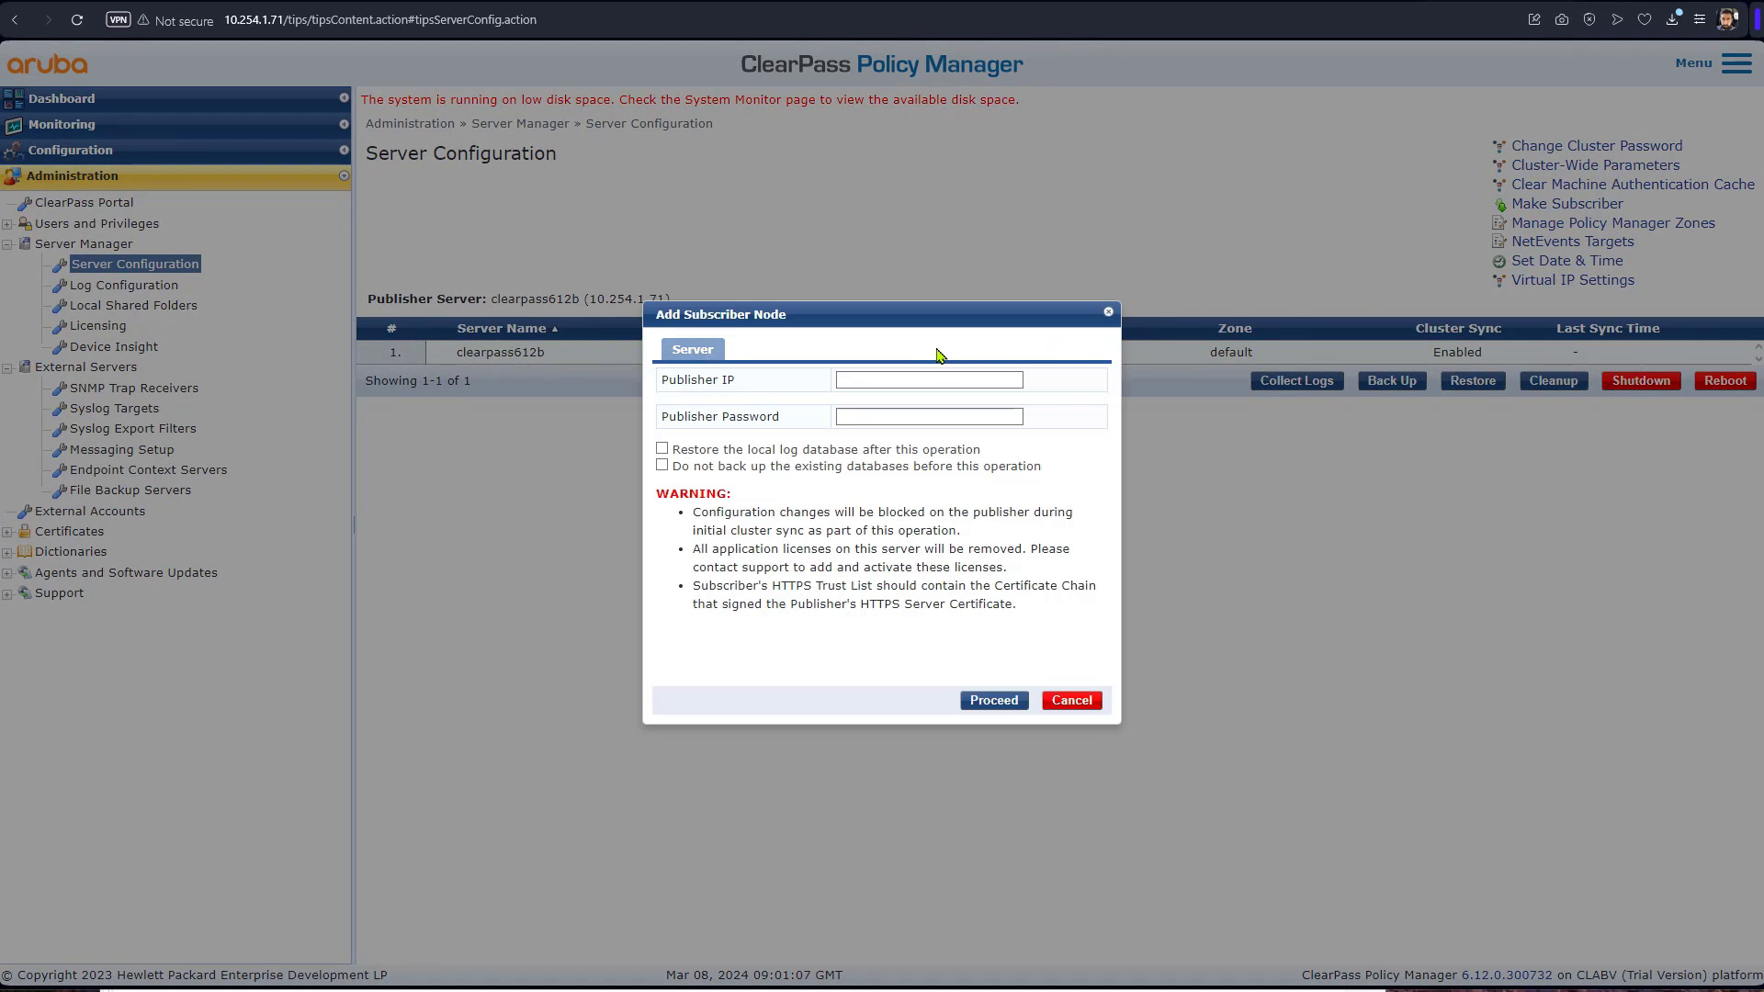
left_click(927, 379)
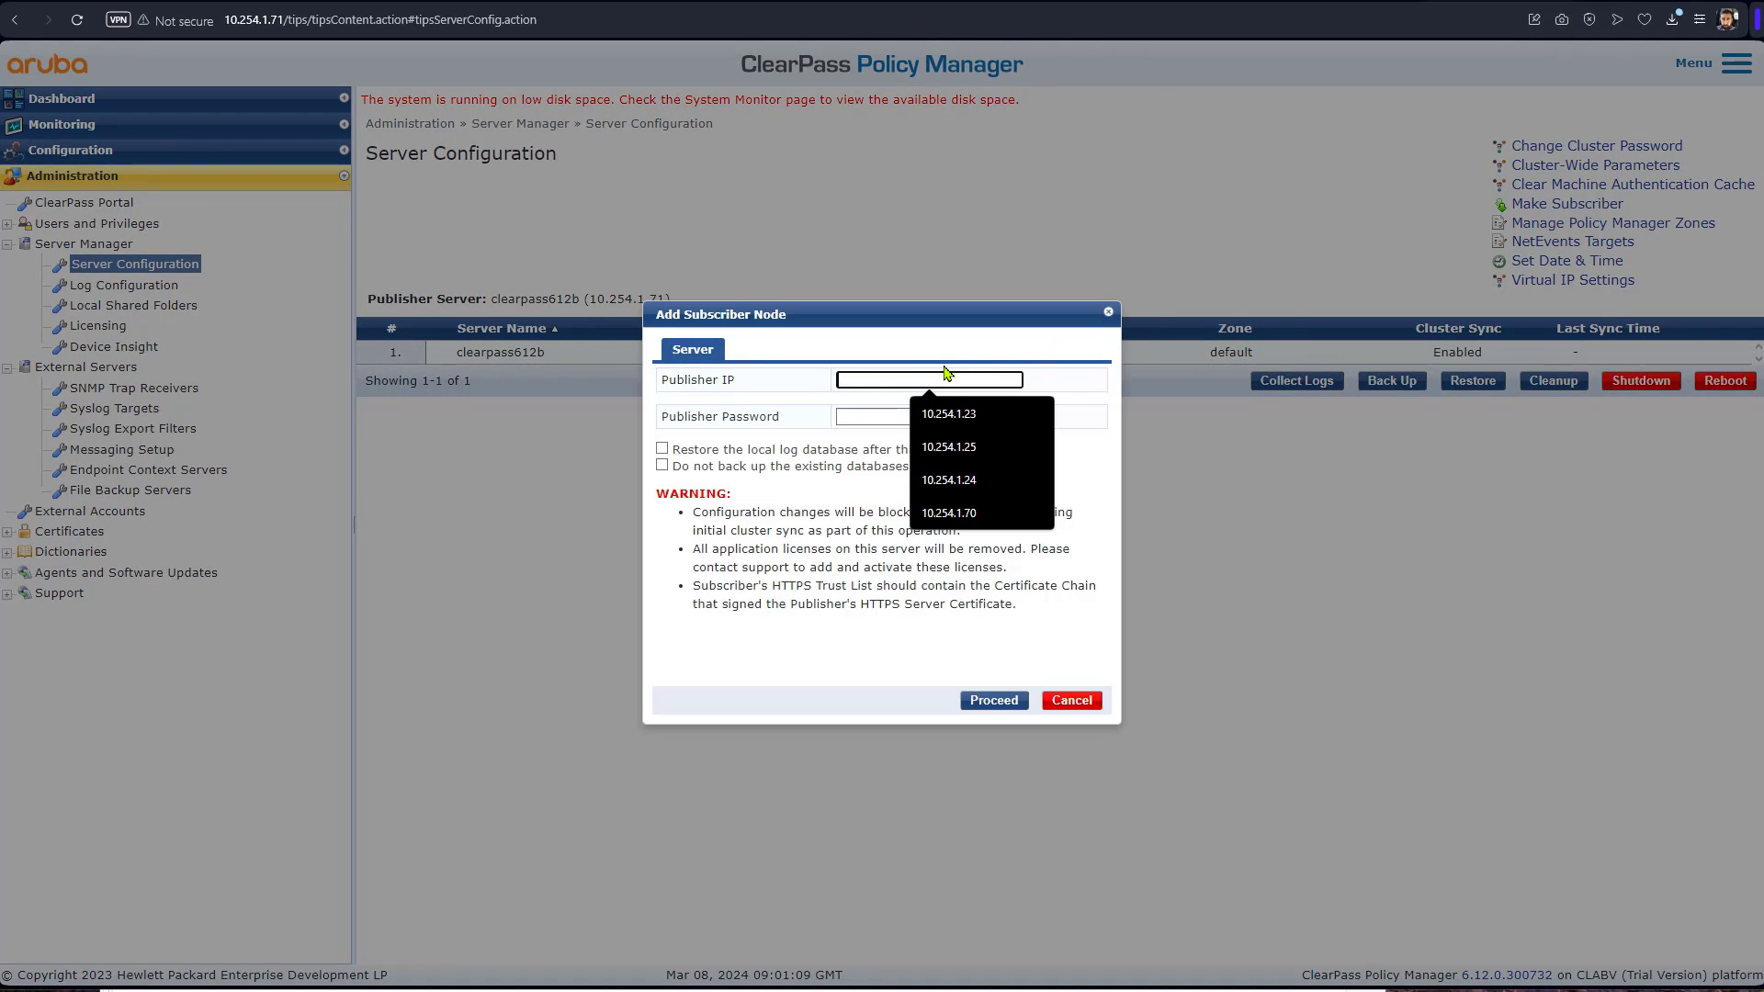
type("10.254.1.70")
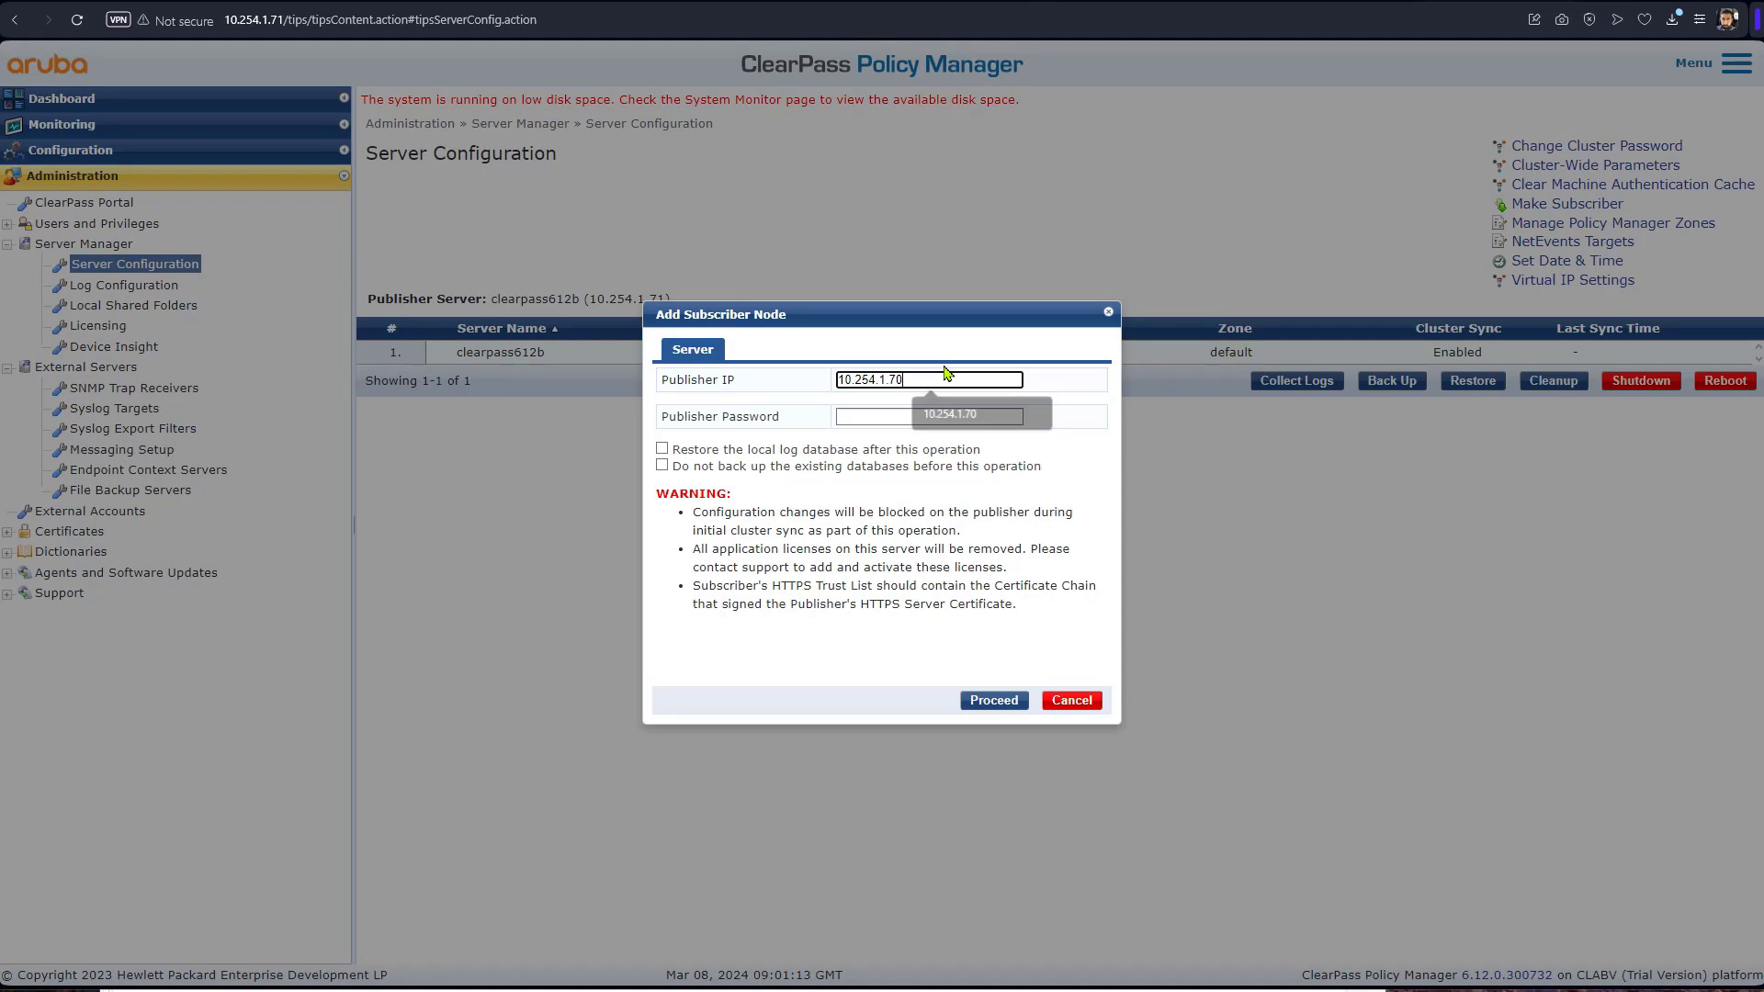
left_click(927, 417)
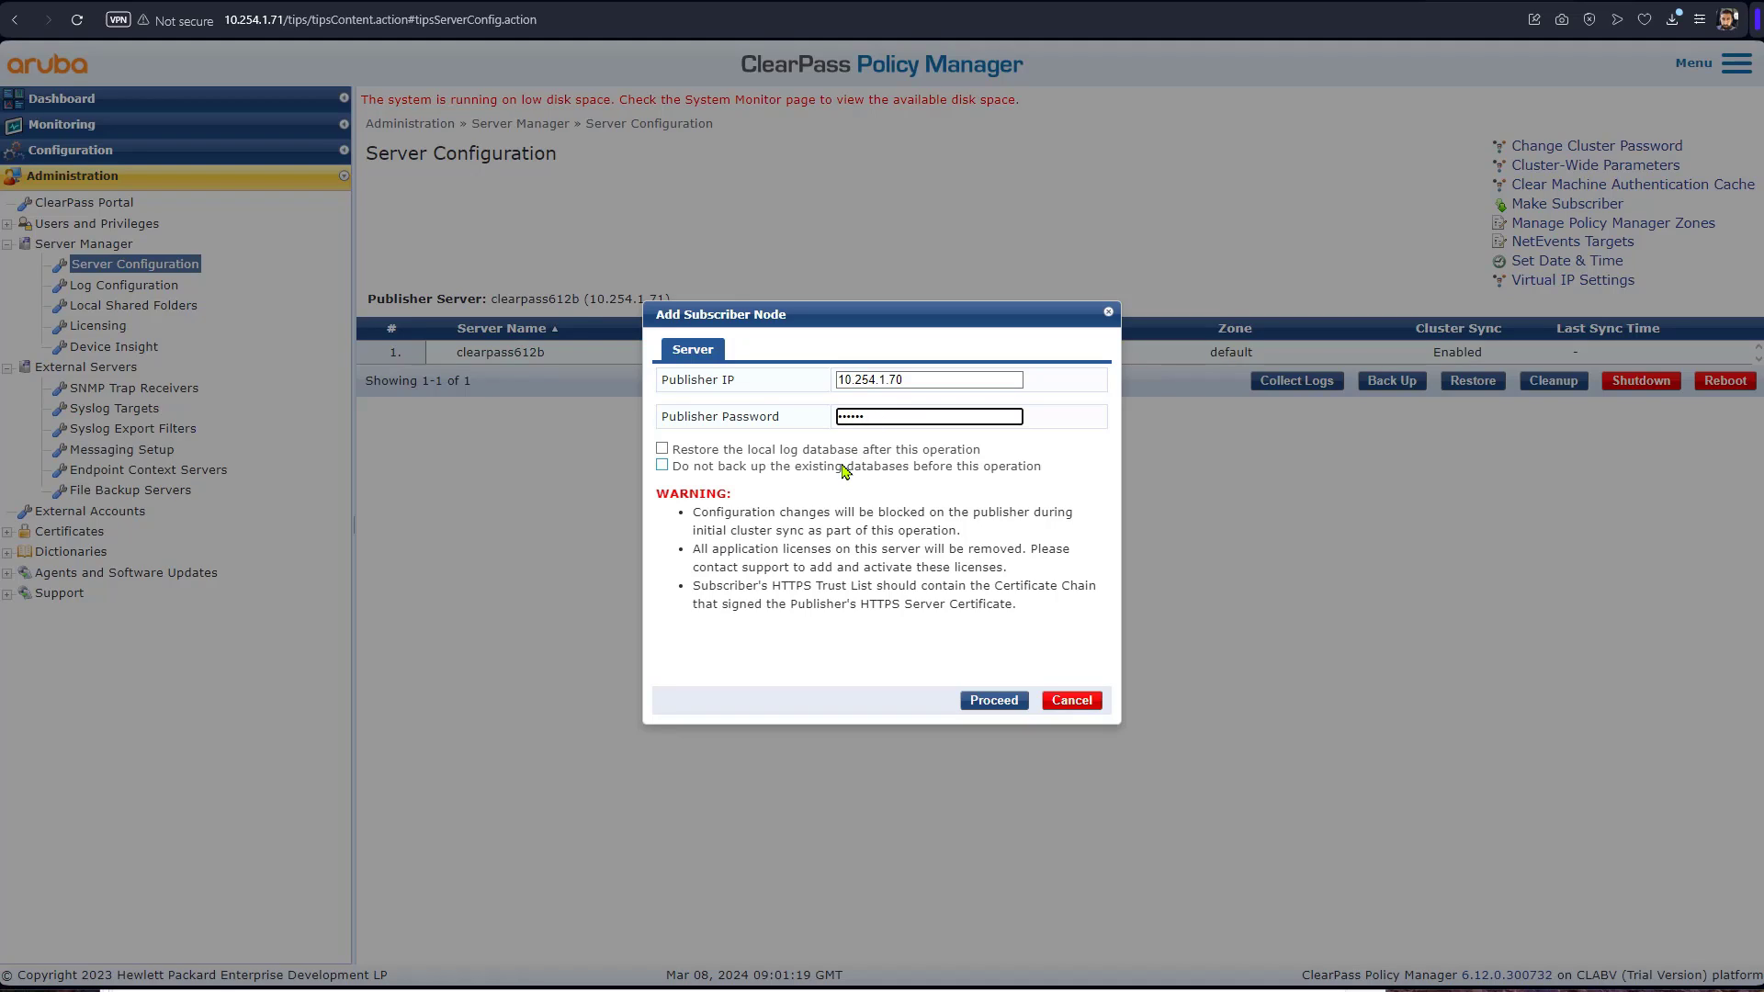
left_click(663, 466)
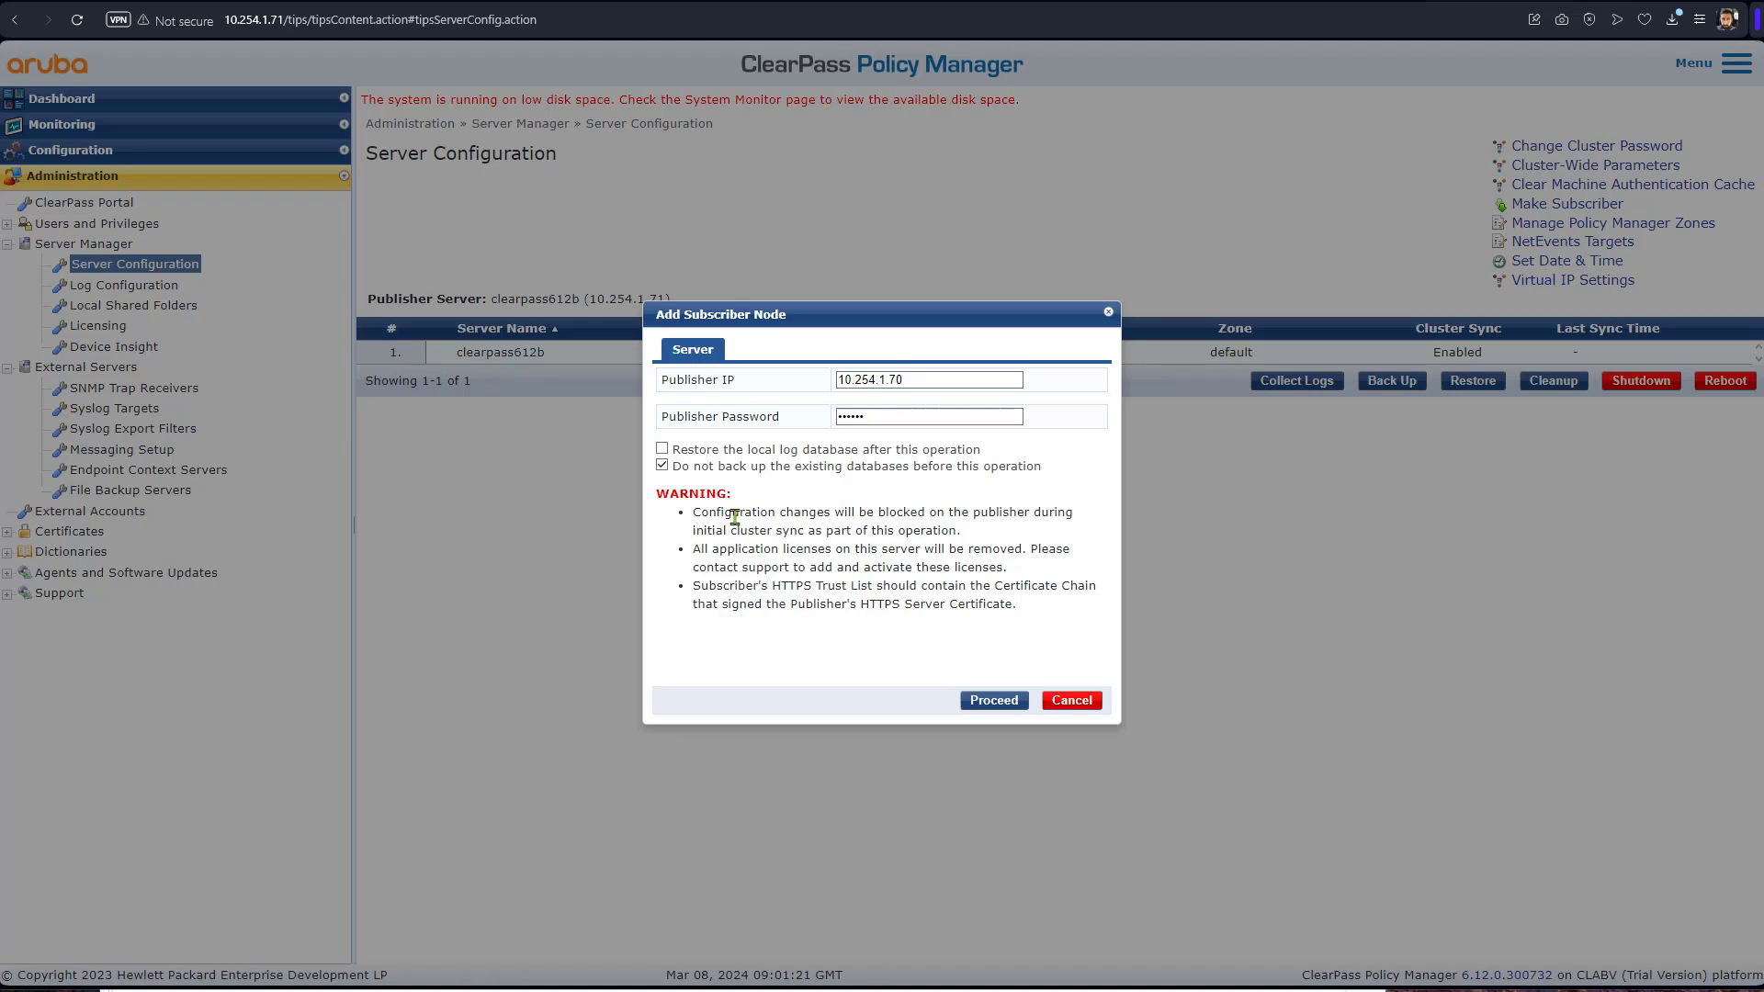
mouse_move(883, 894)
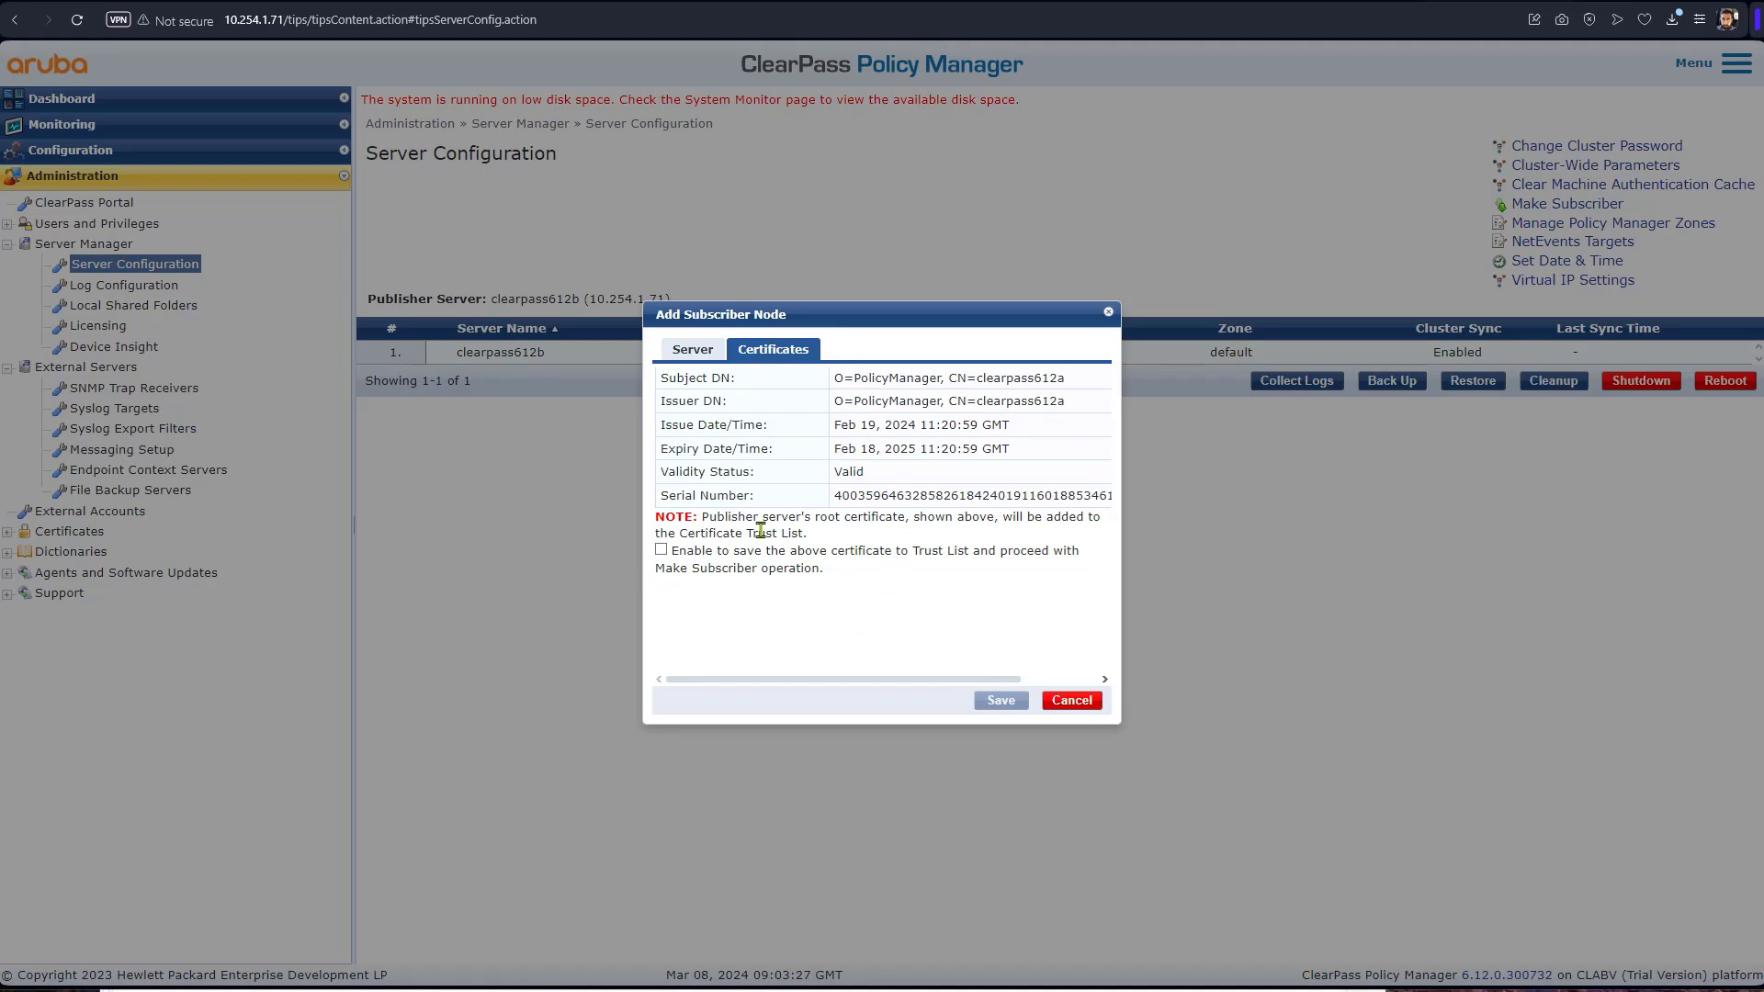
mouse_move(816, 610)
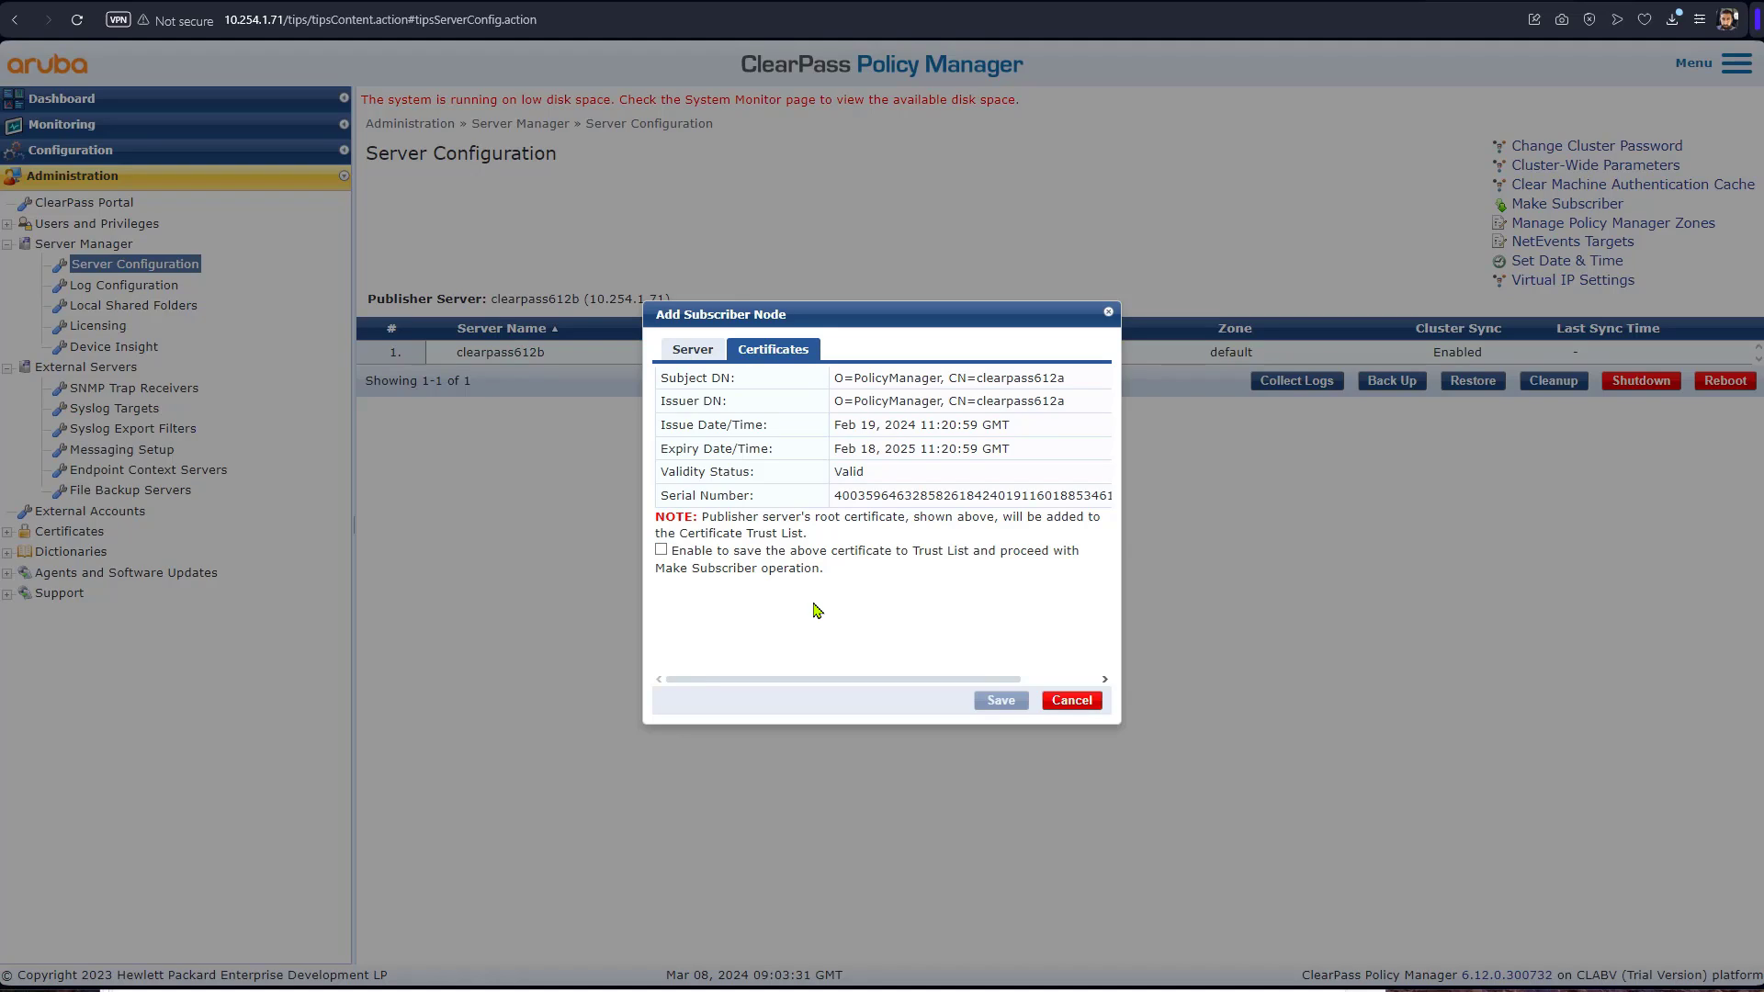
Enable saving the publisher's root certificate to the Trust List
left_click(661, 549)
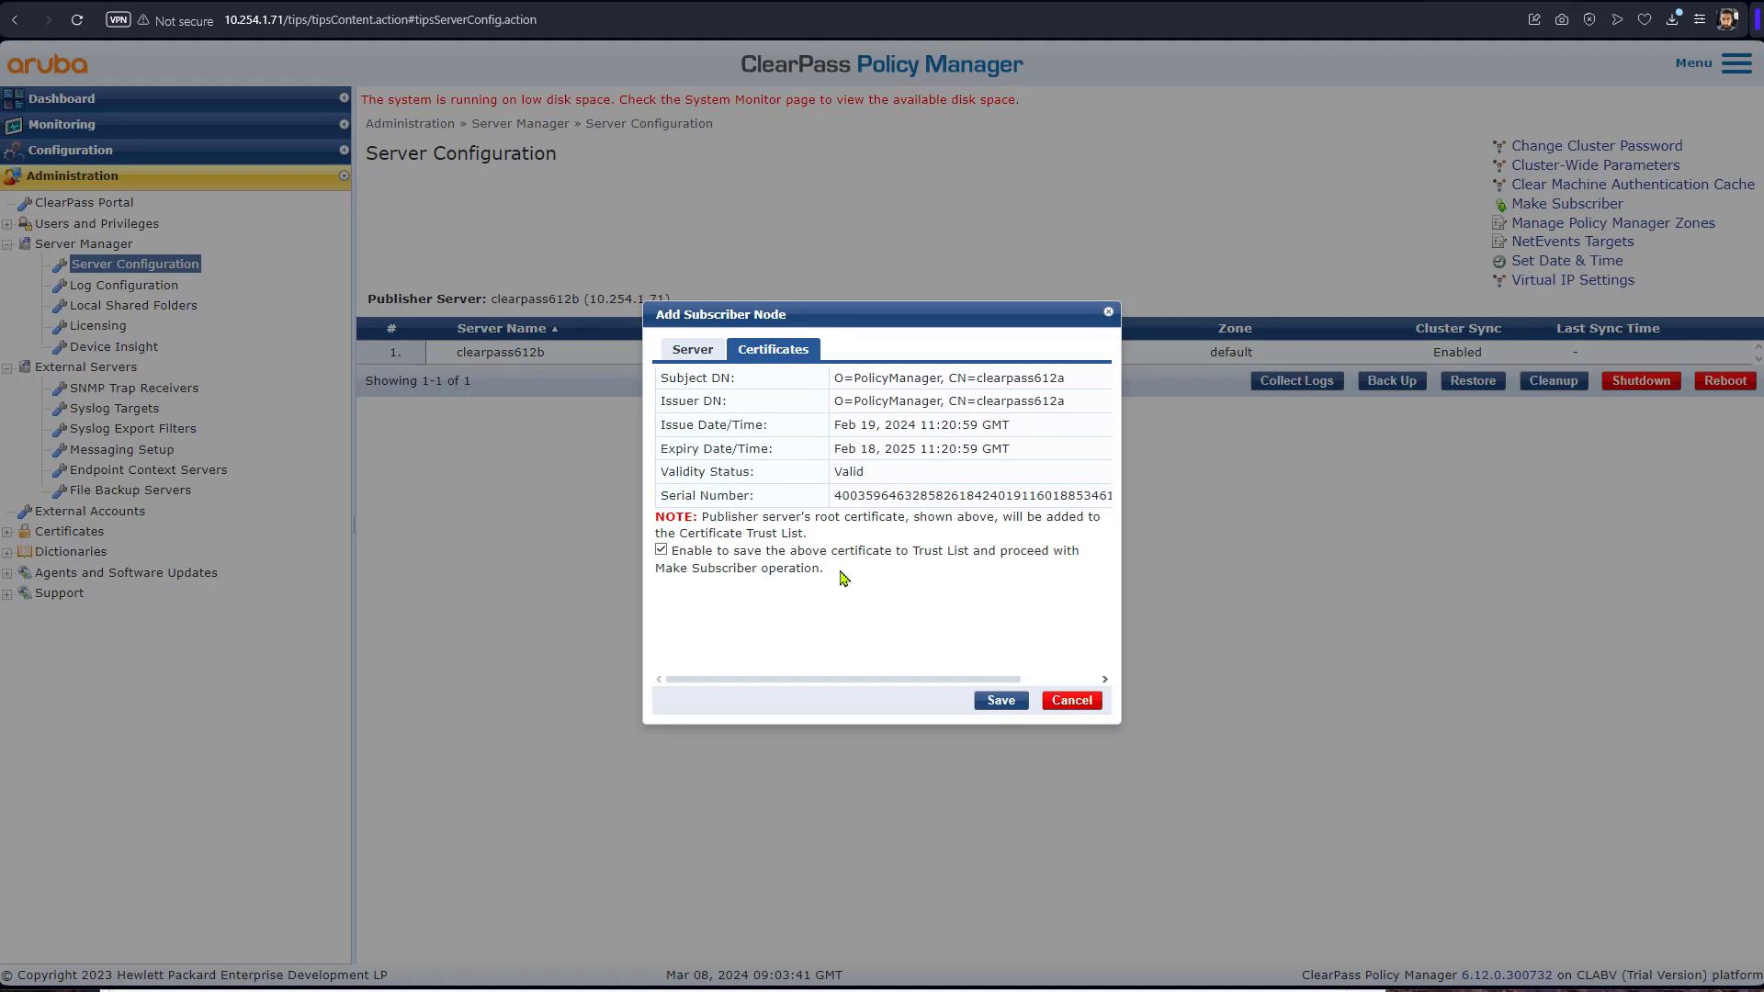
mouse_move(729, 572)
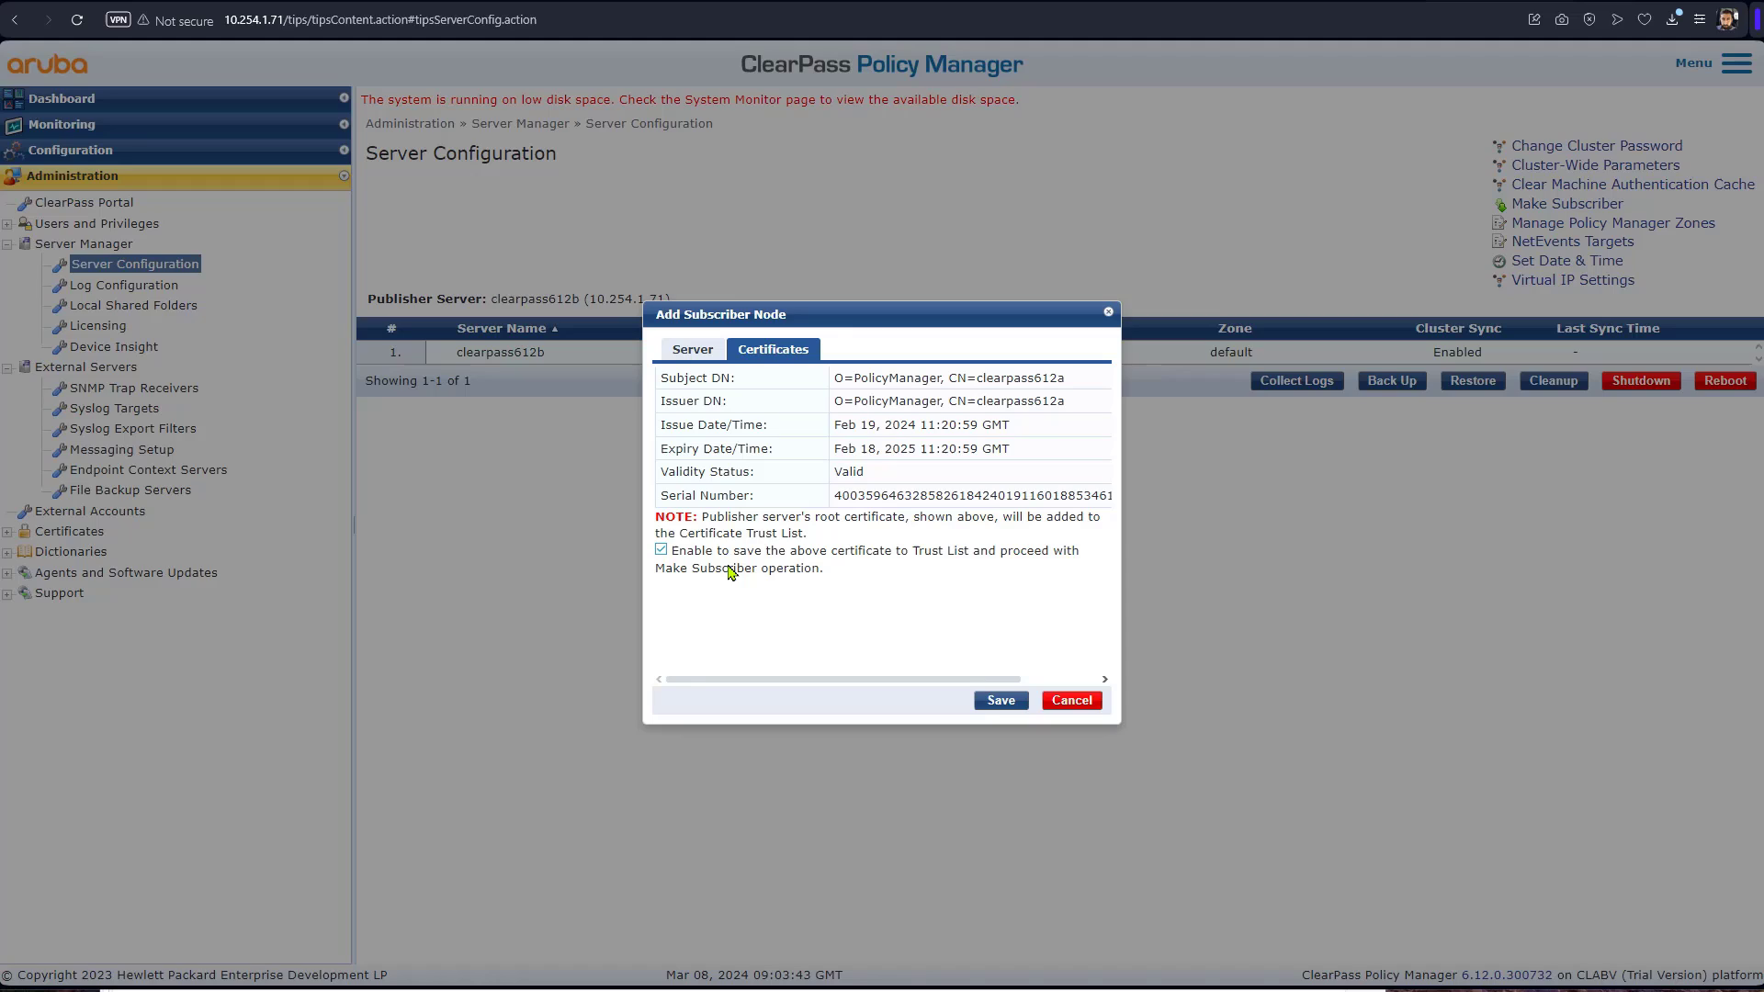
mouse_move(894, 573)
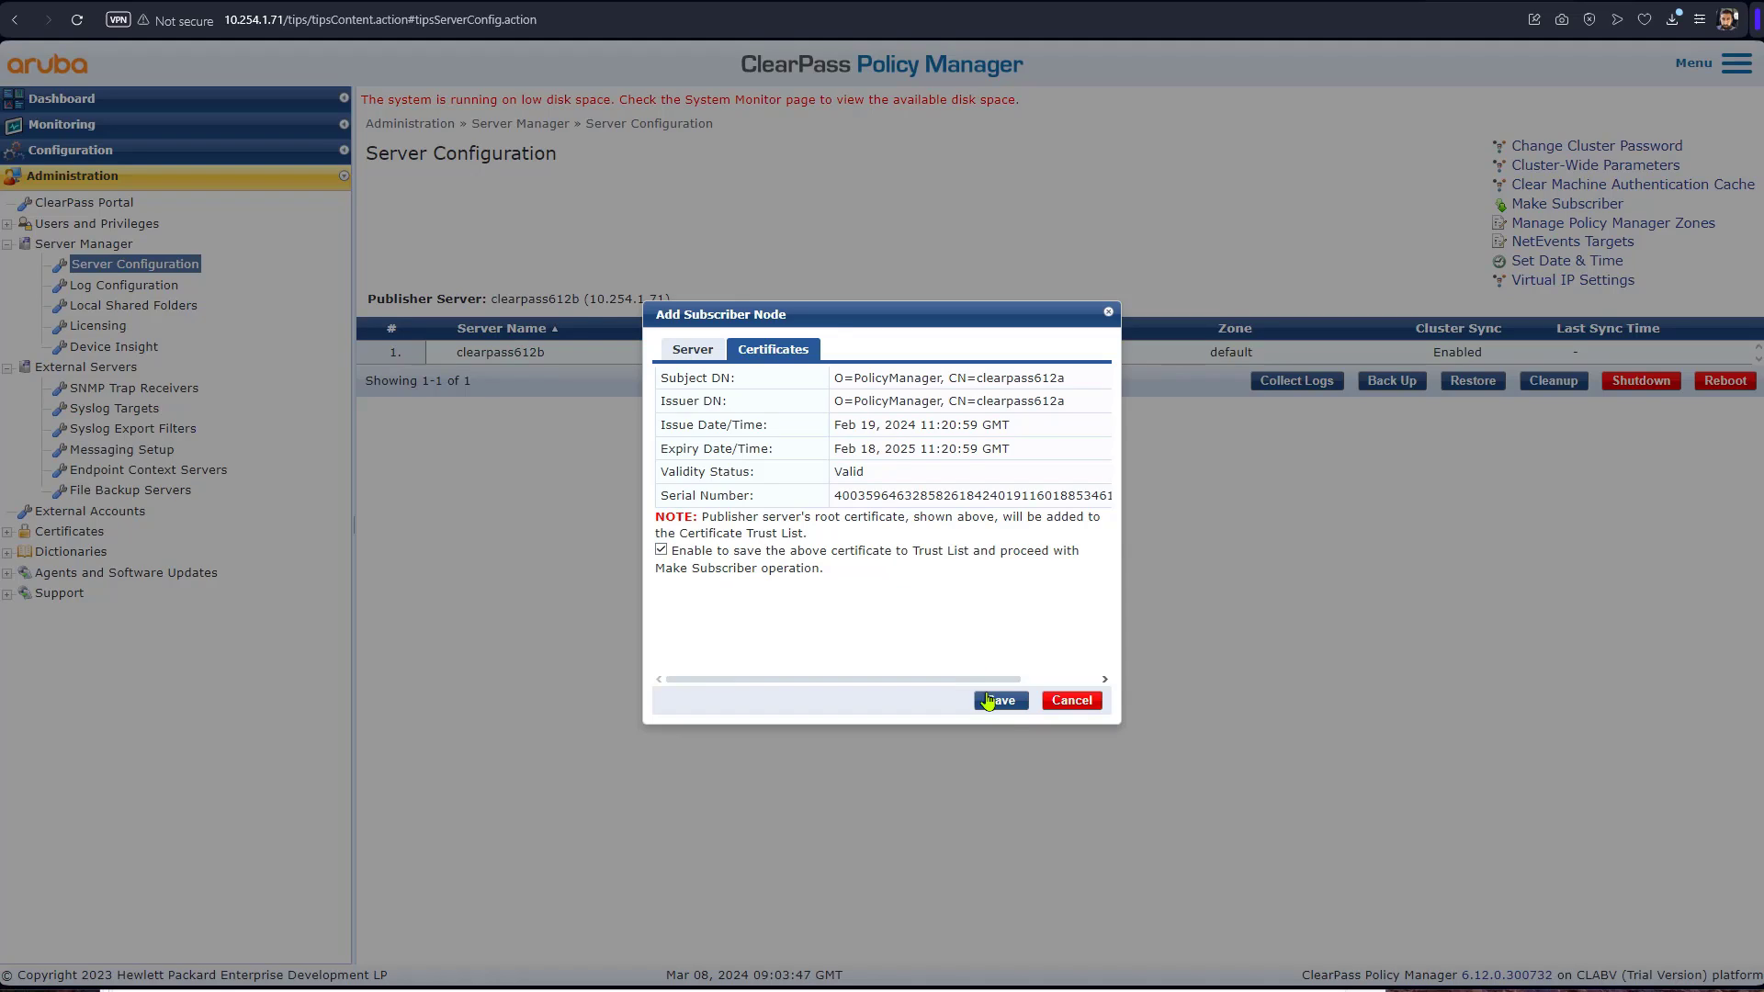
mouse_move(943, 792)
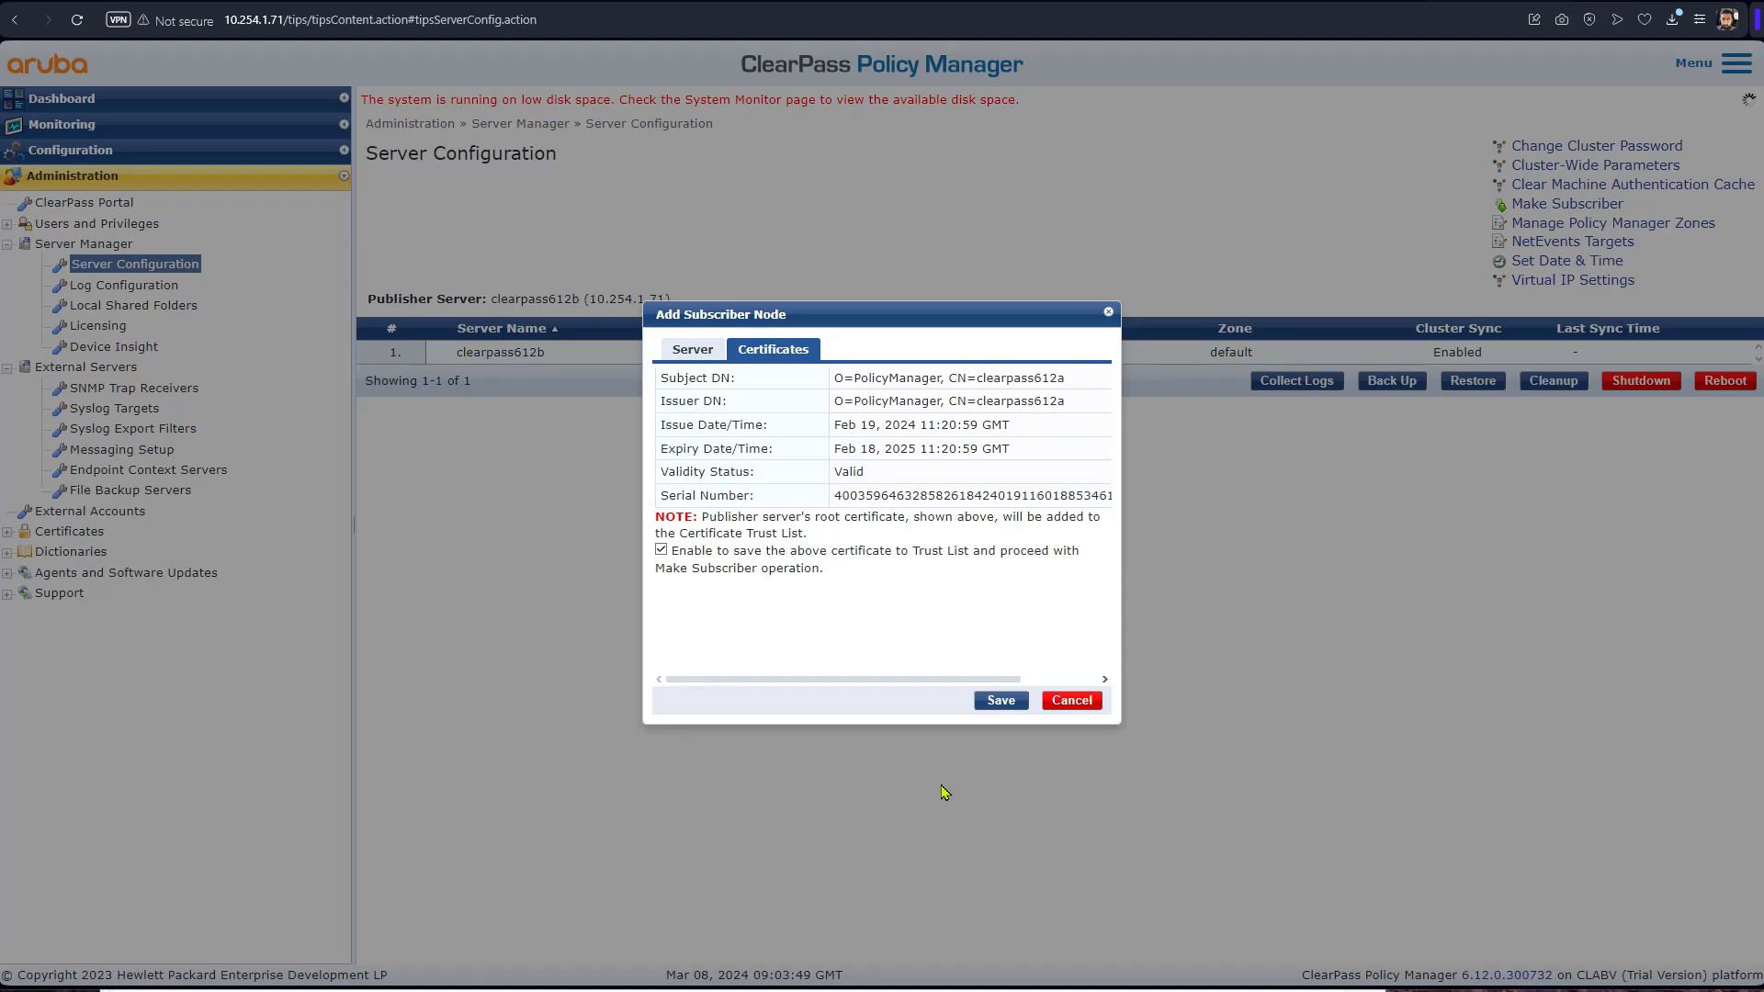
Save the subscriber join and close the 'Make subscriber complete' log
left_click(998, 700)
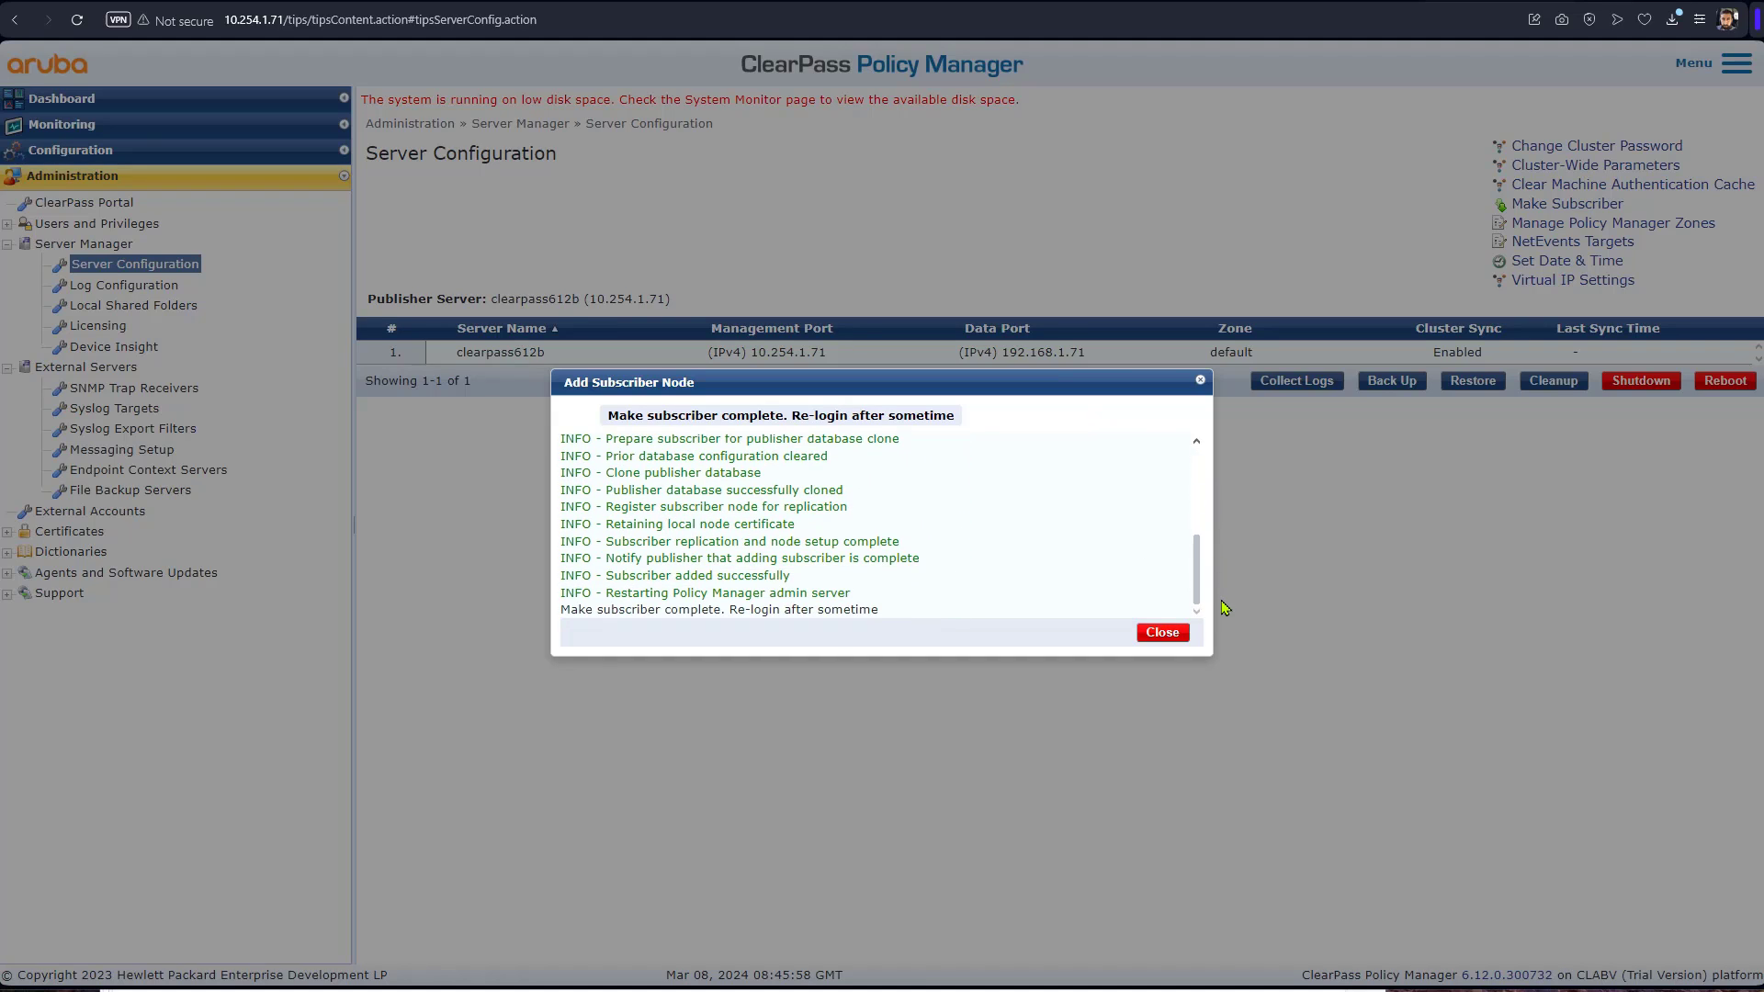
left_click(1162, 632)
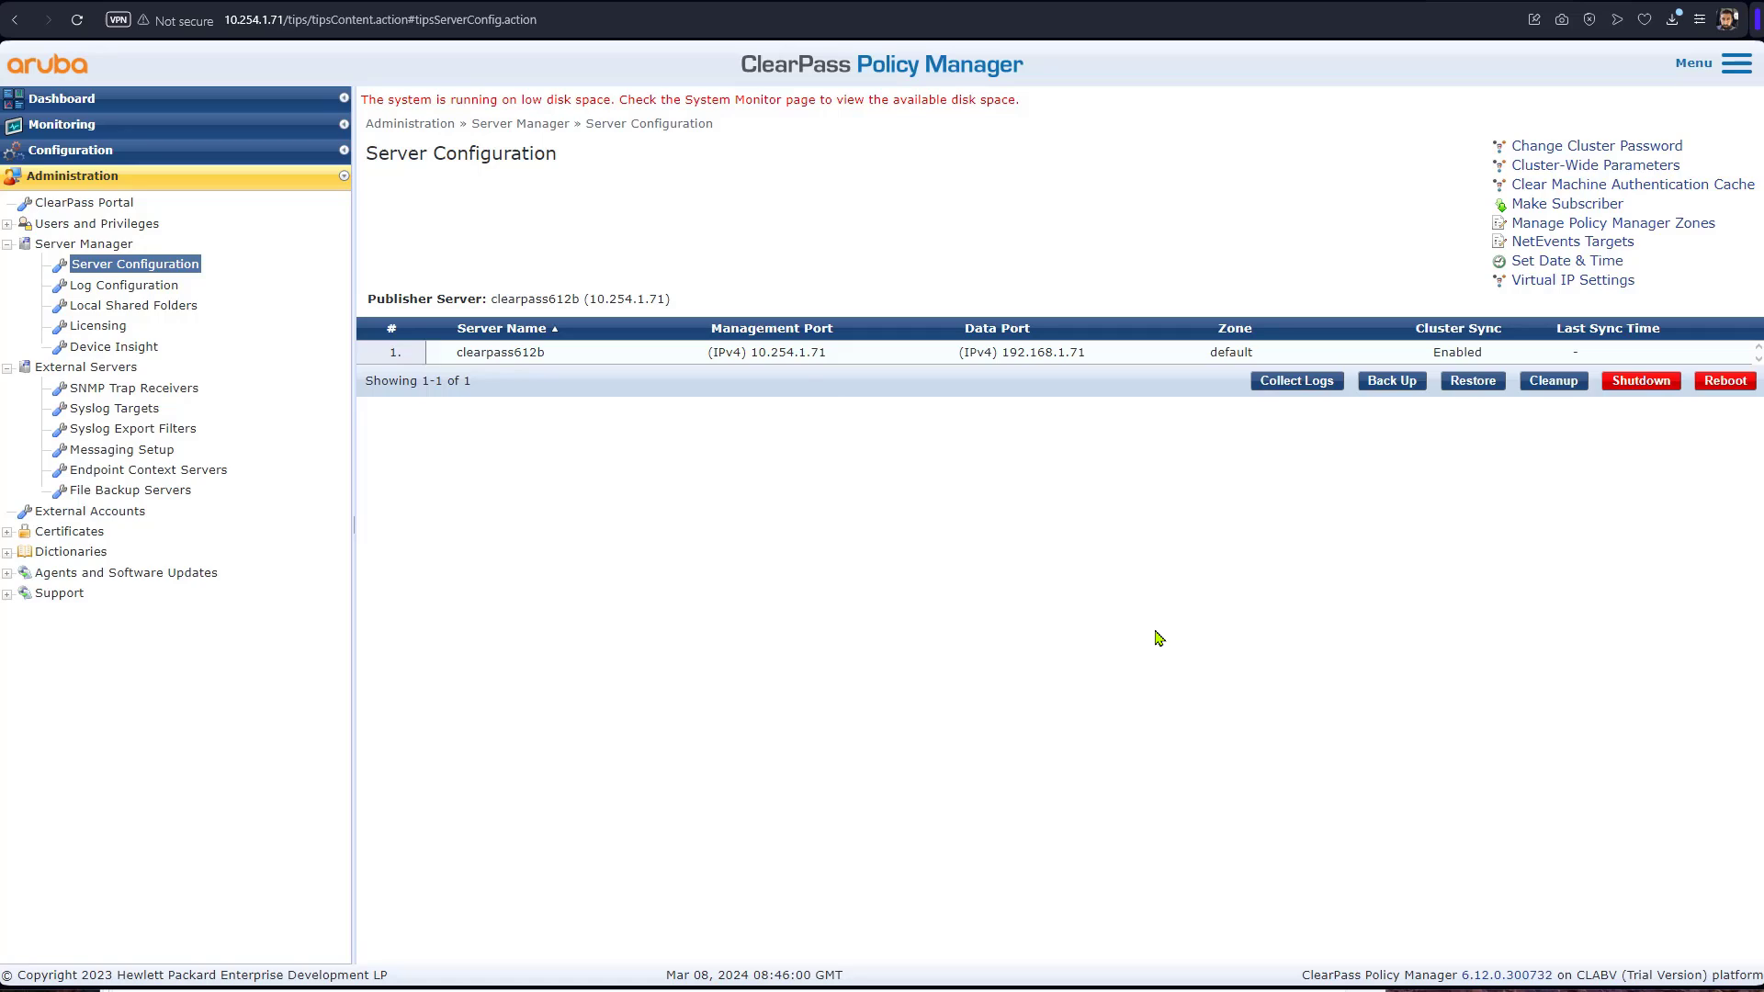
mouse_move(1081, 686)
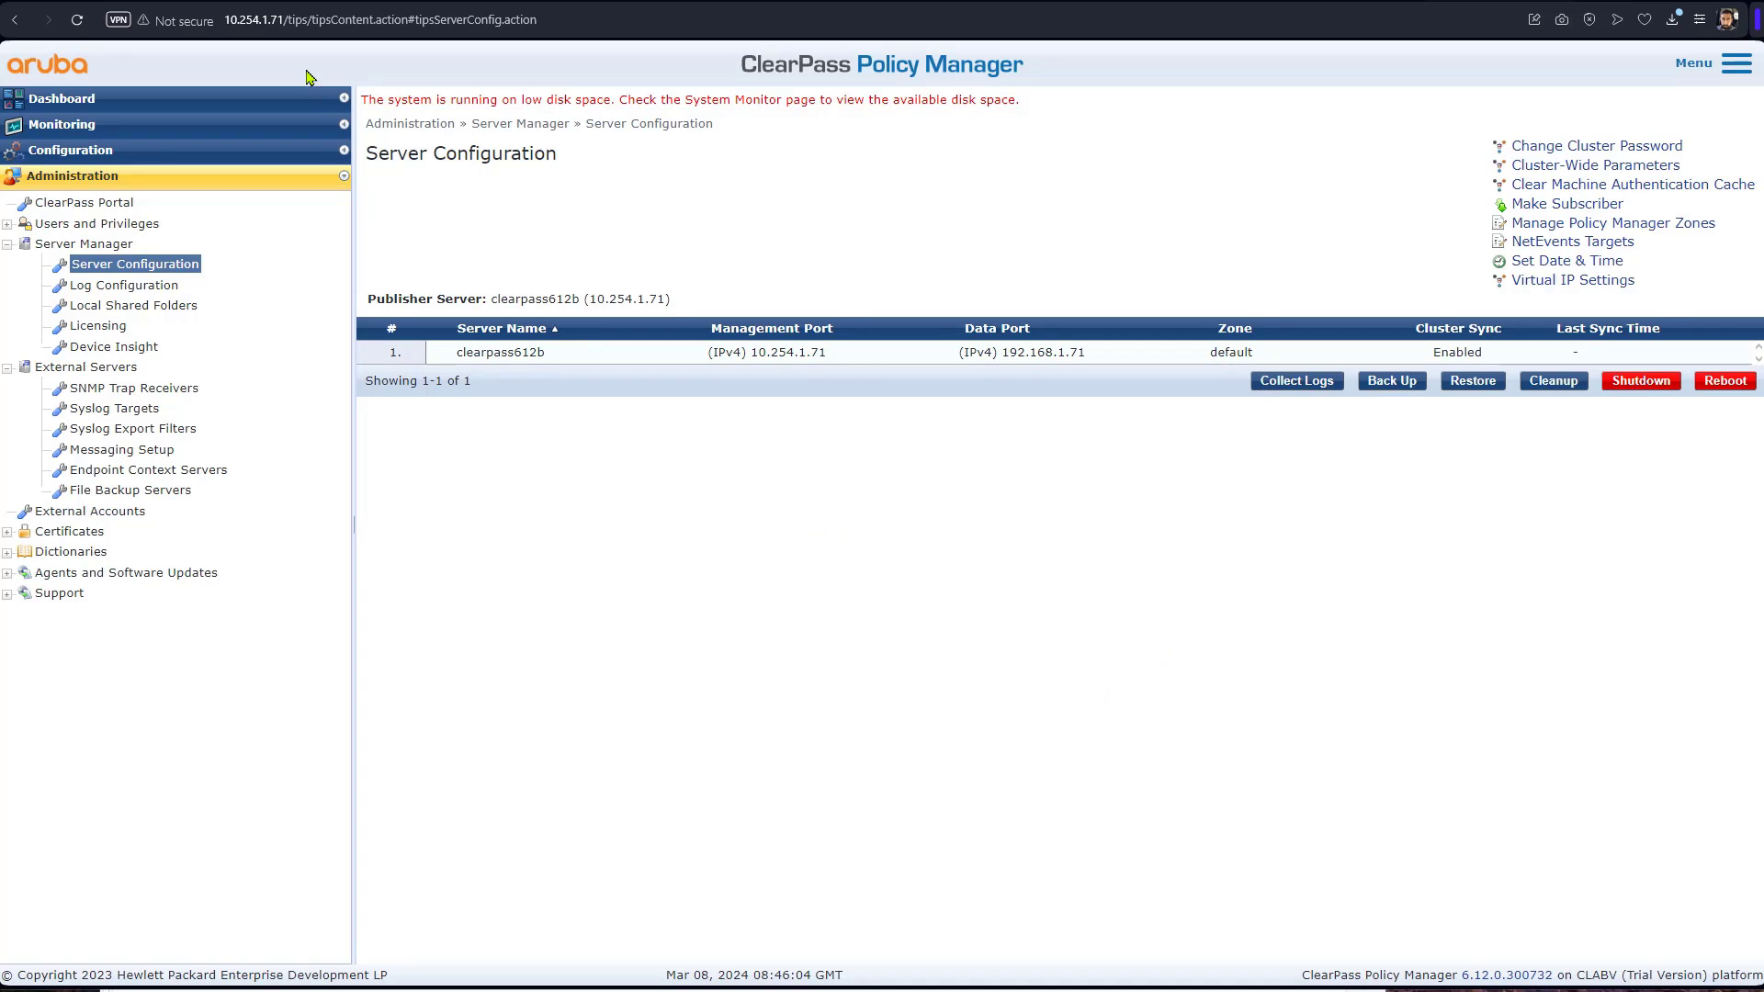
Open the publisher at 10.254.1.70 to view both nodes in Cluster Status
double_click(270, 21)
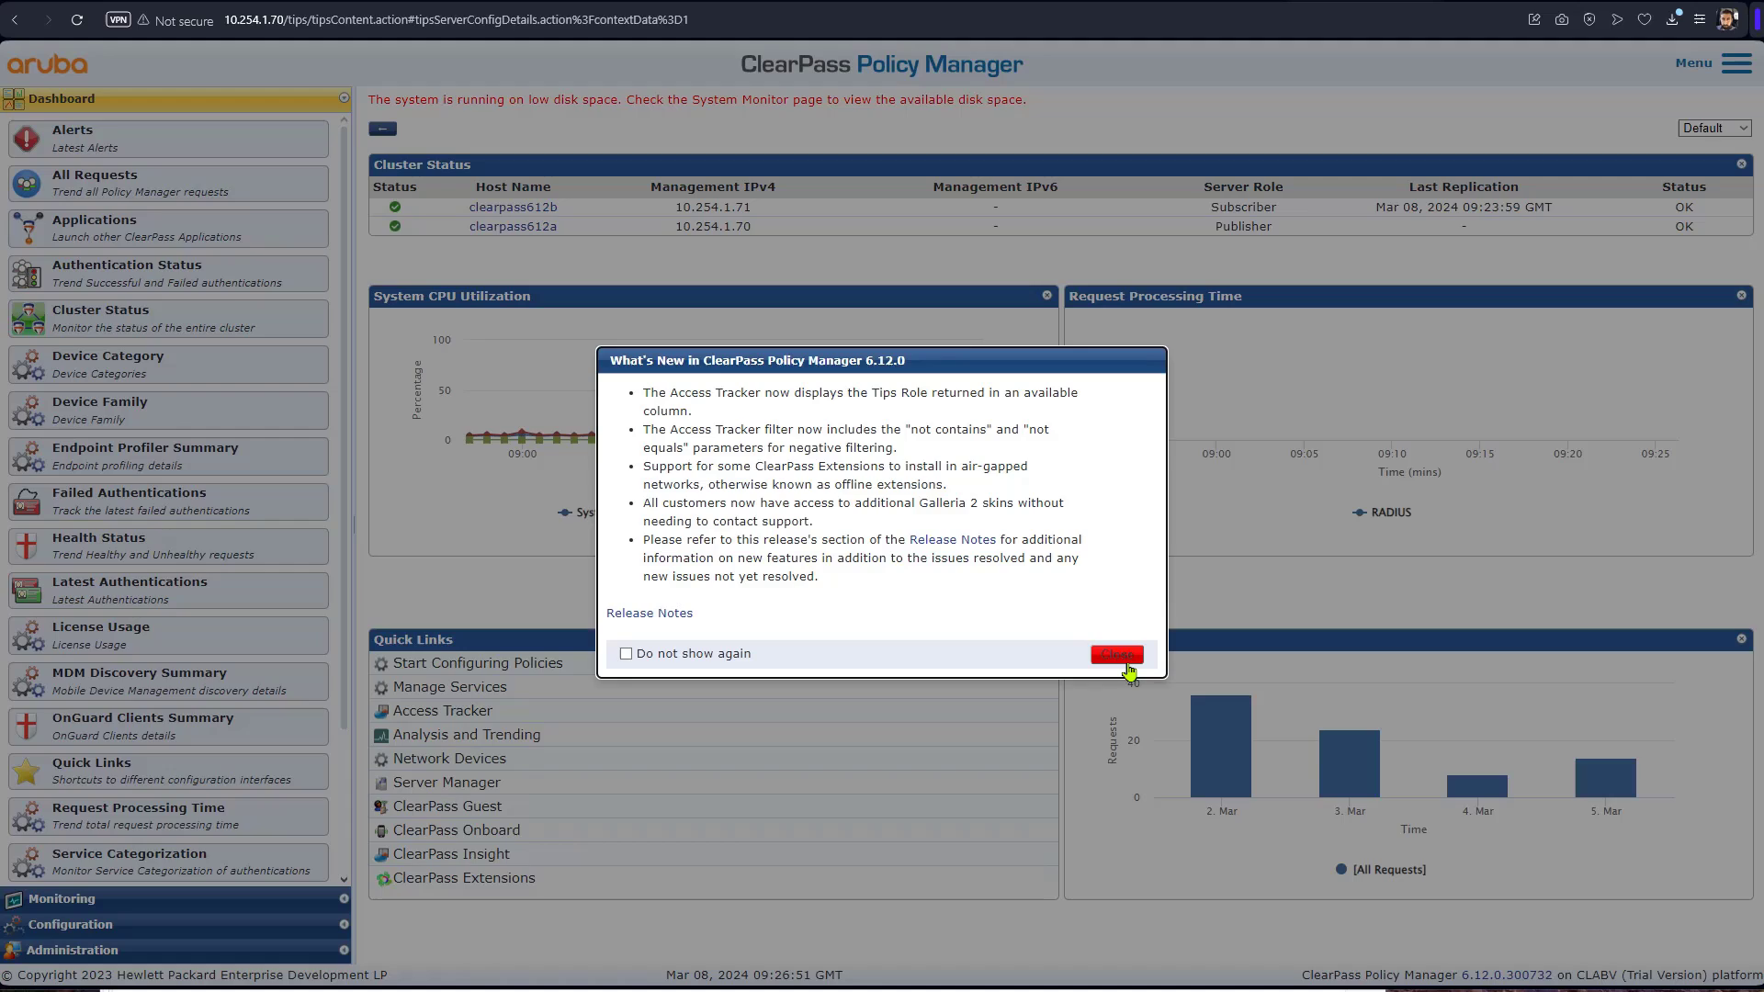
Close the What's New popup and expand the Administration menu
left_click(1115, 653)
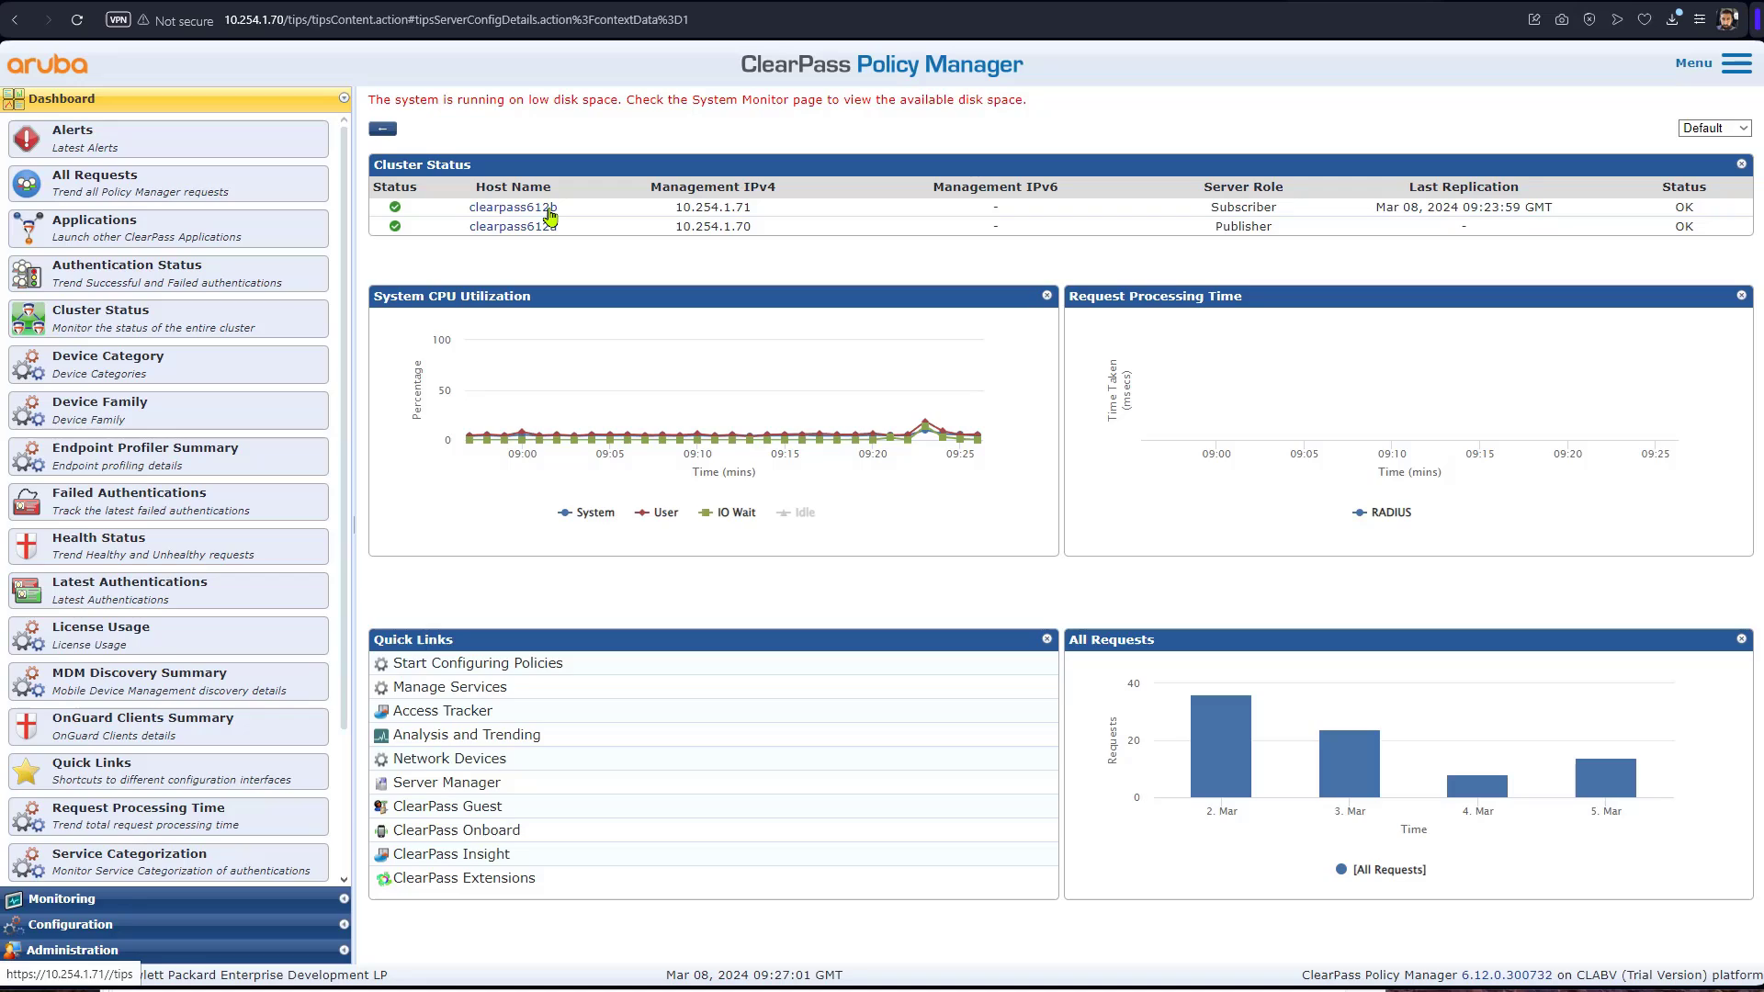
mouse_move(552, 222)
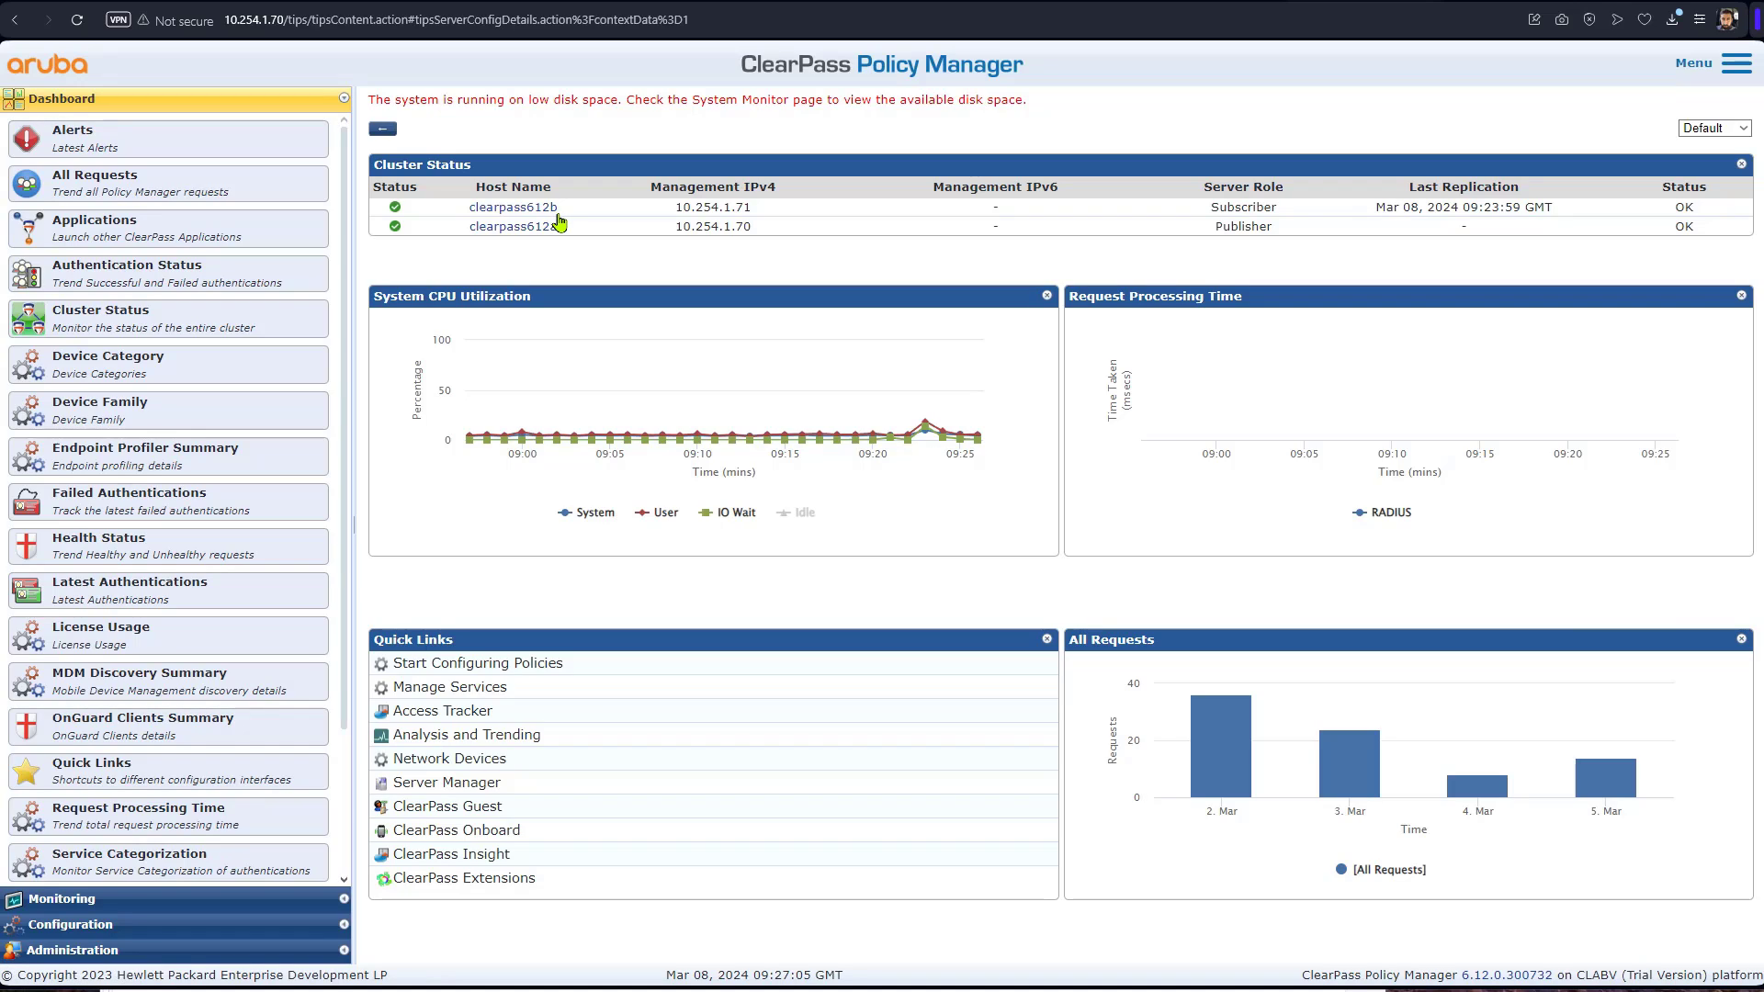
mouse_move(555, 559)
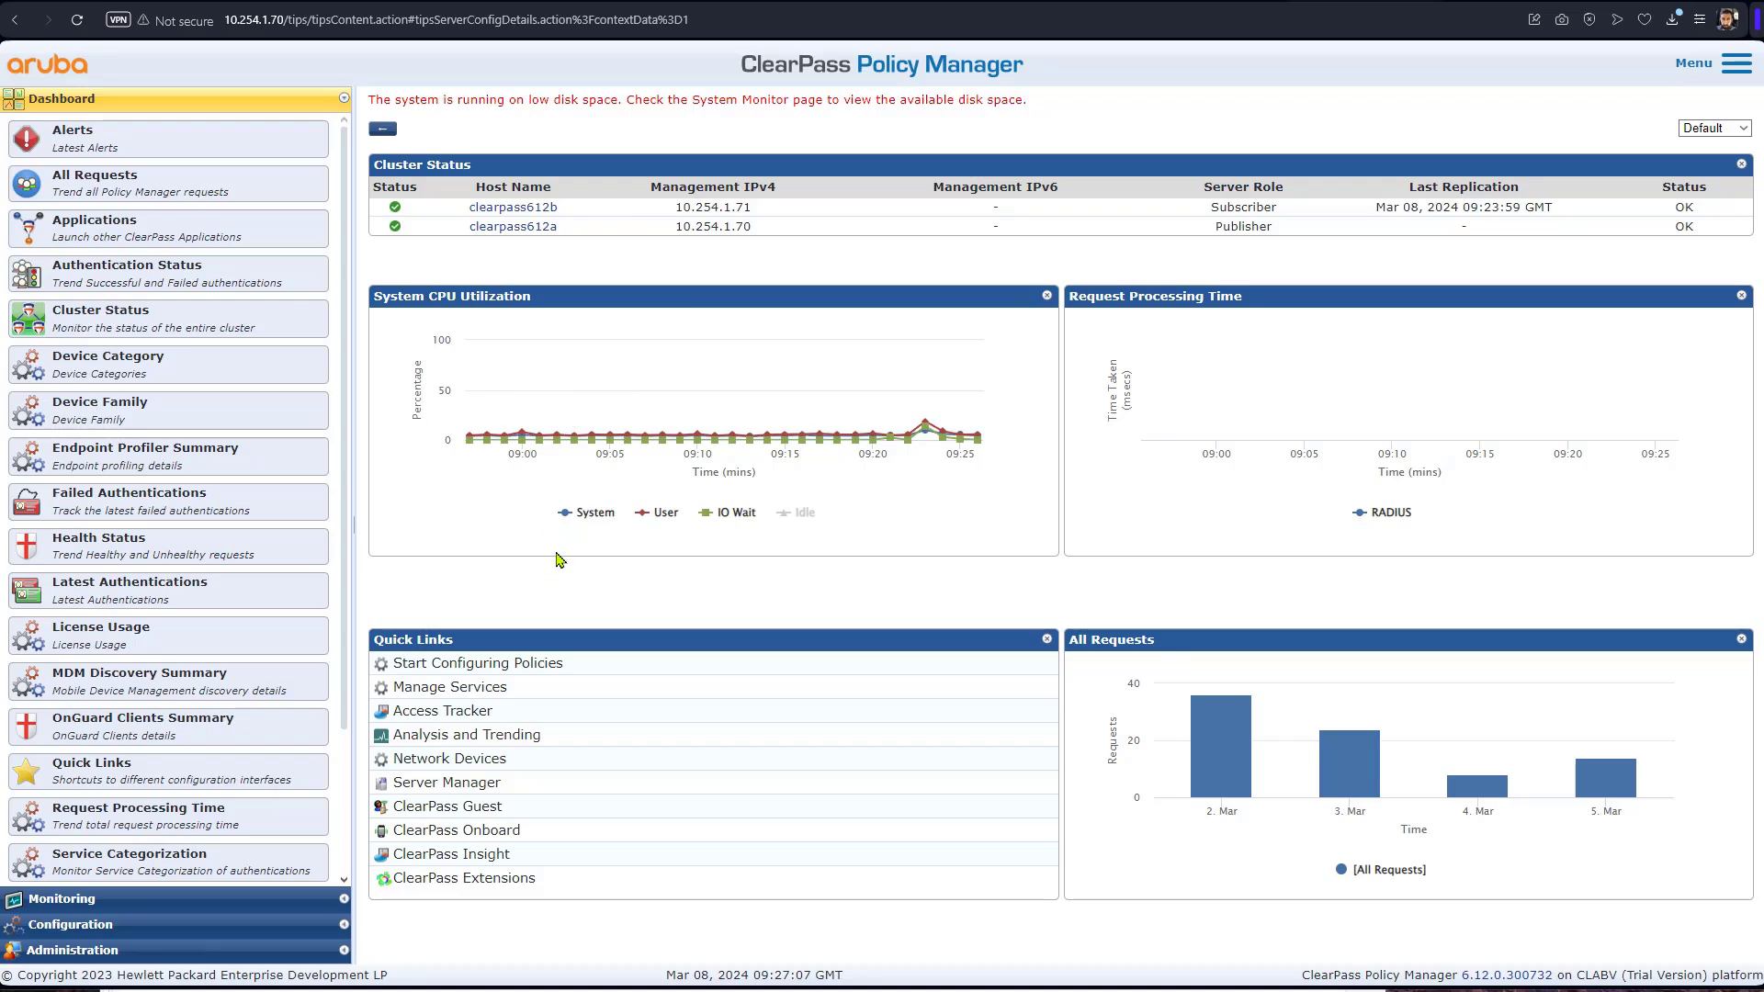
mouse_move(202, 933)
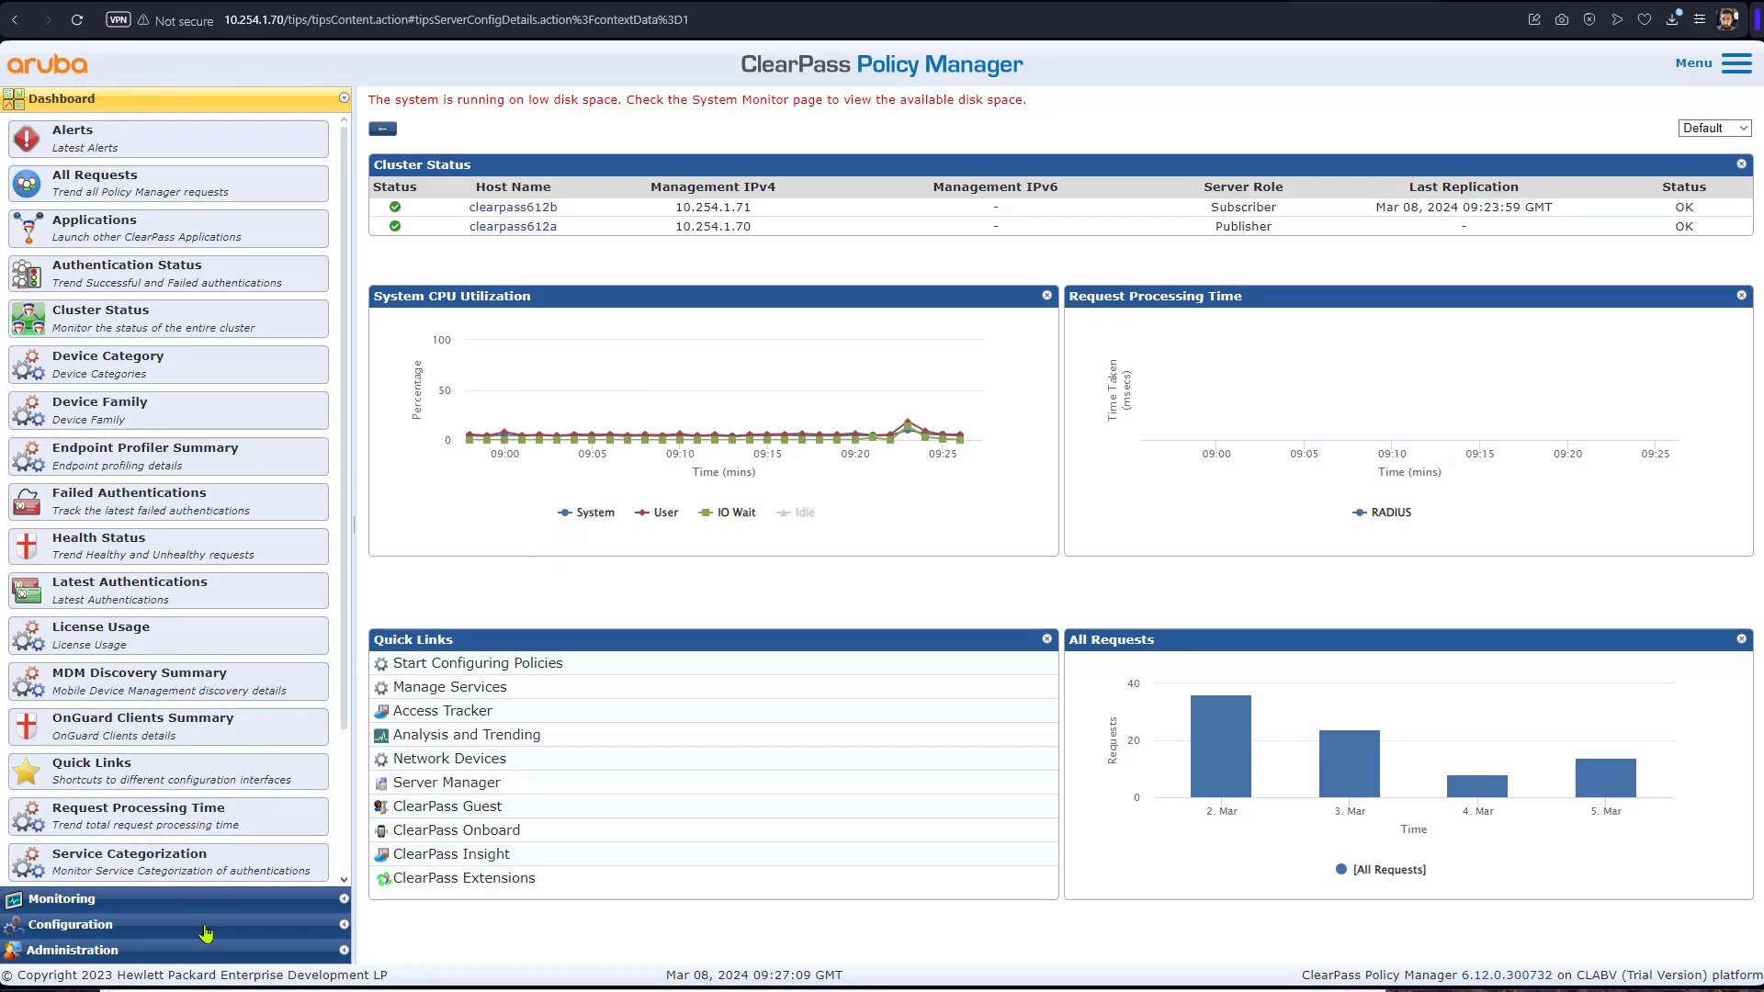
left_click(75, 949)
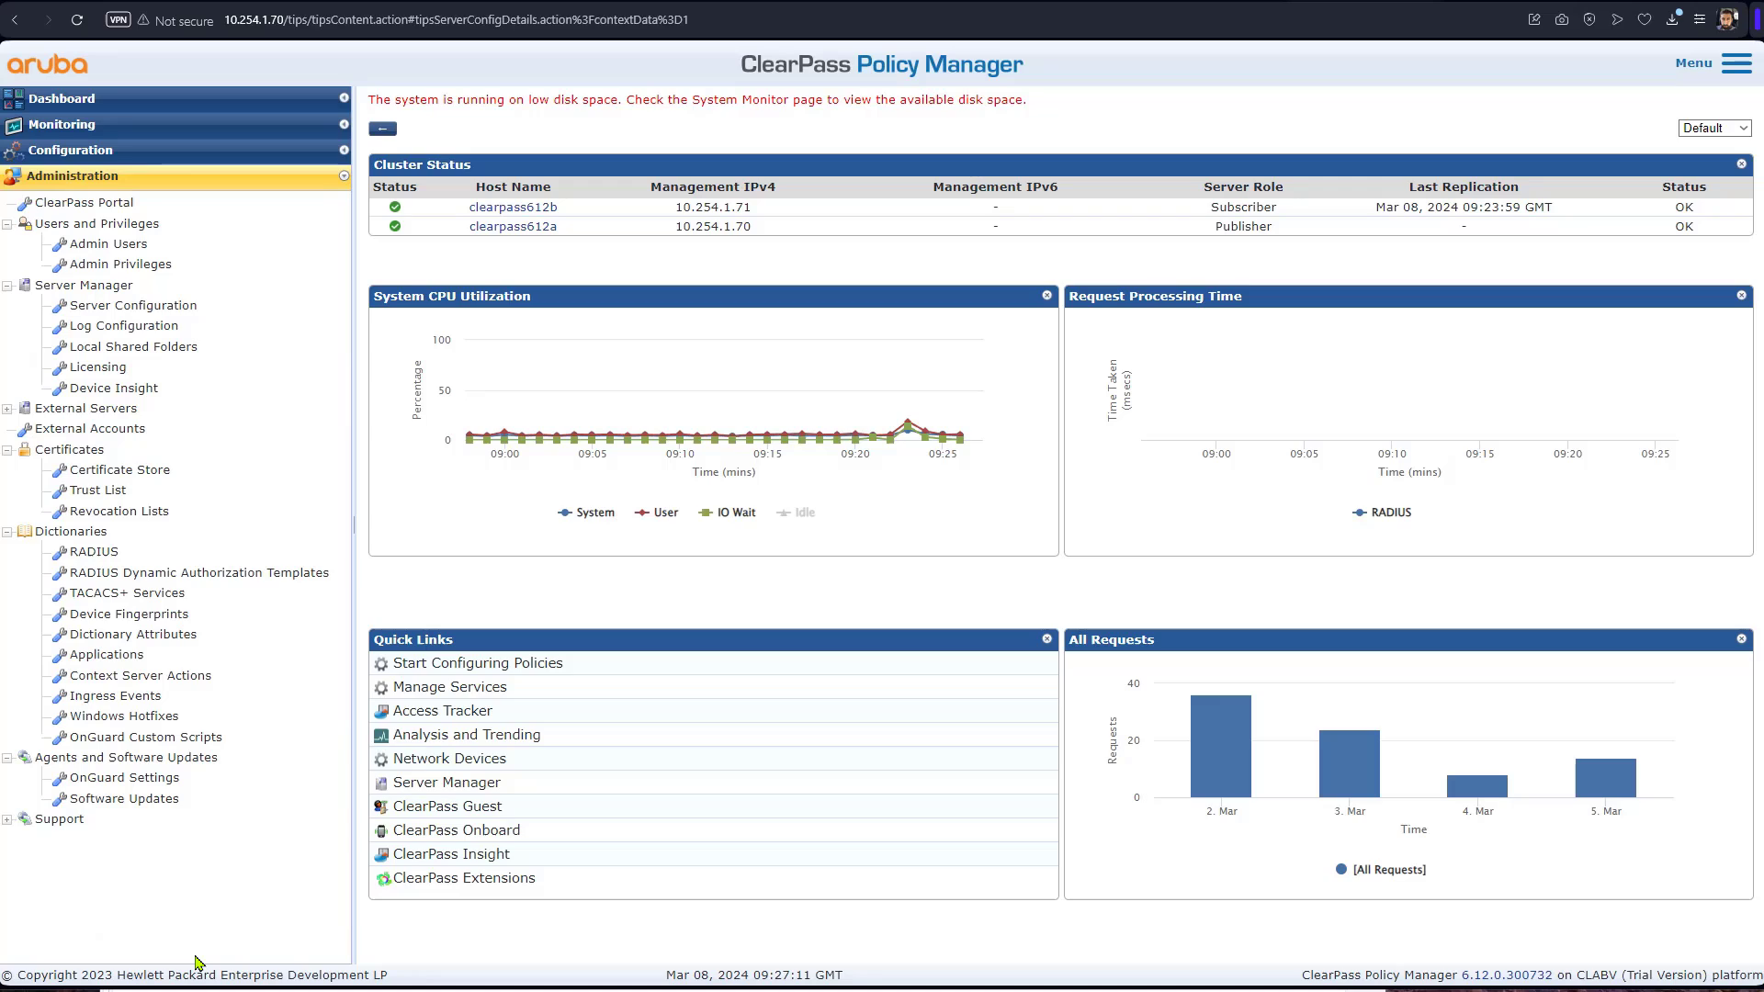
mouse_move(107, 196)
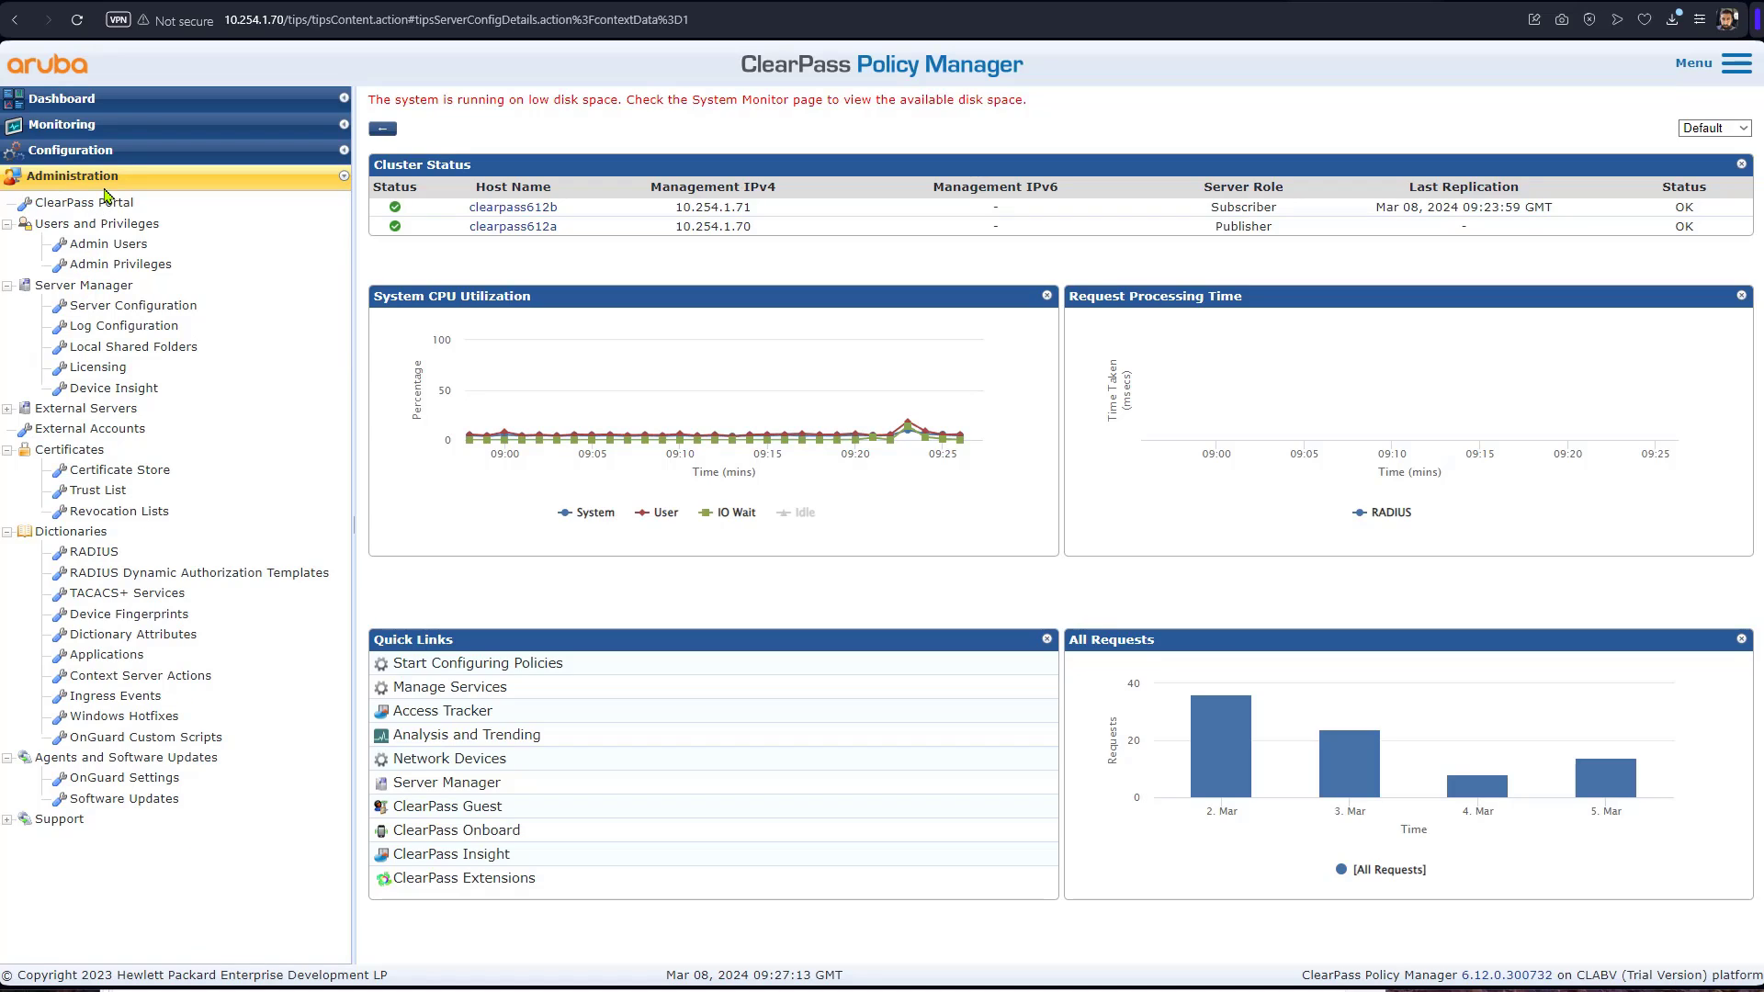
left_click(131, 305)
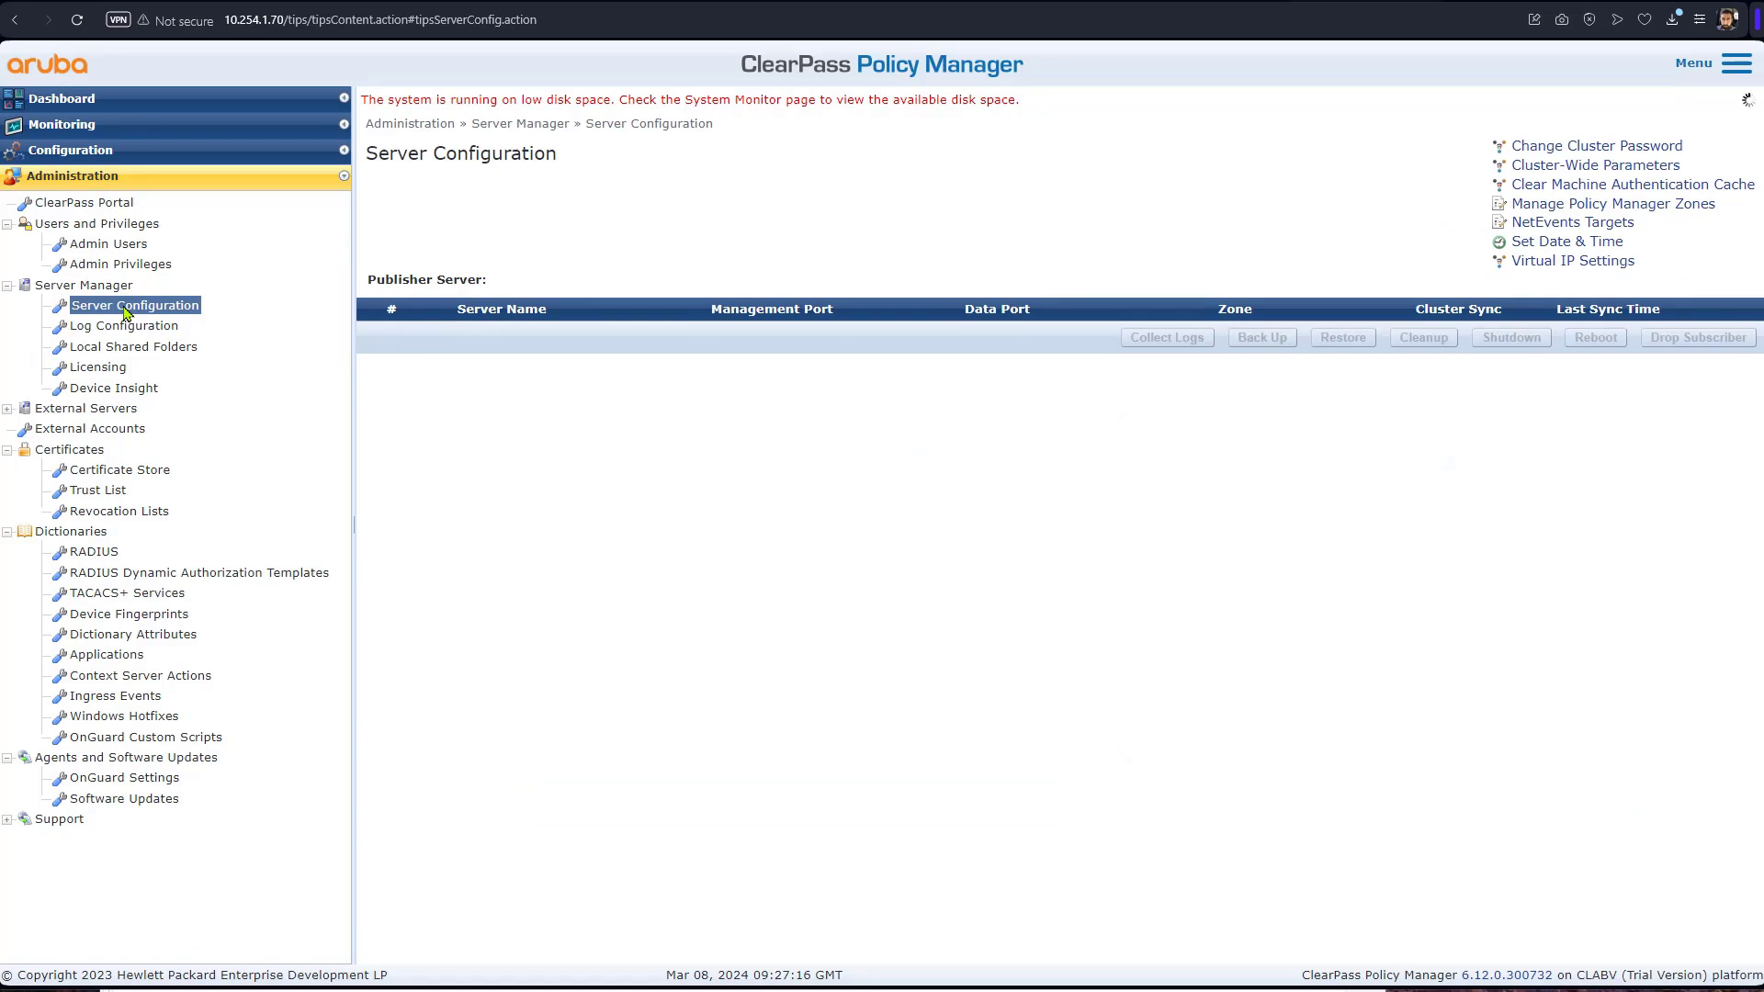
left_click(135, 305)
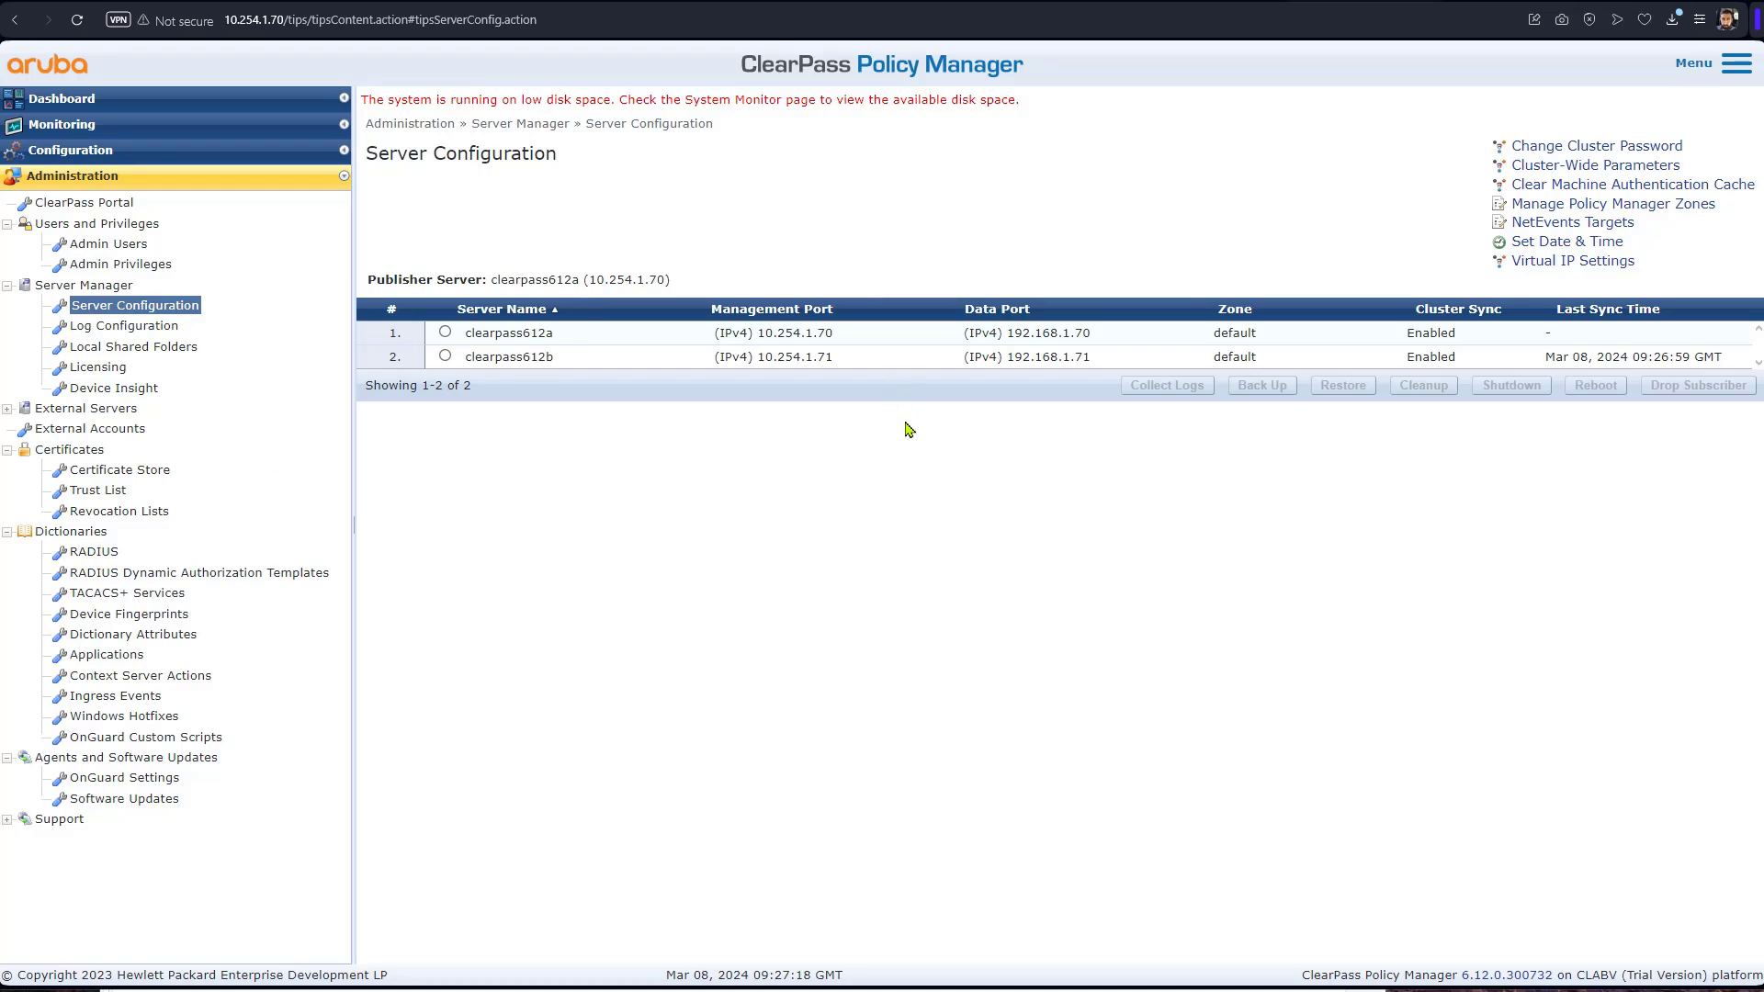
mouse_move(1218, 486)
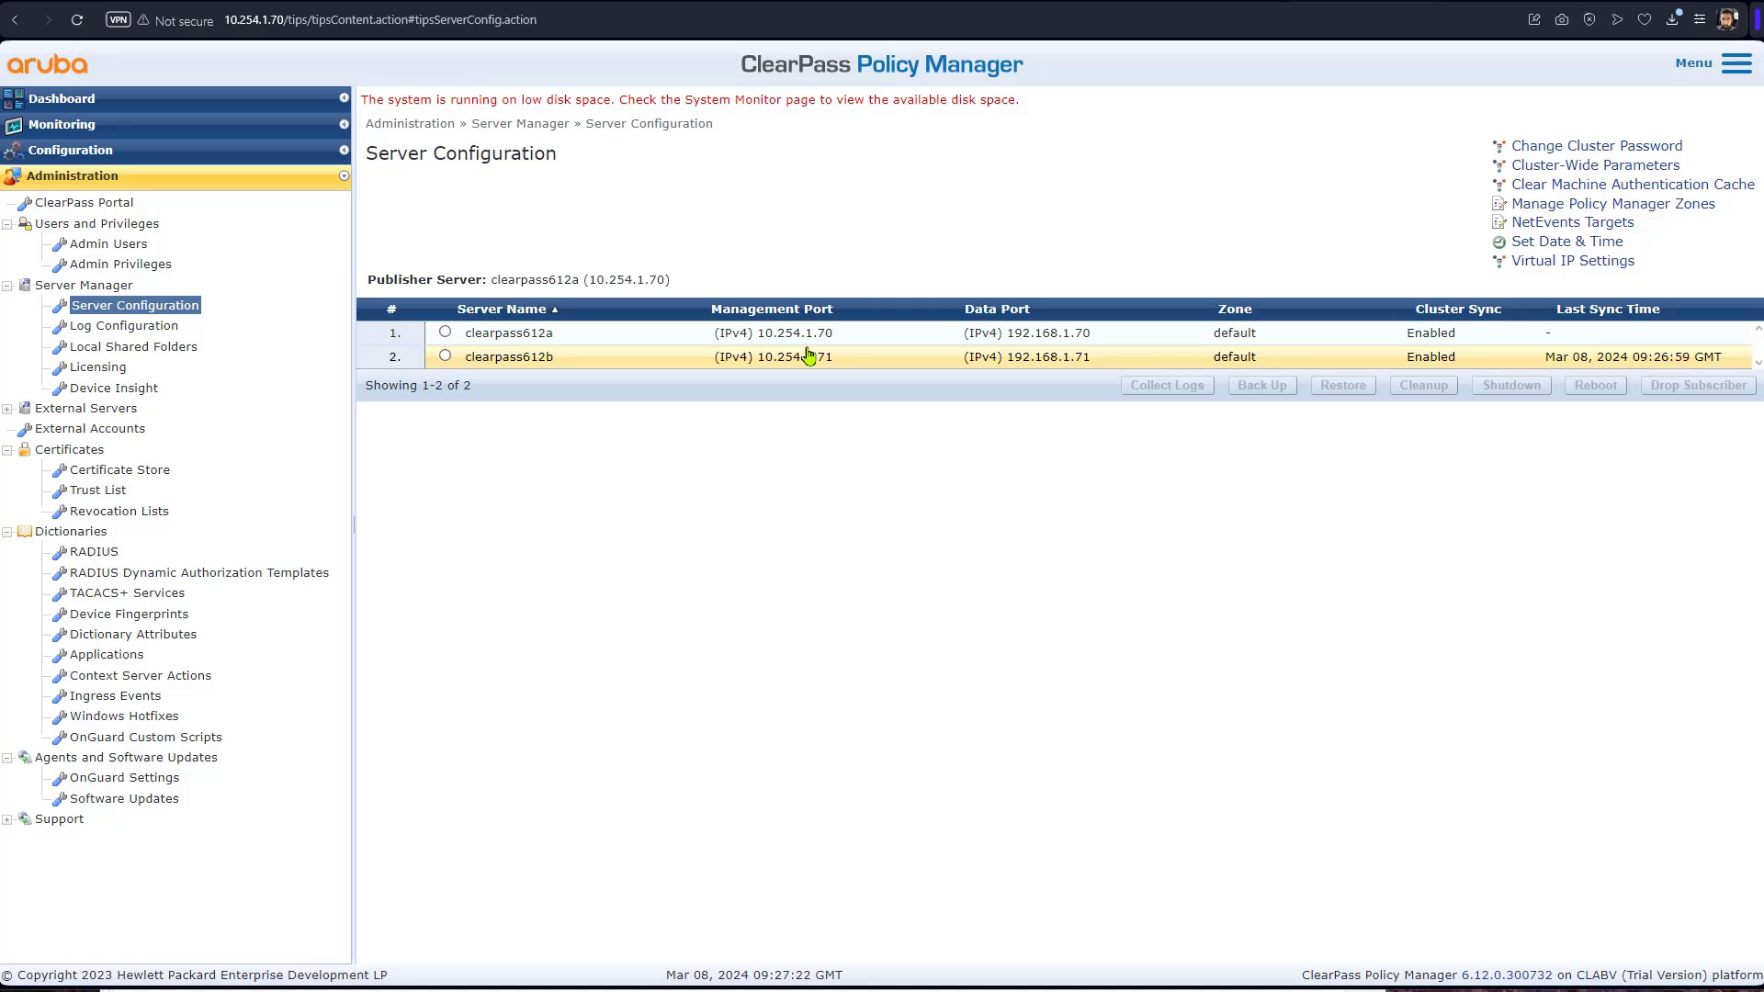
mouse_move(832, 356)
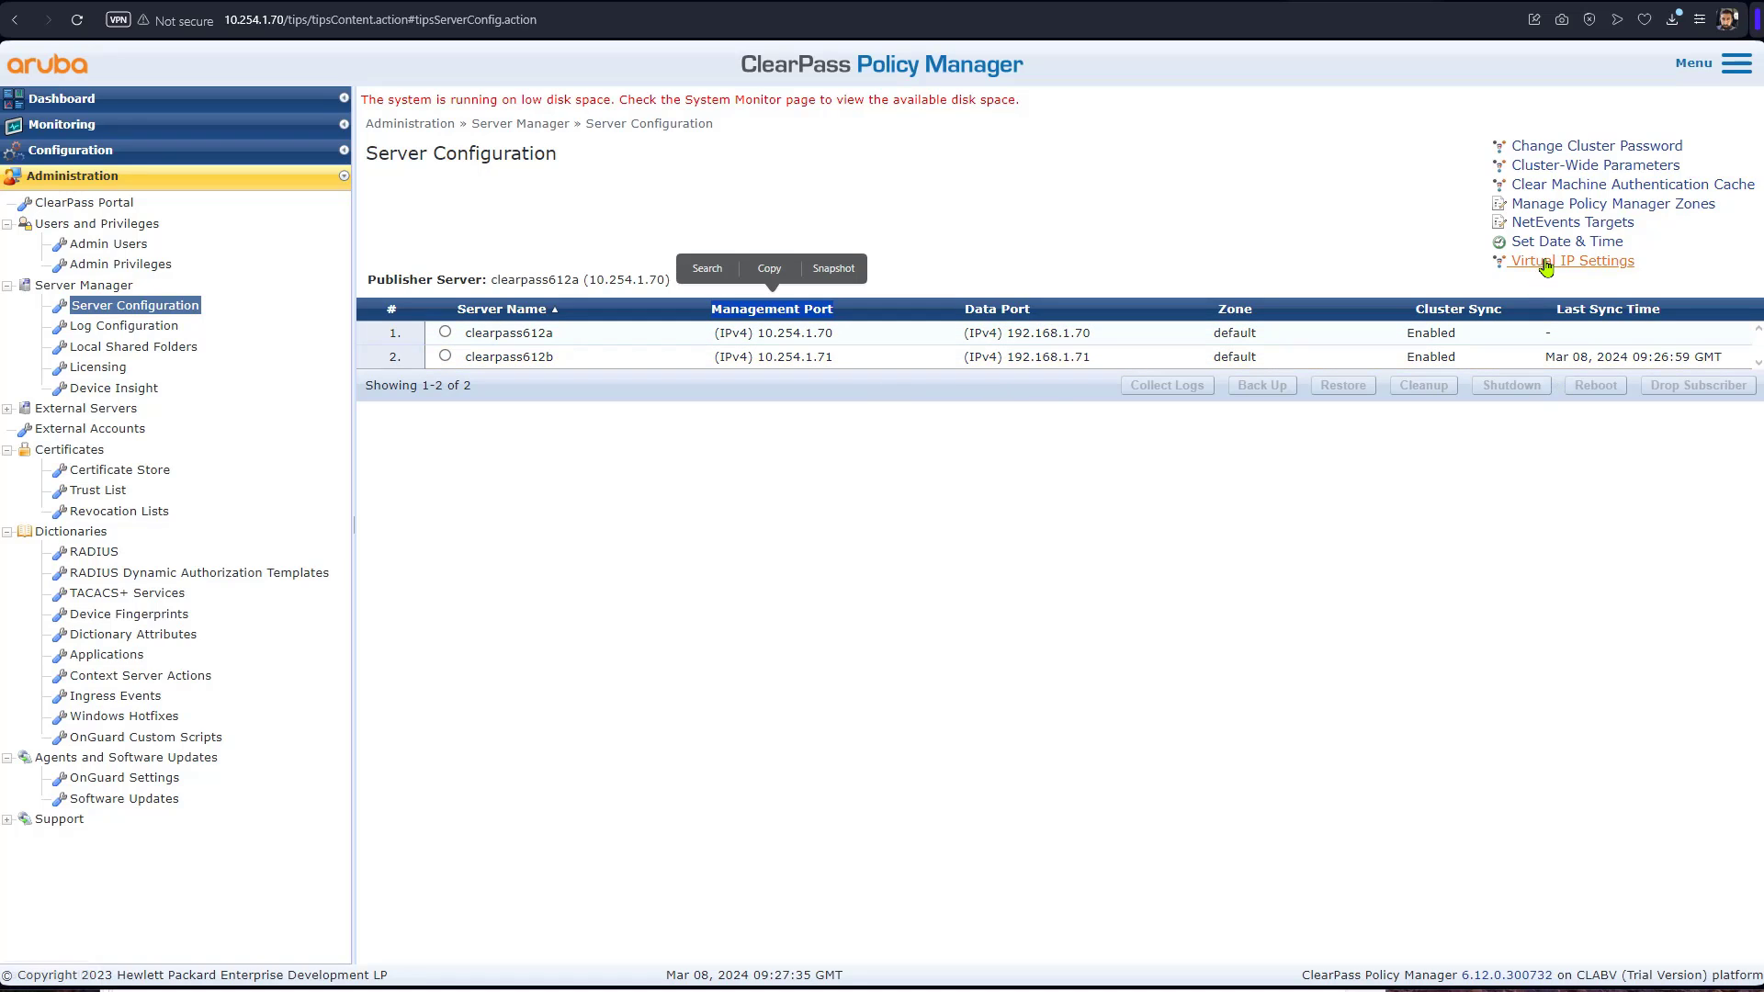
Open Virtual IP Settings and enter virtual IP 10.254.1.100
left_click(1572, 260)
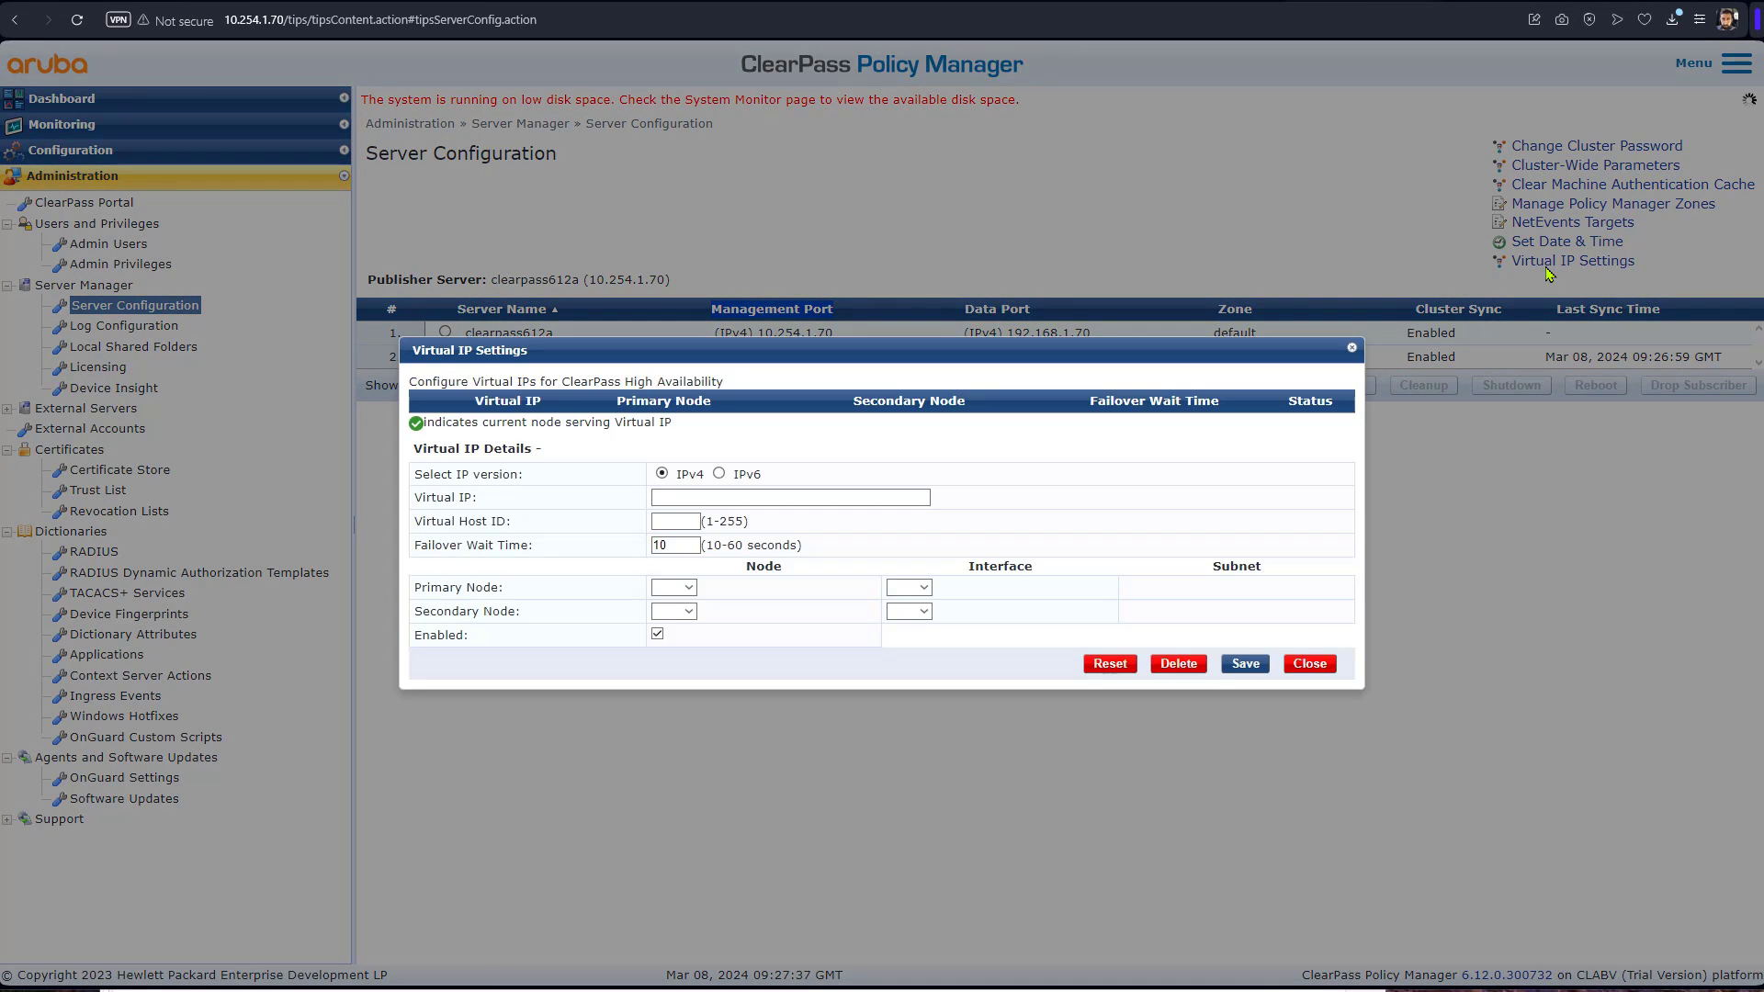
left_click(1108, 663)
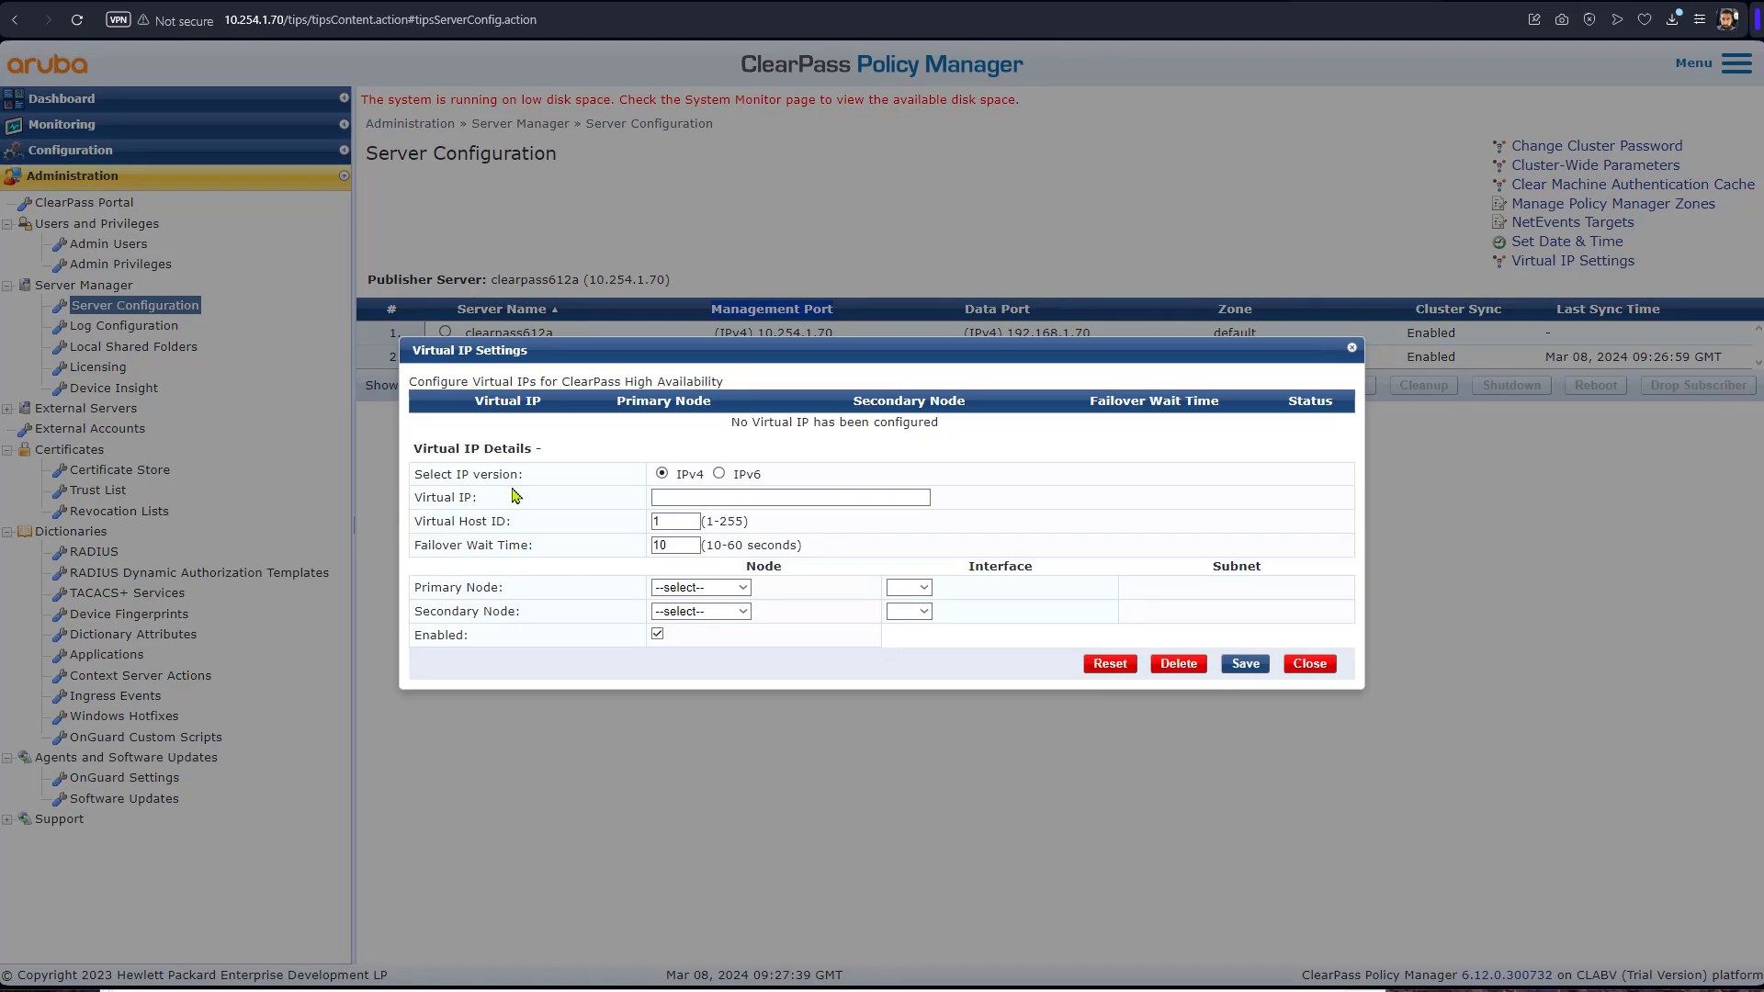
mouse_move(520, 590)
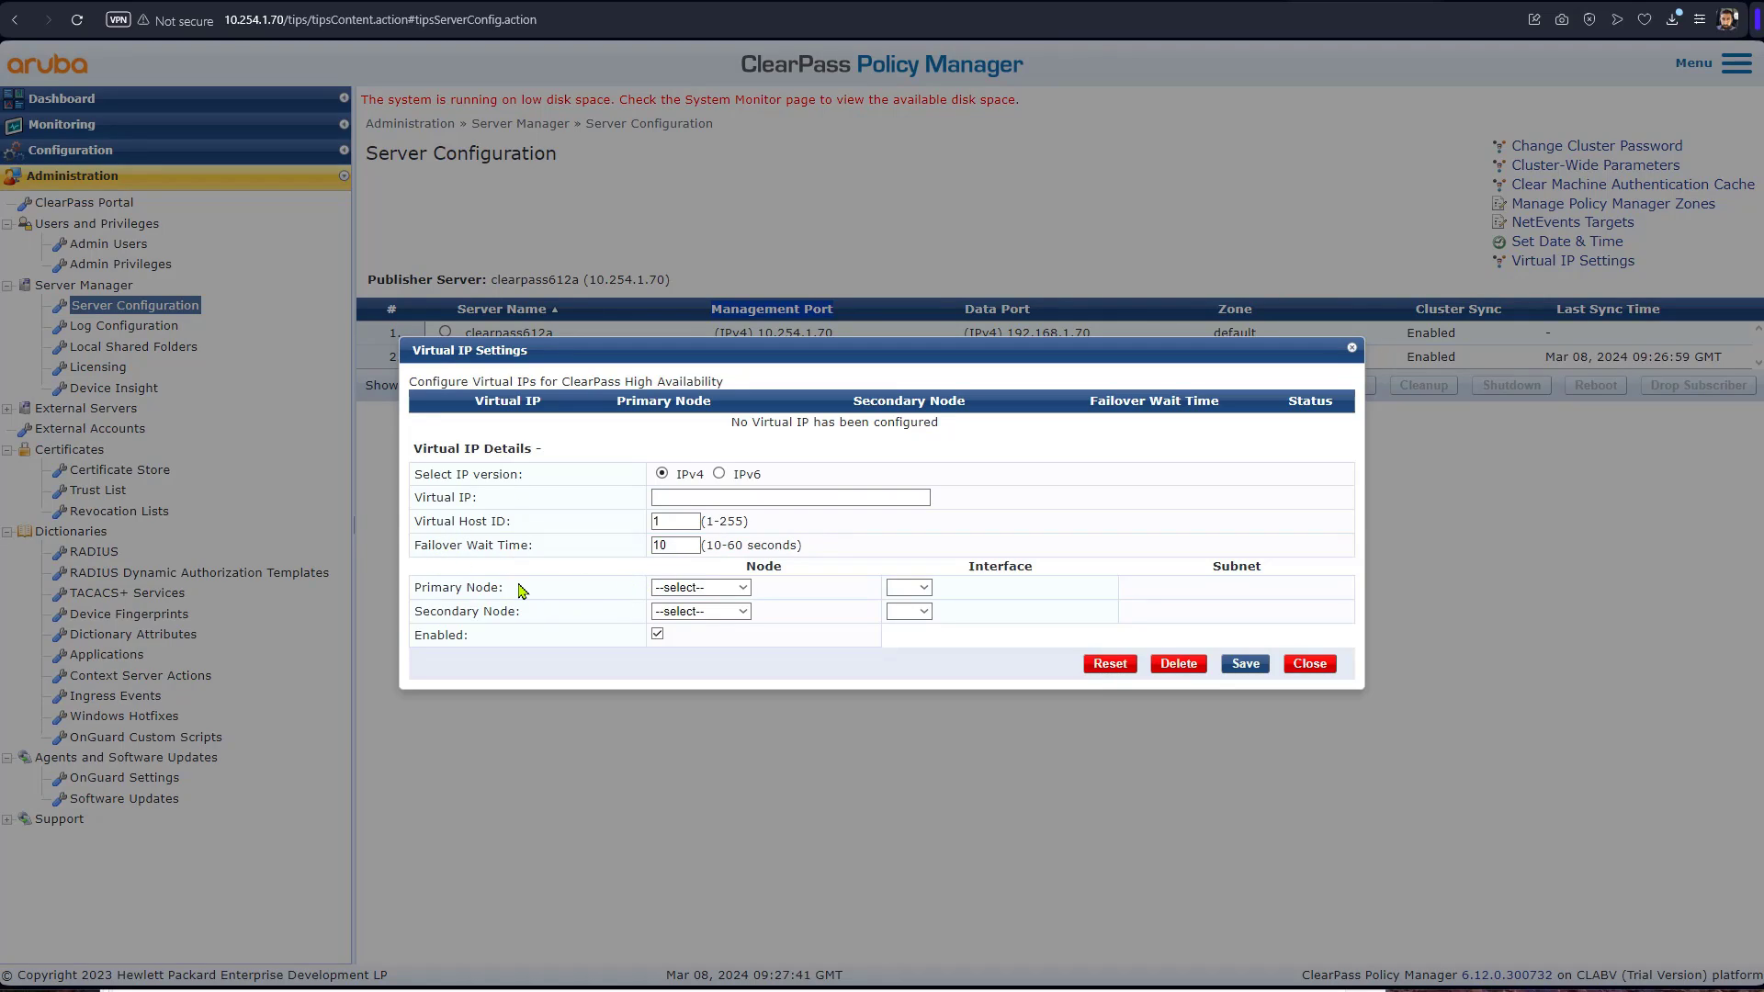
left_click(790, 497)
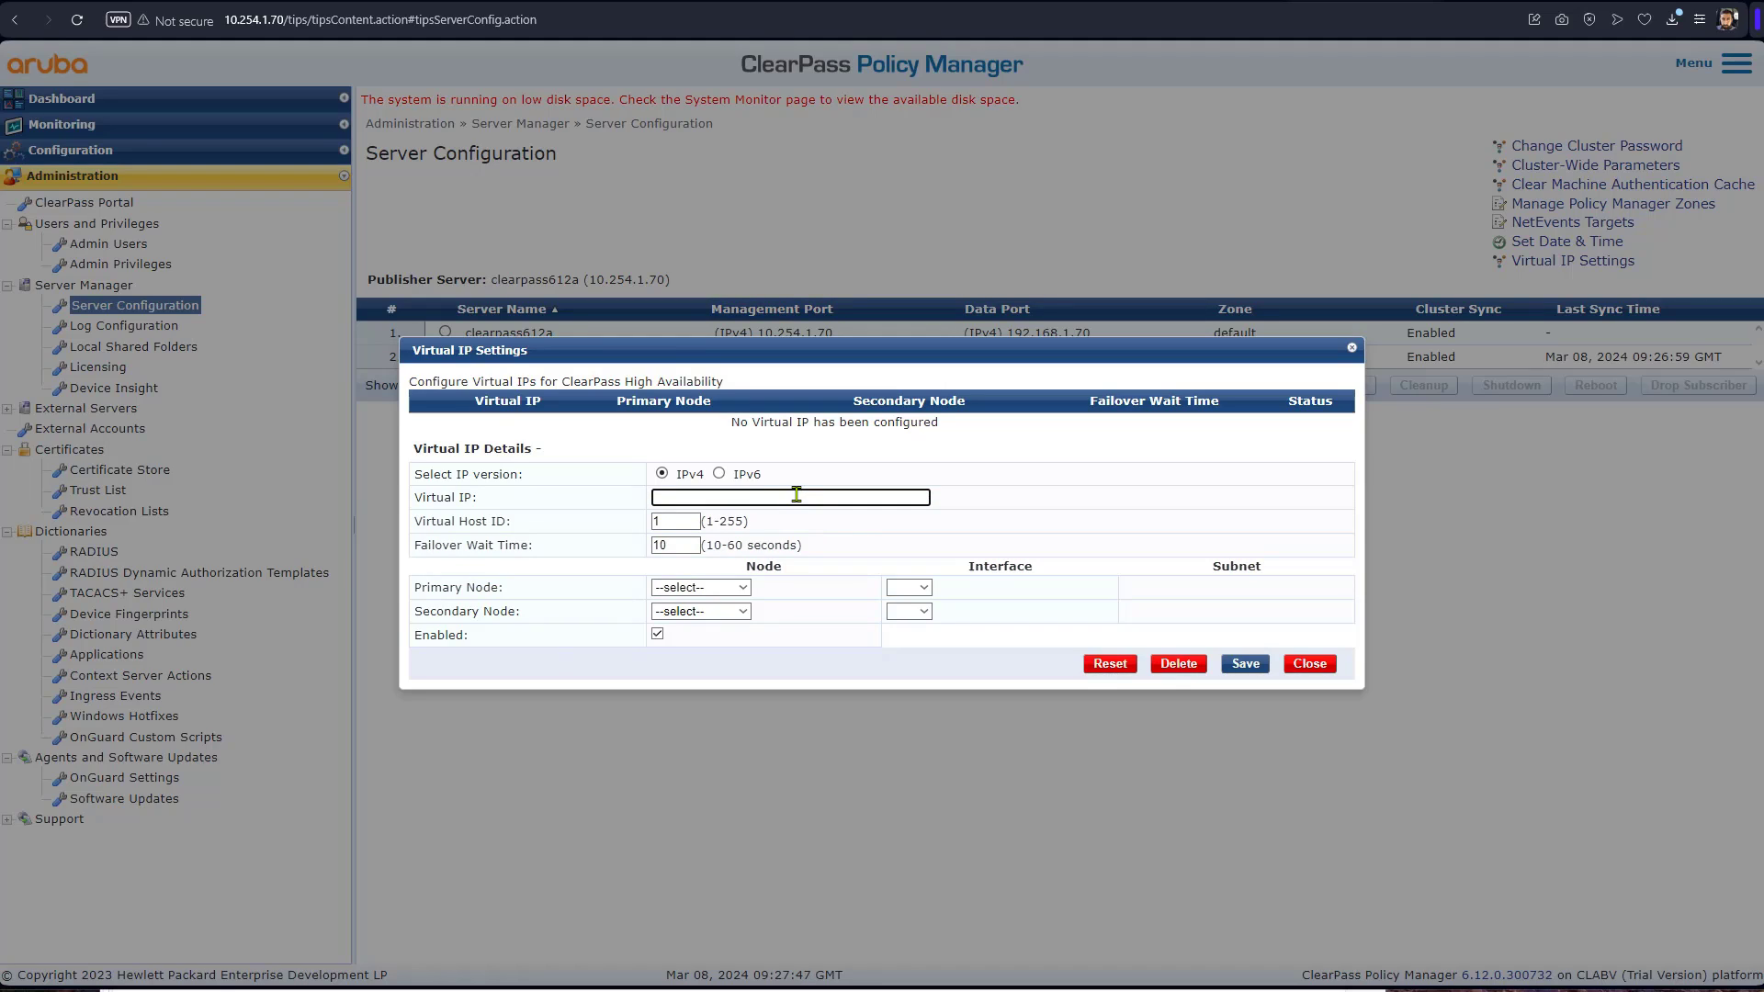
type("10.254.1.100")
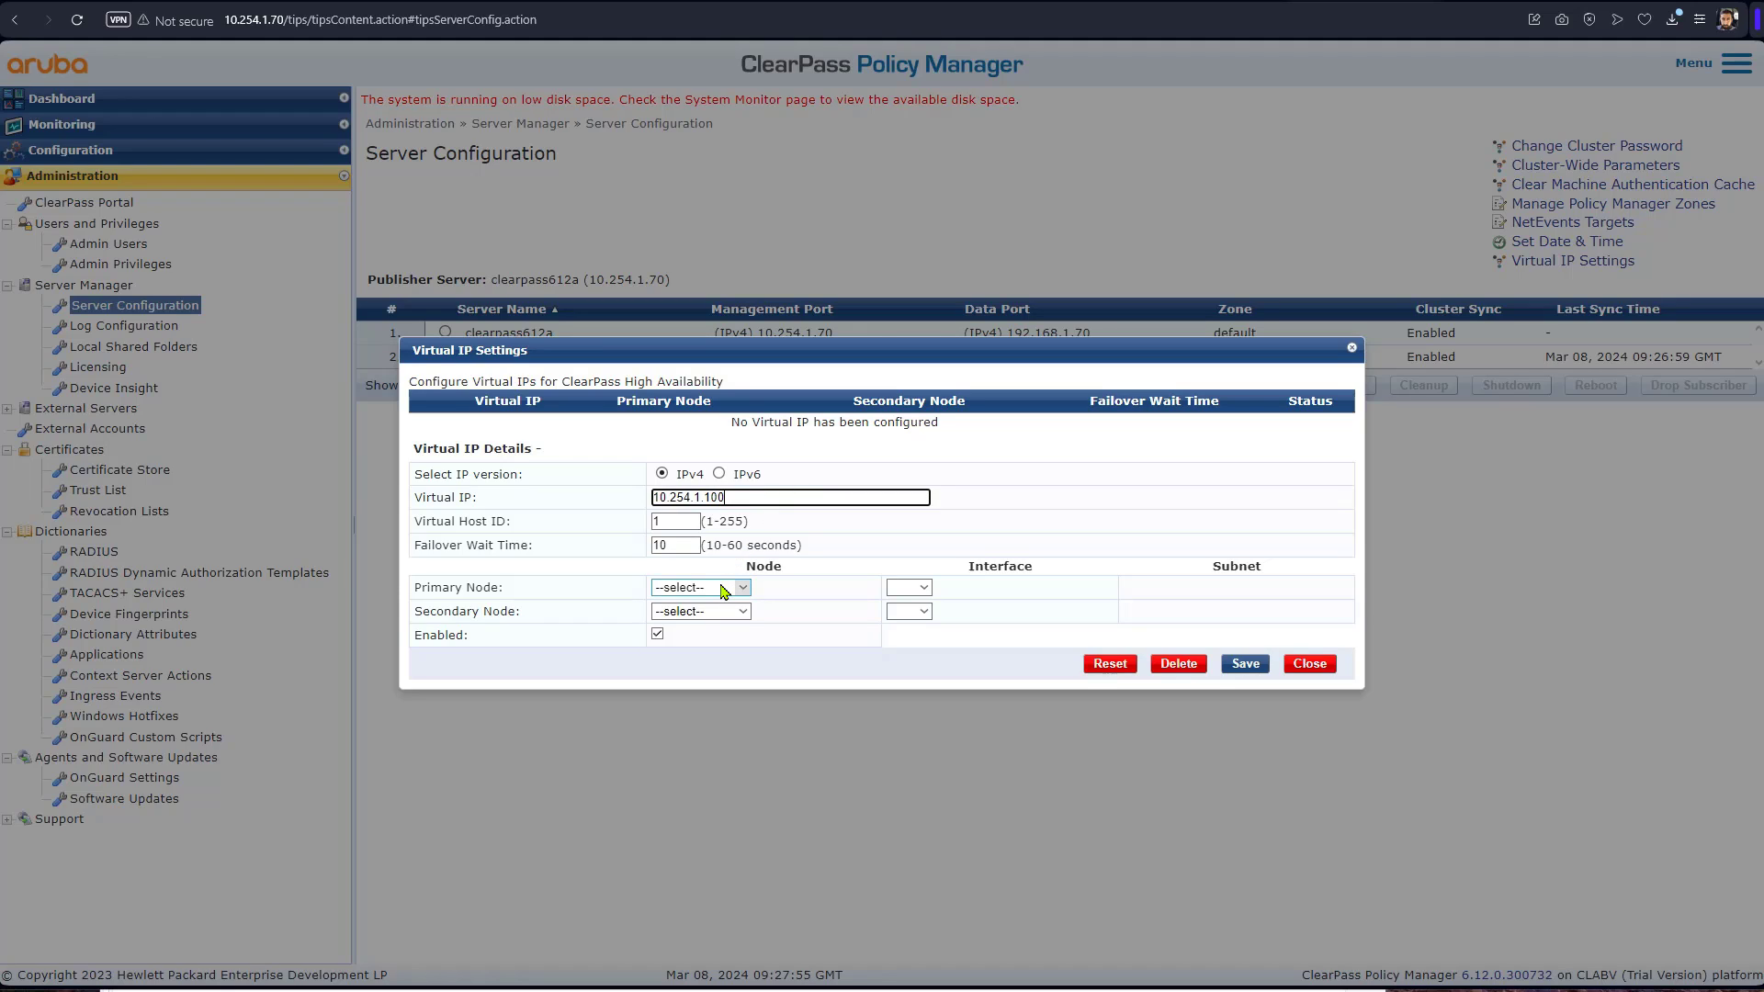
Set clearpass612a primary and clearpass612b secondary on MGMT, then save
left_click(697, 586)
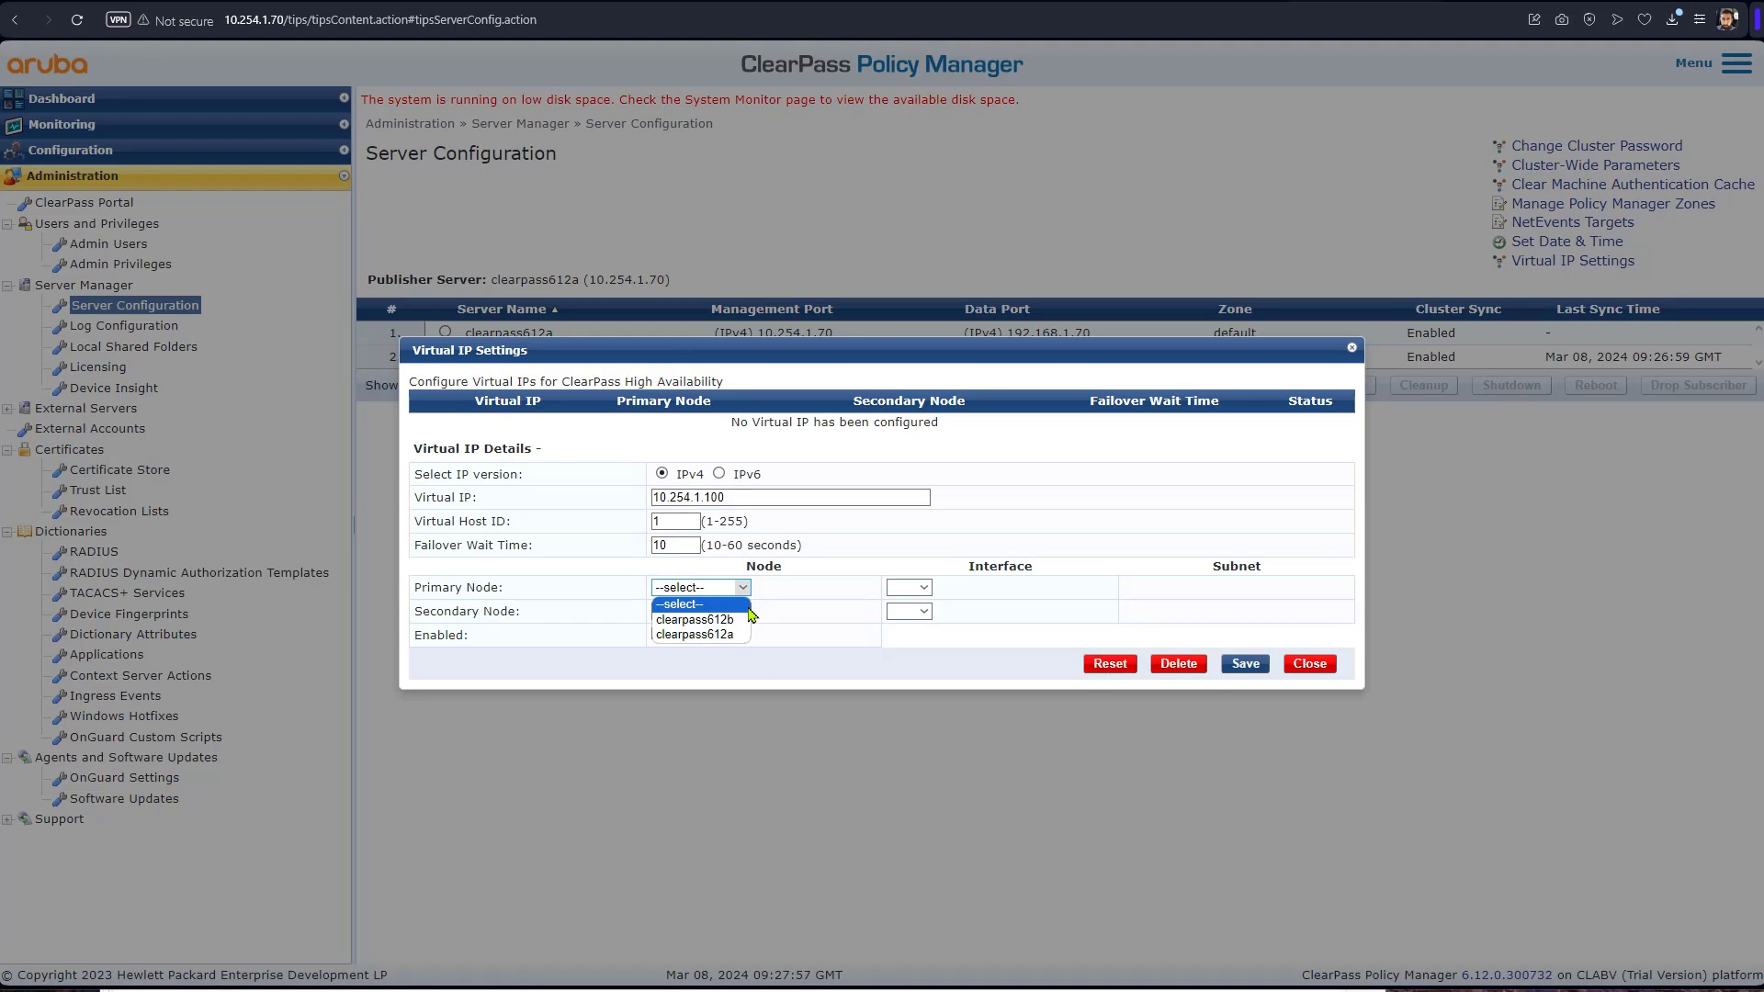
left_click(698, 633)
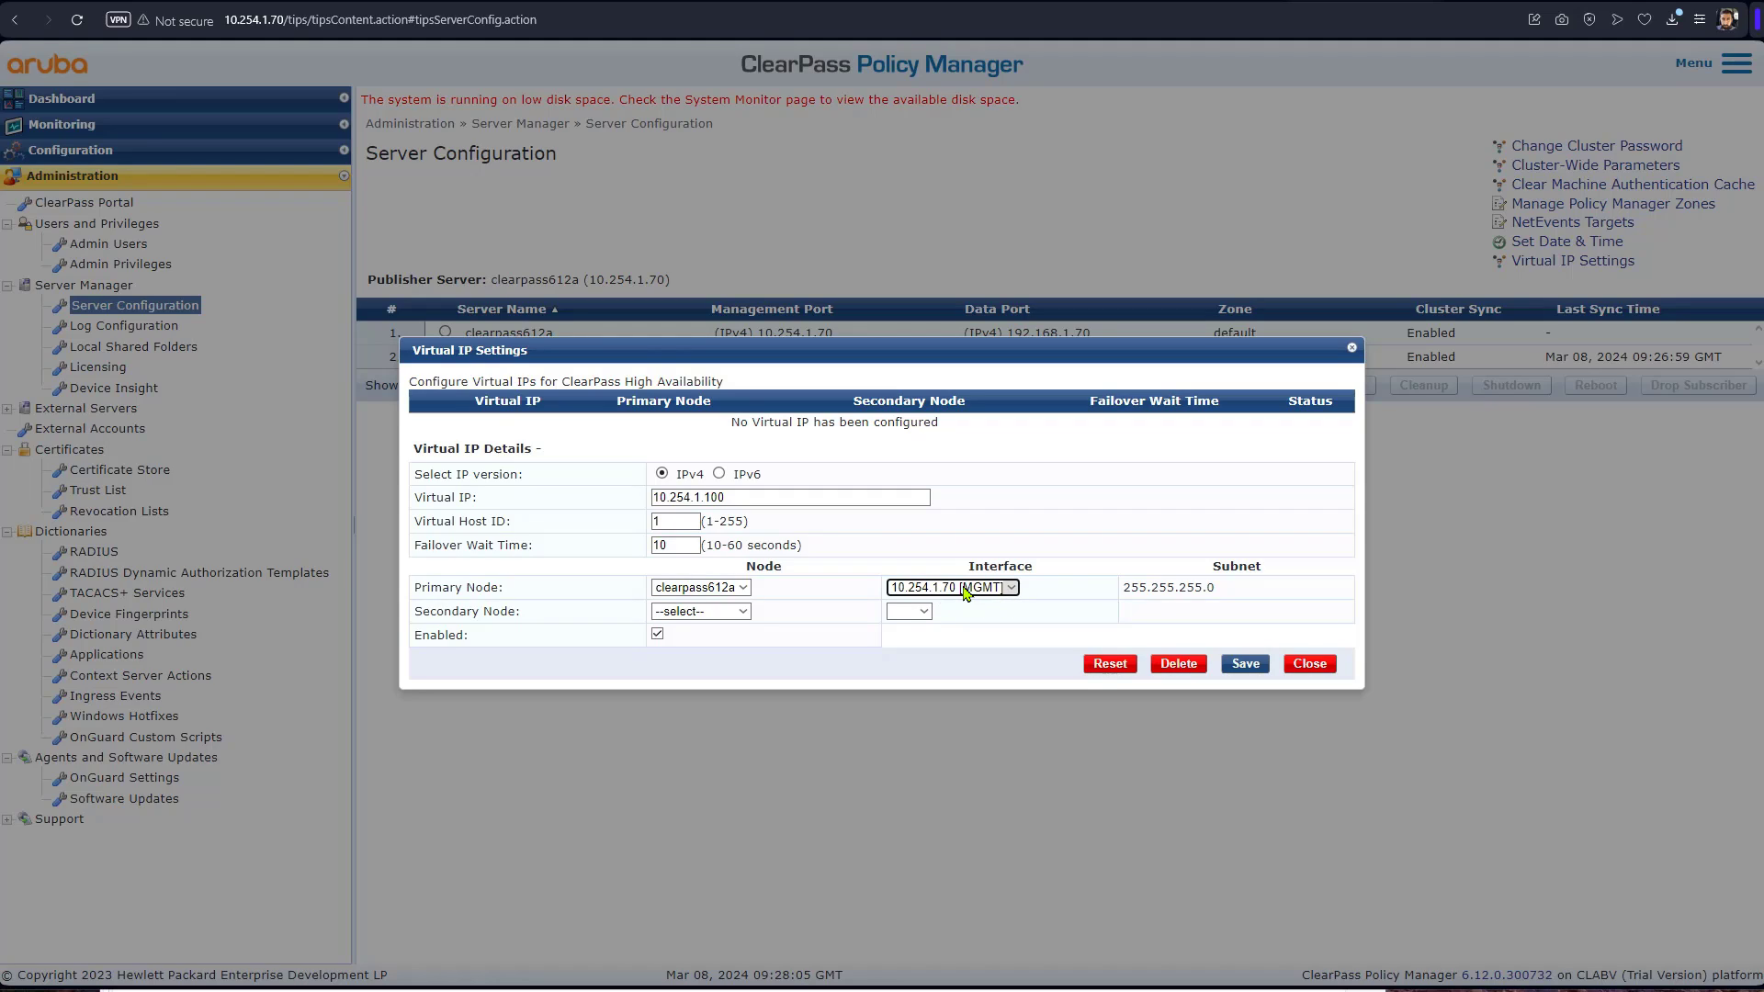
mouse_move(986, 601)
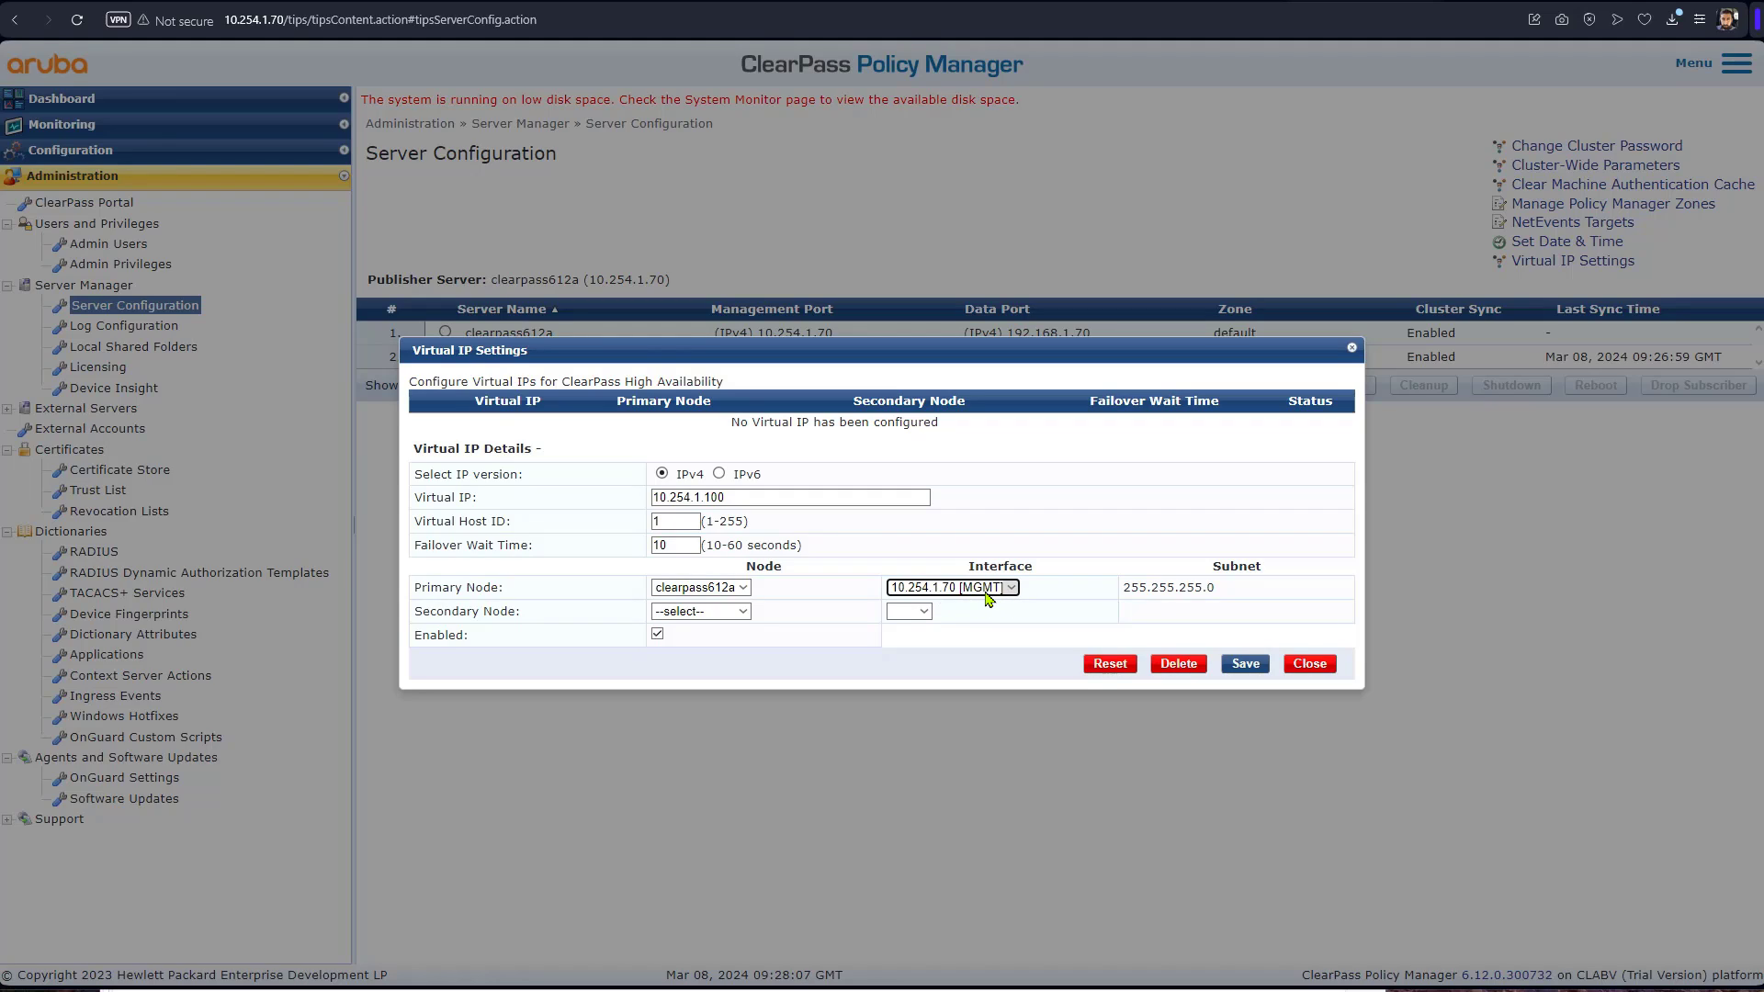
left_click(697, 611)
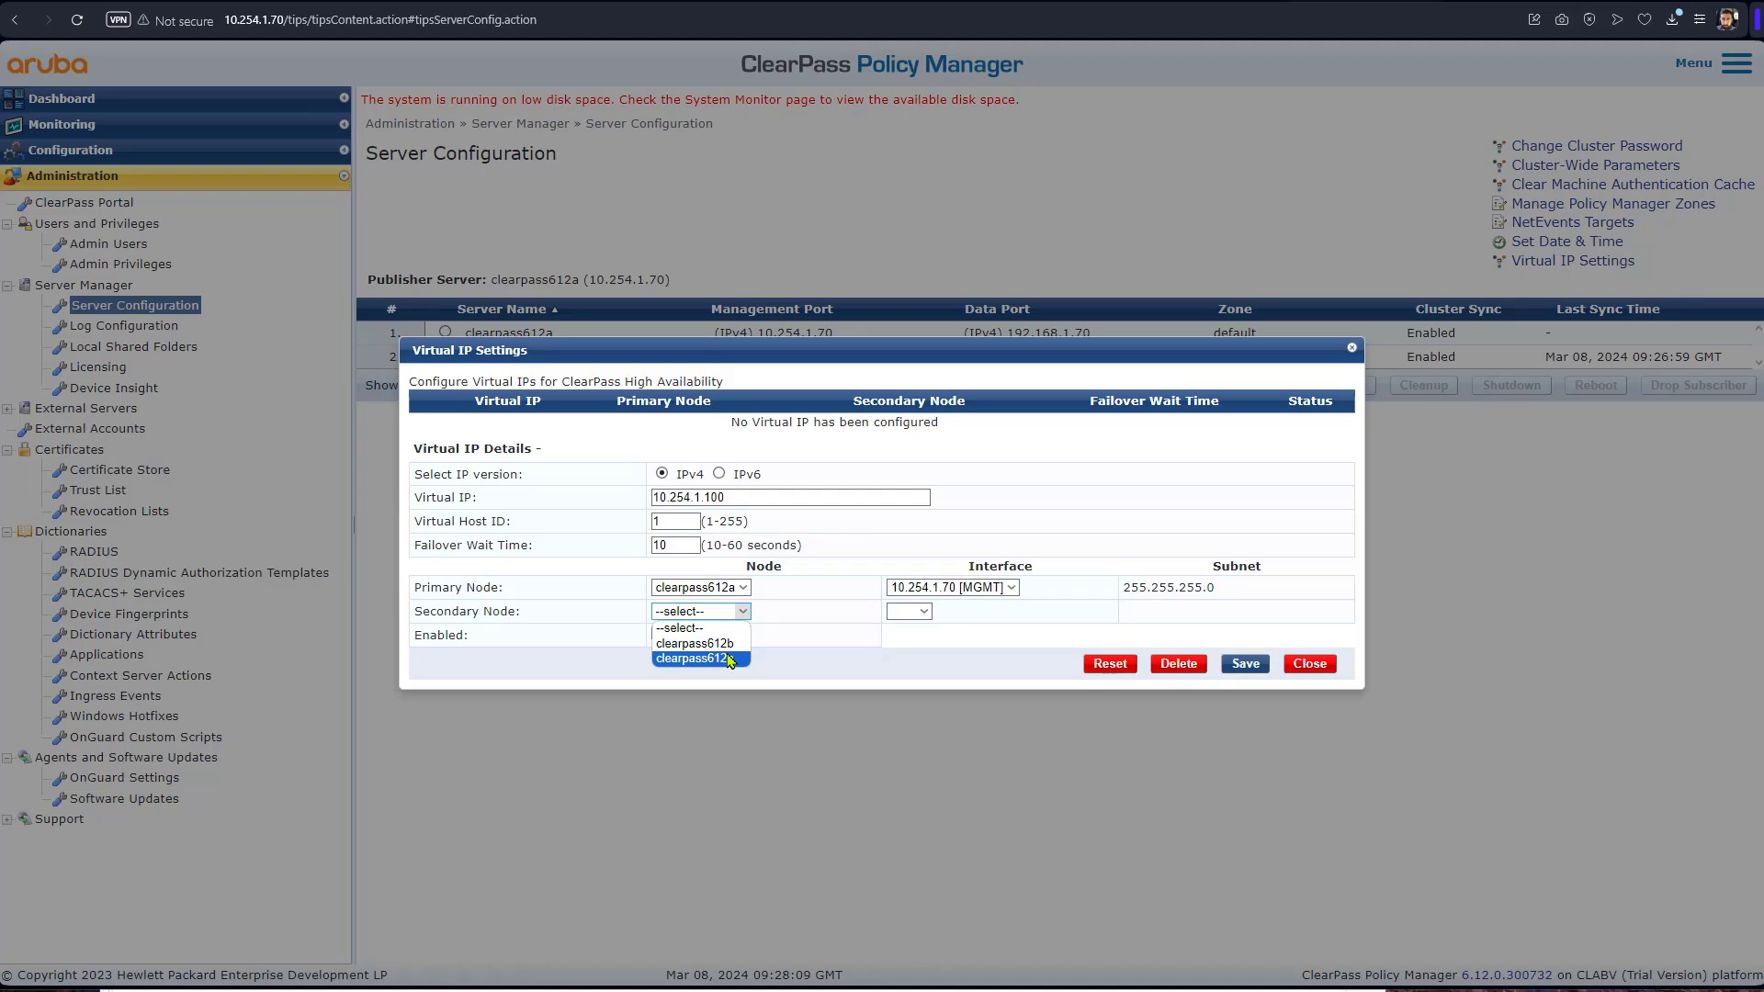
left_click(694, 642)
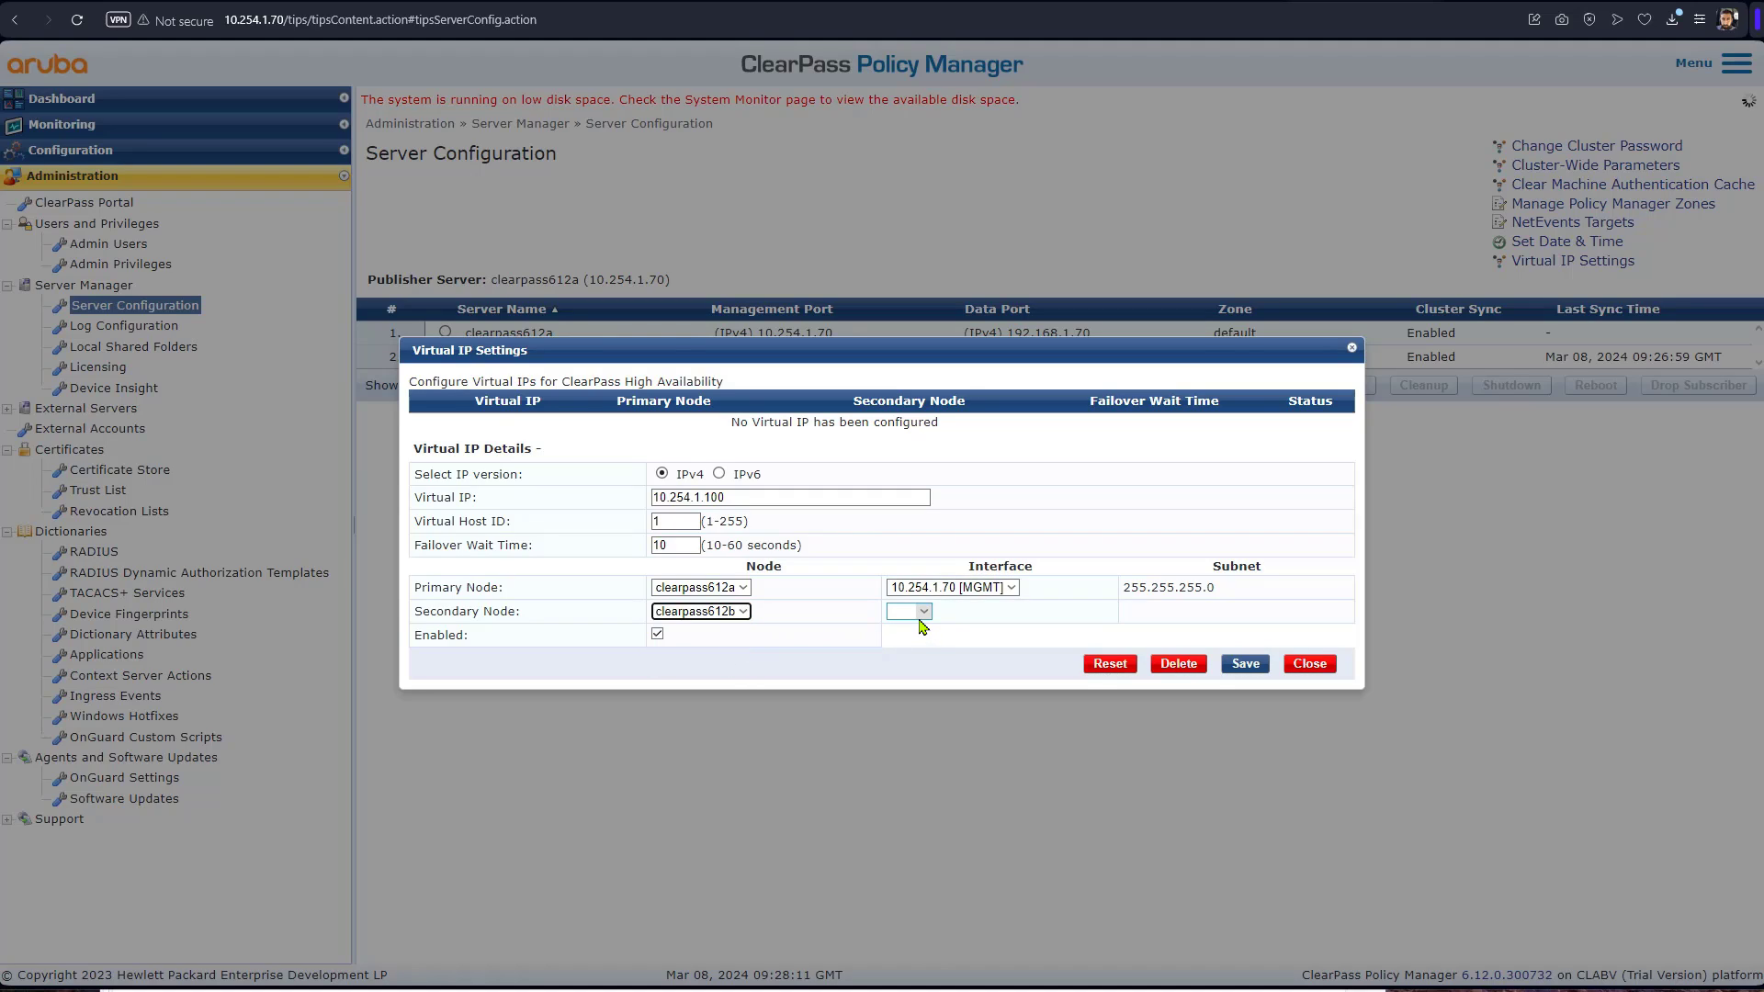
left_click(952, 611)
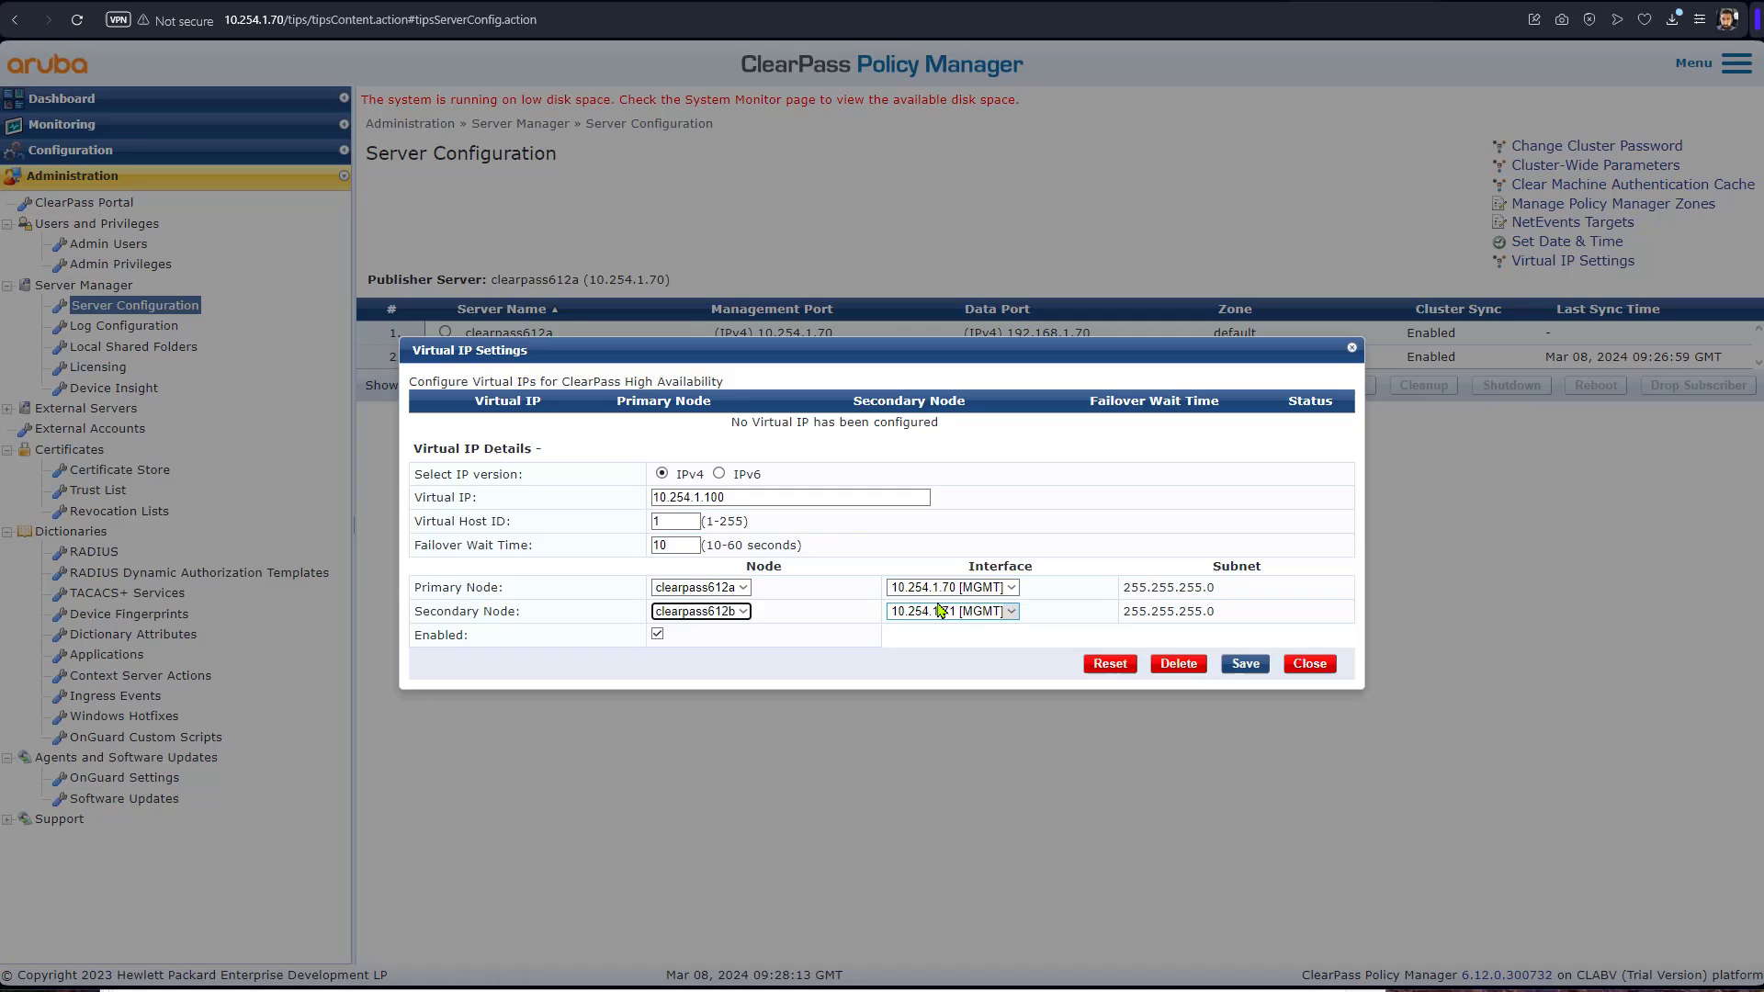
left_click(949, 611)
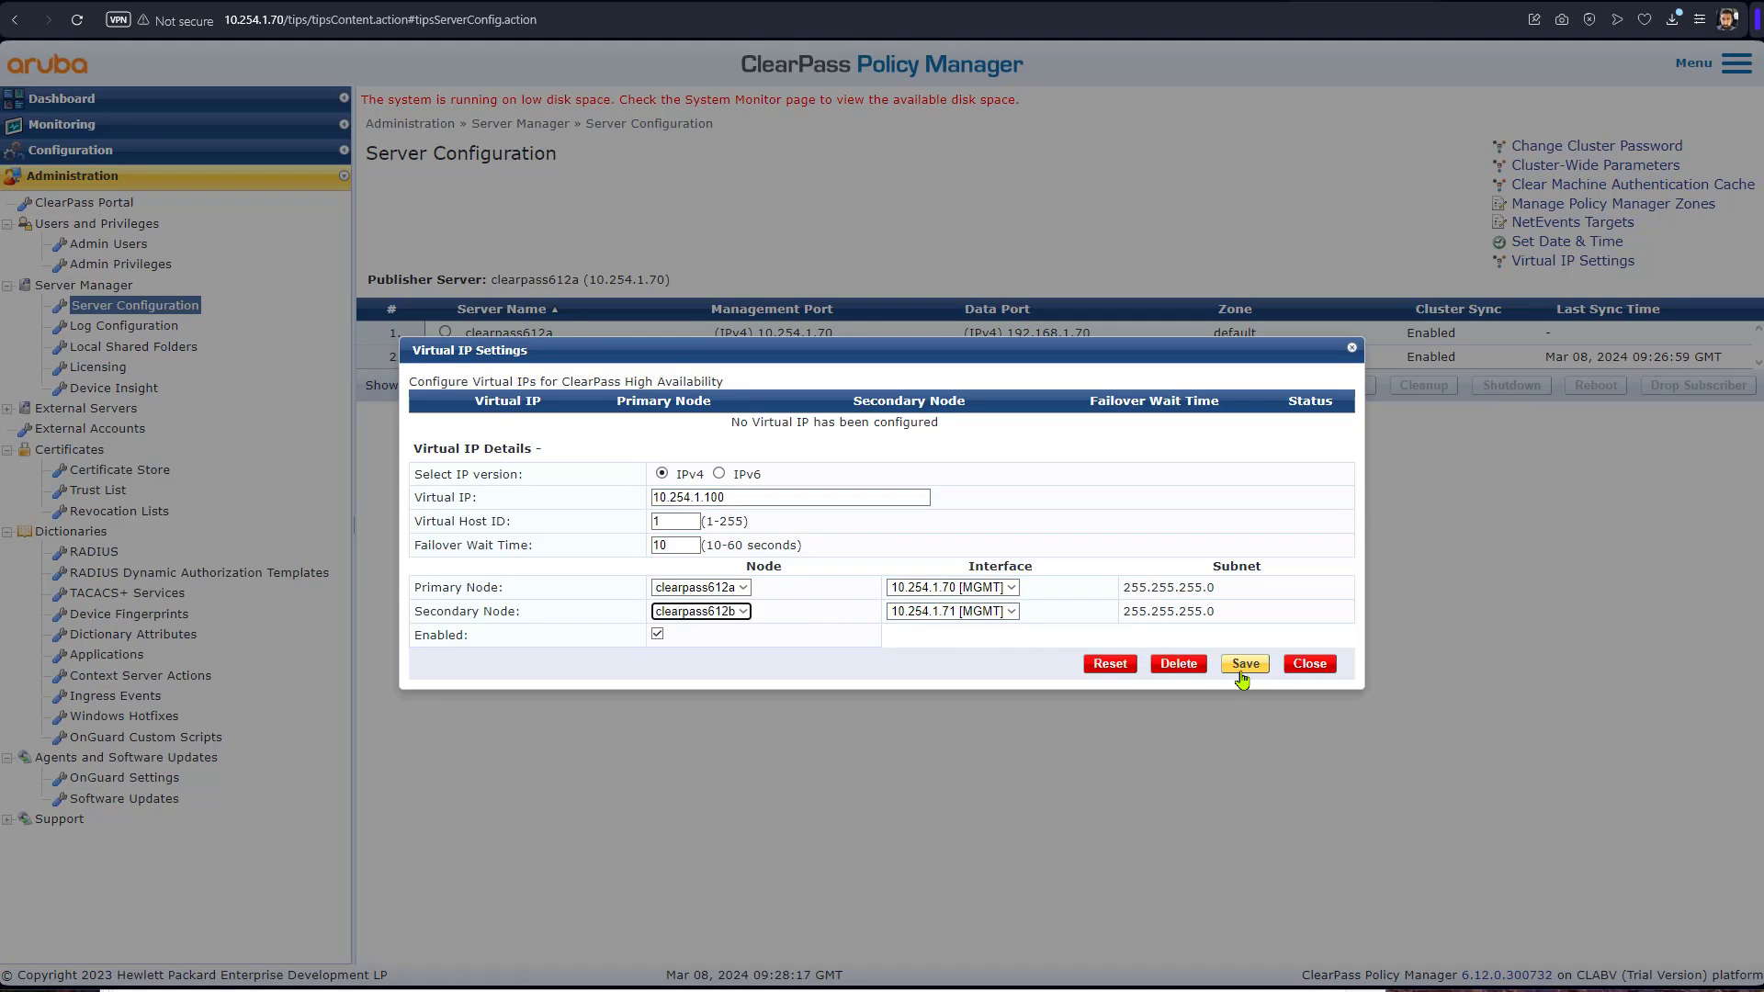
left_click(1243, 663)
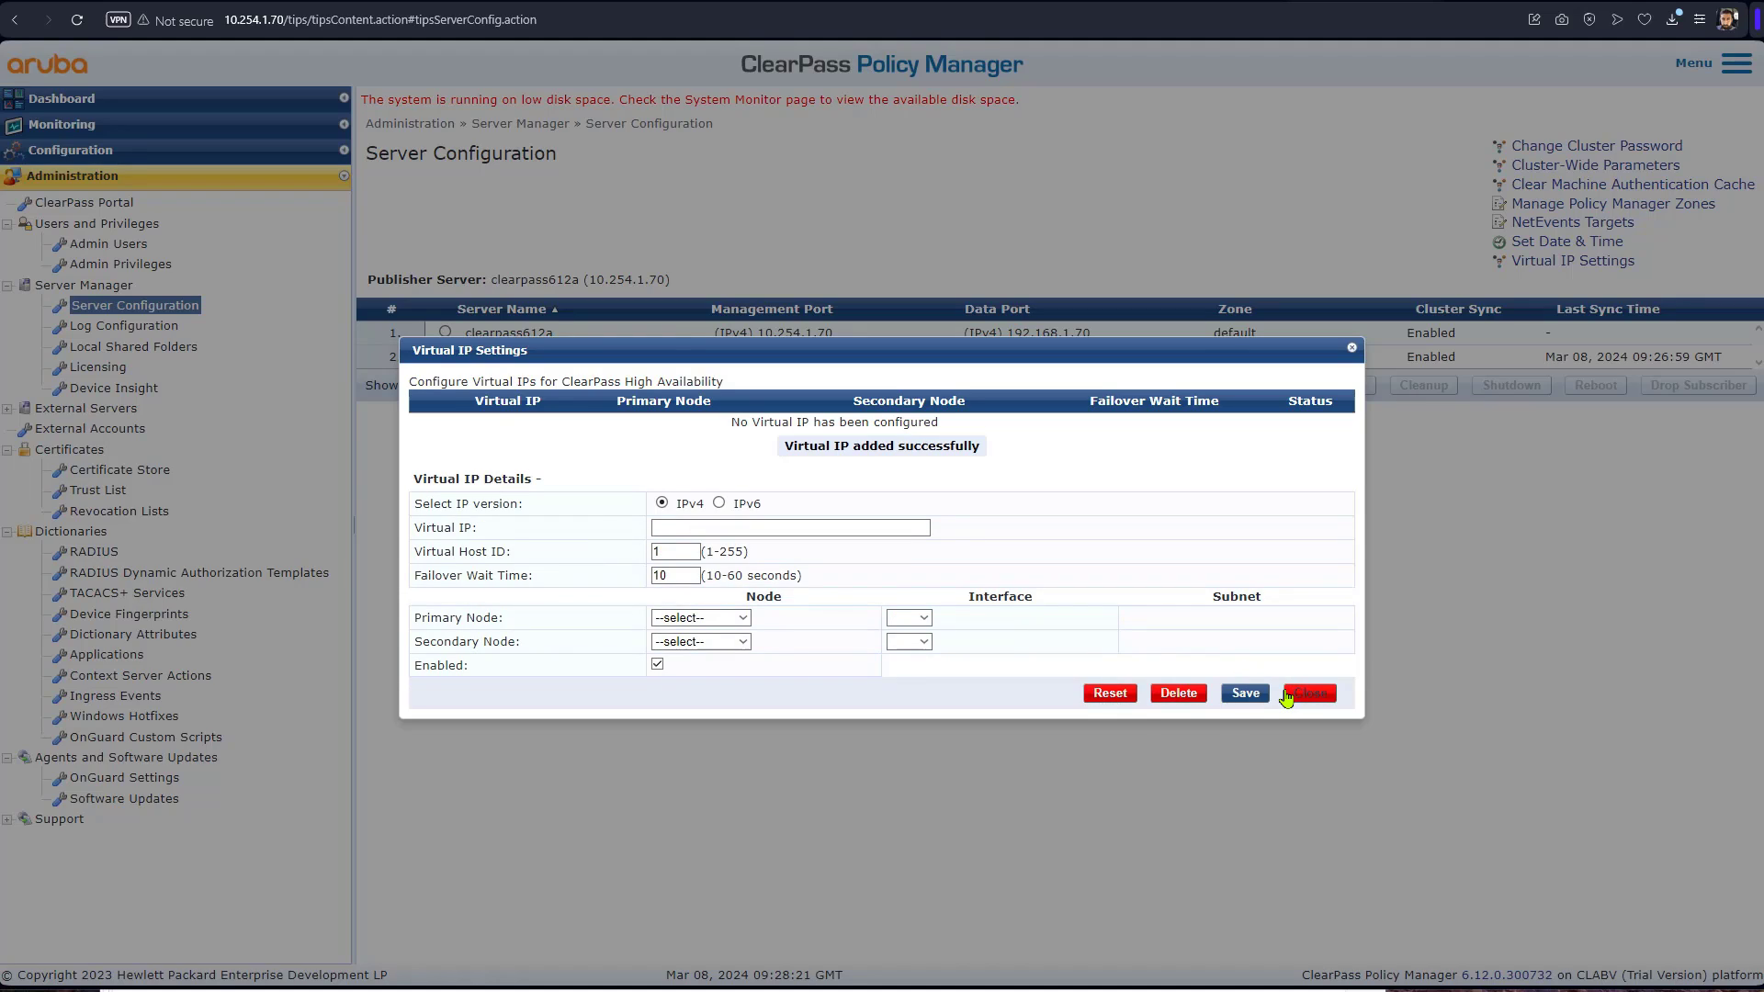
left_click(1244, 693)
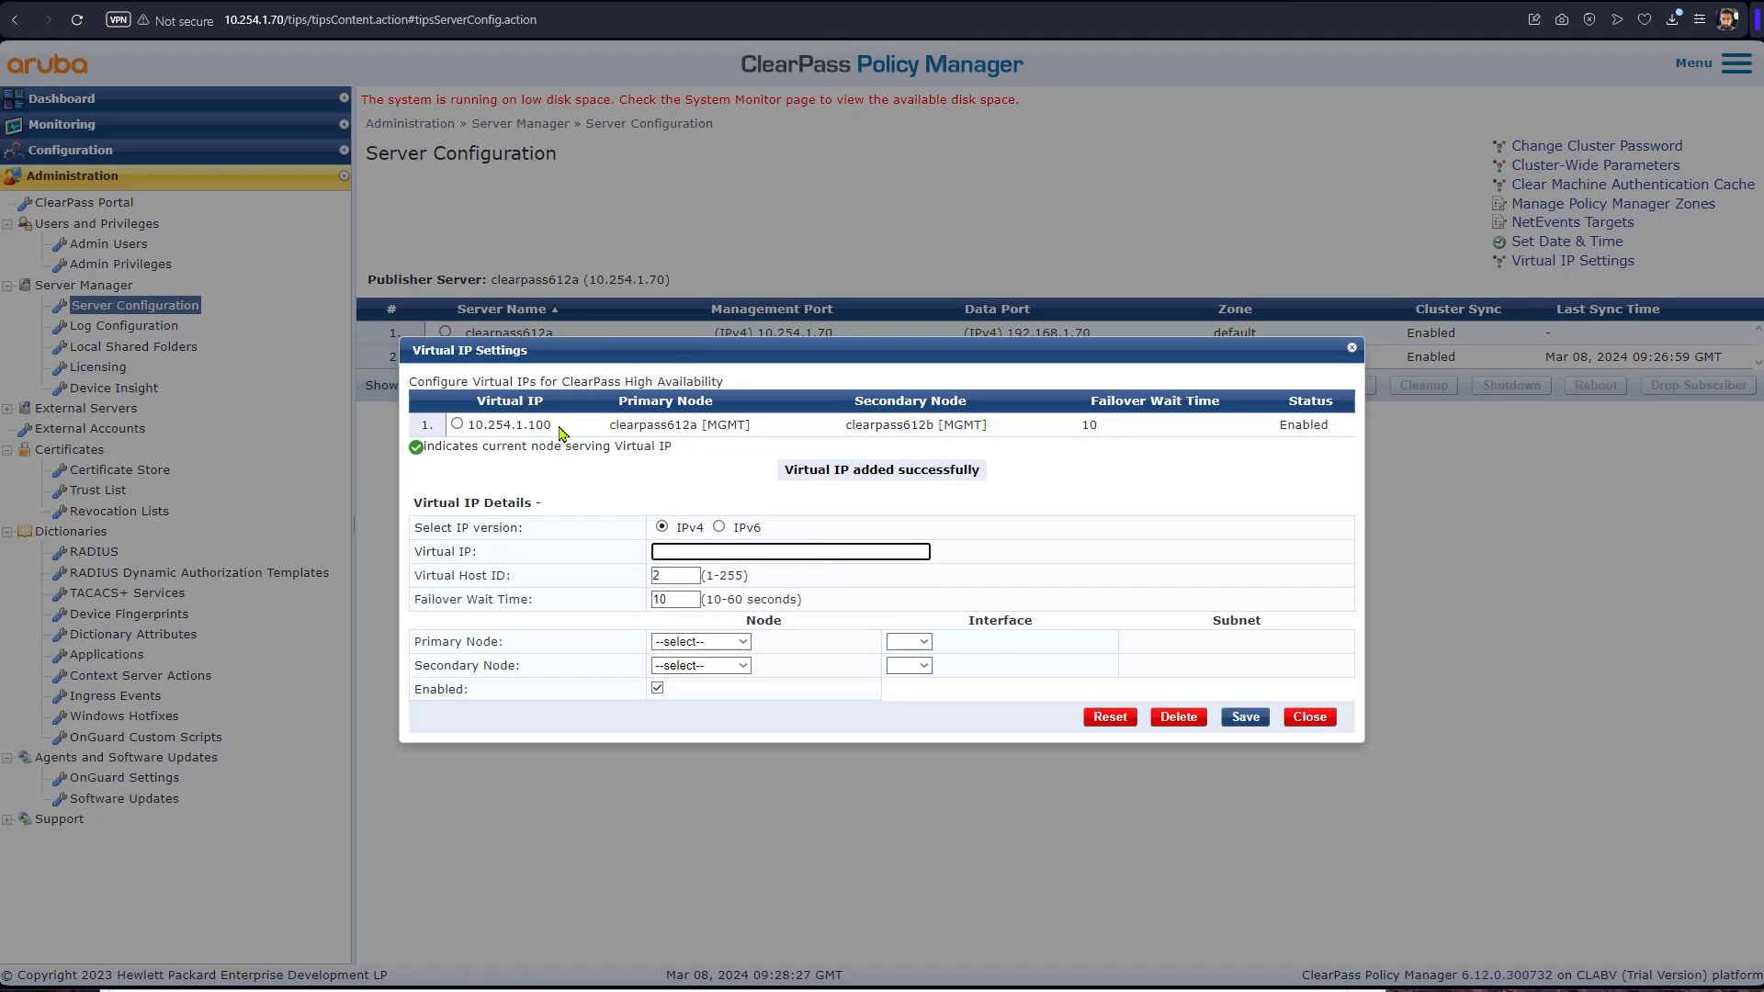
Enter virtual IP 192.168.1.100 with clearpass612b as primary node
double_click(508, 425)
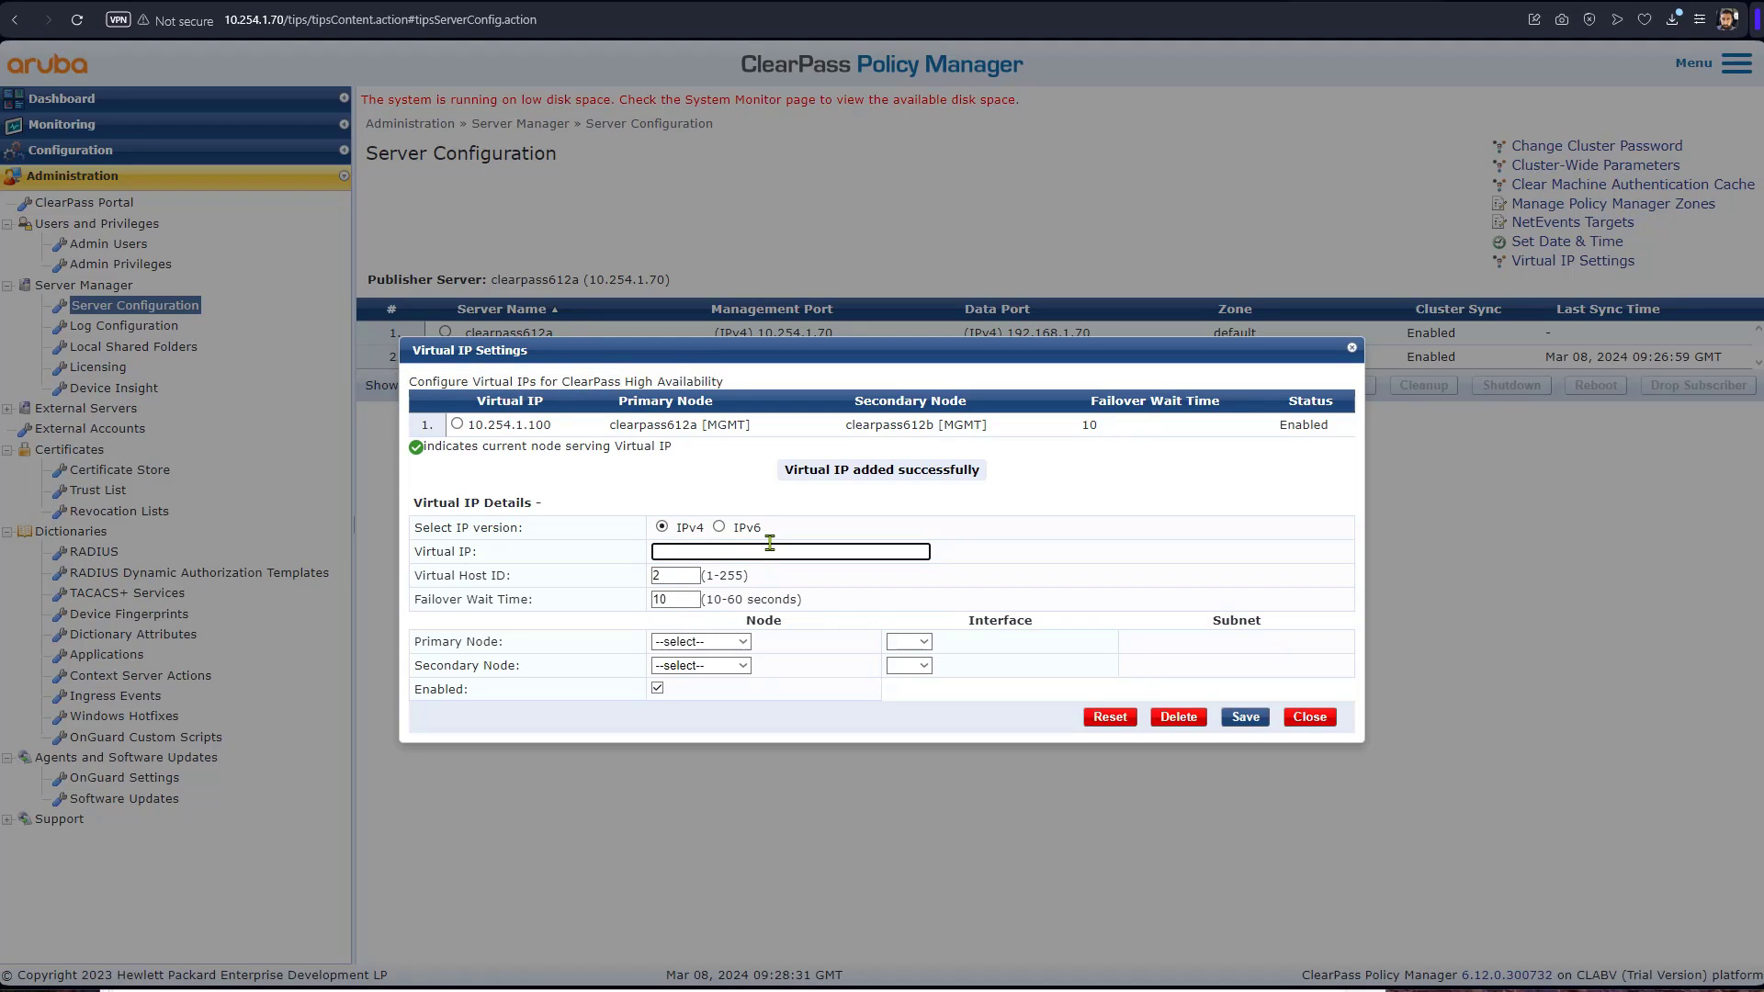
type("192.168.1.")
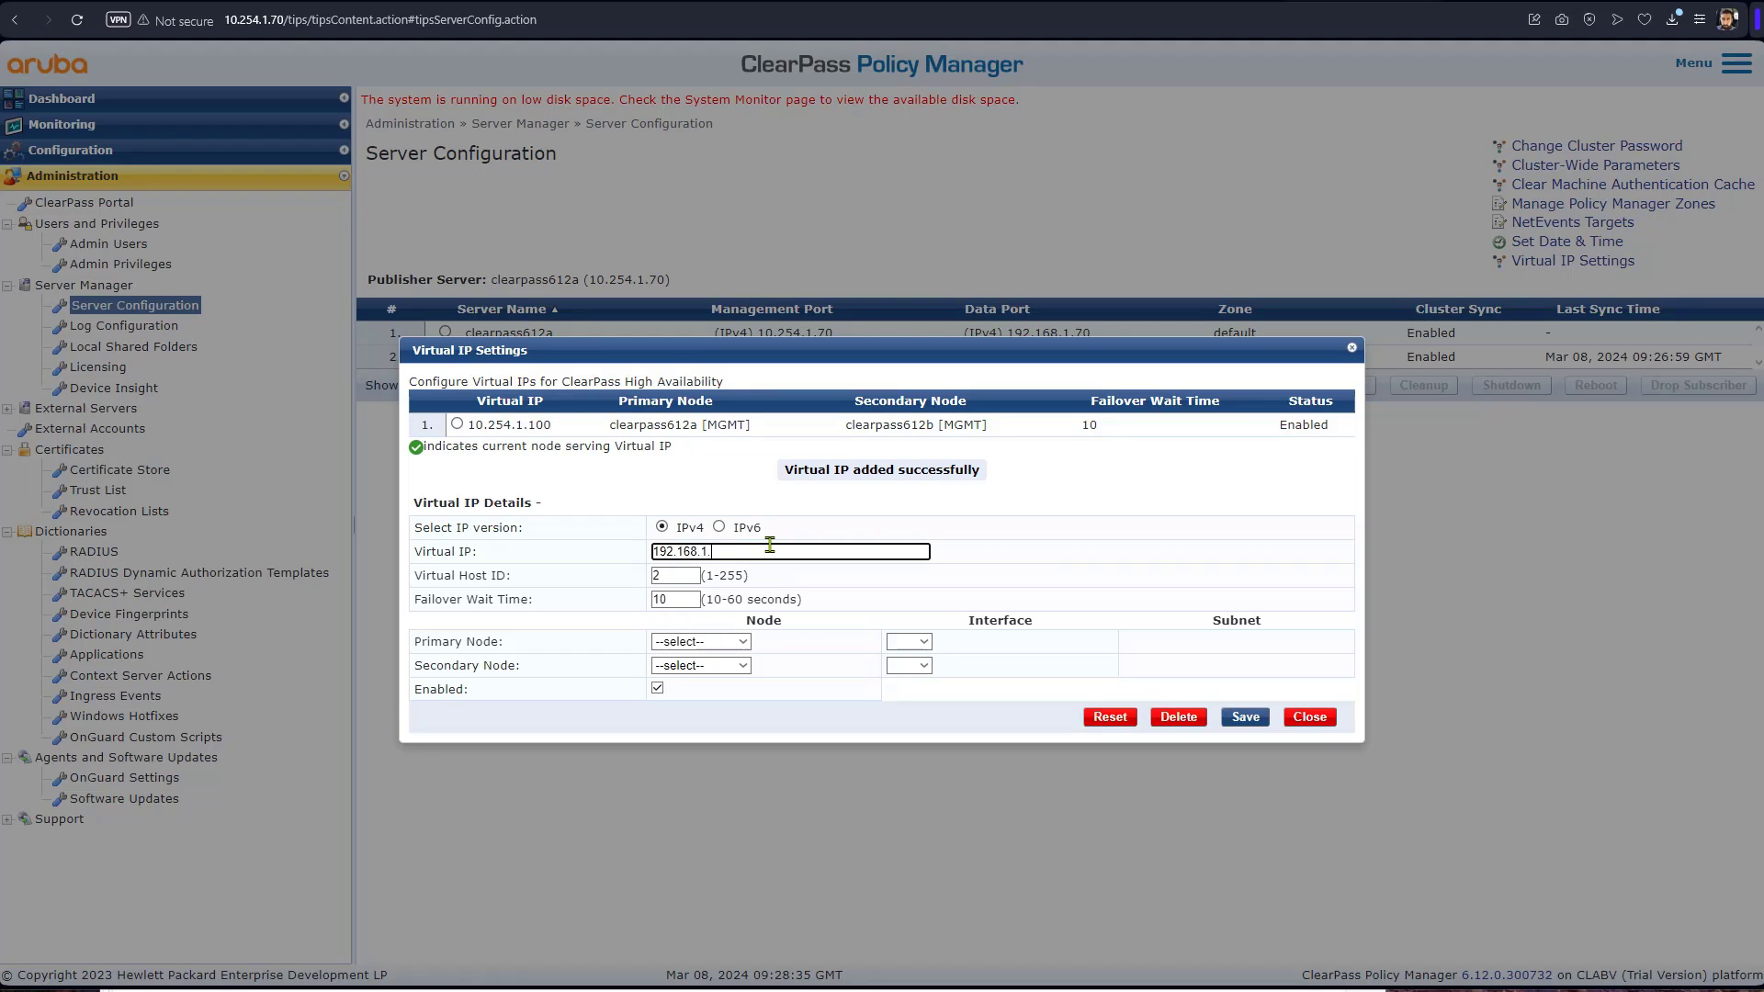
type("100")
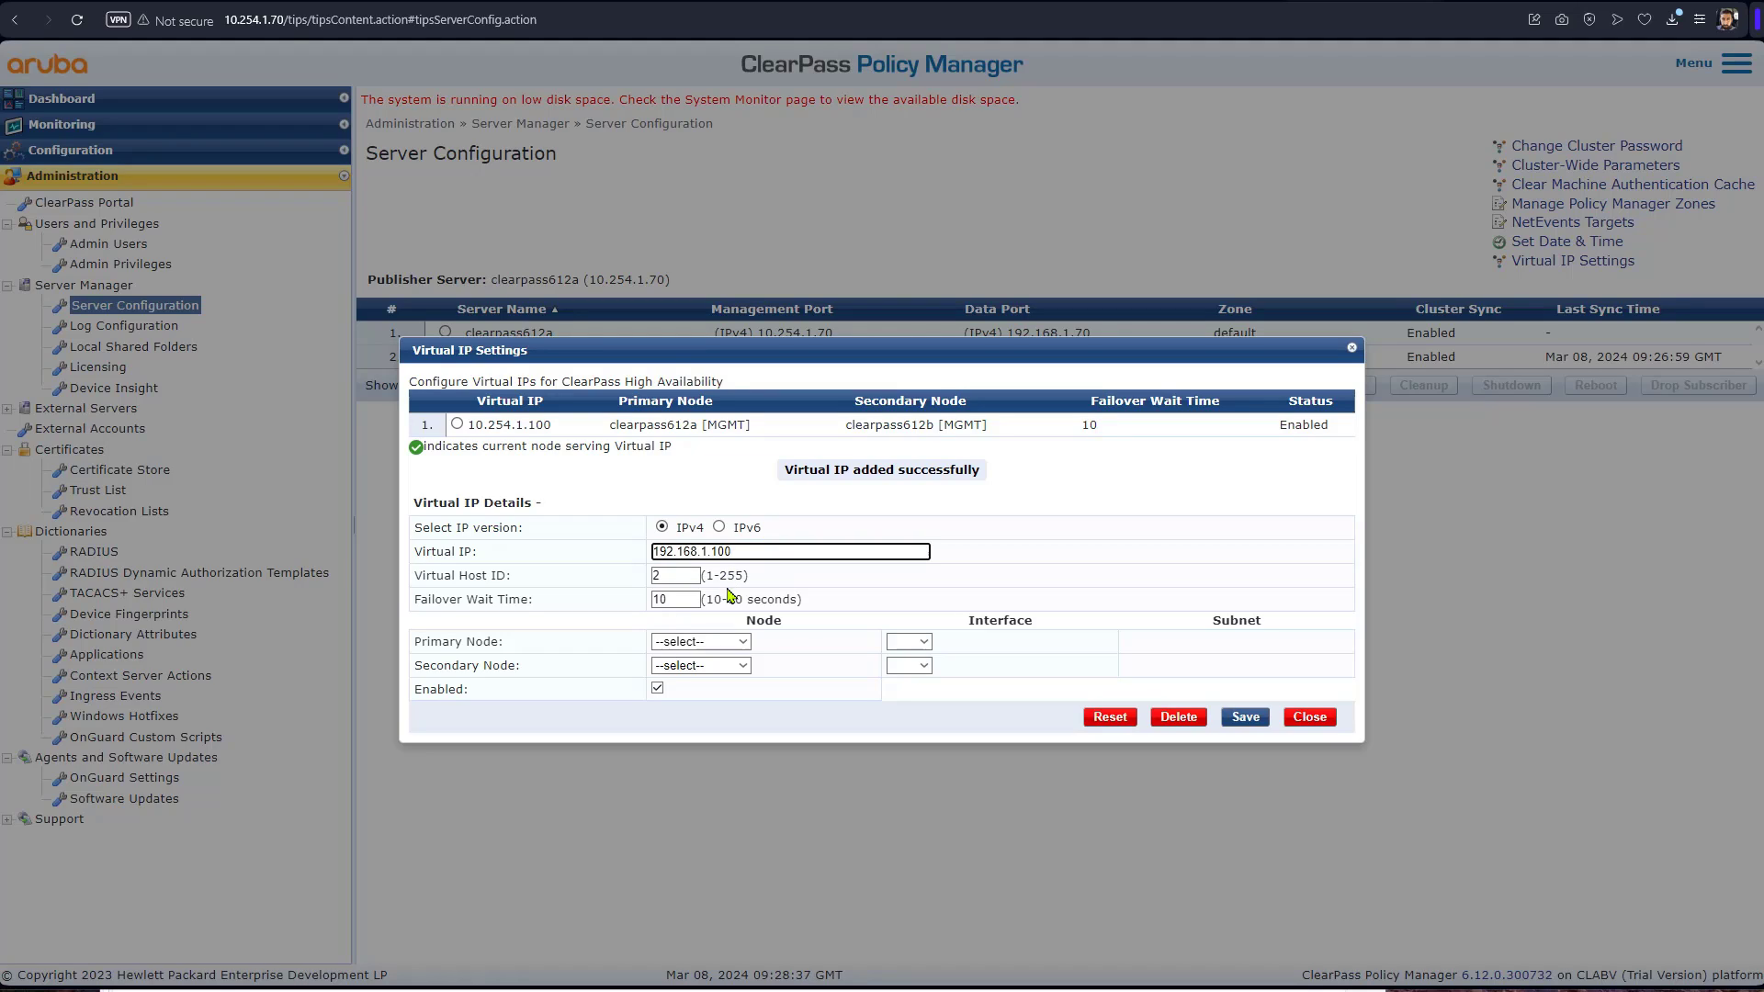
left_click(700, 641)
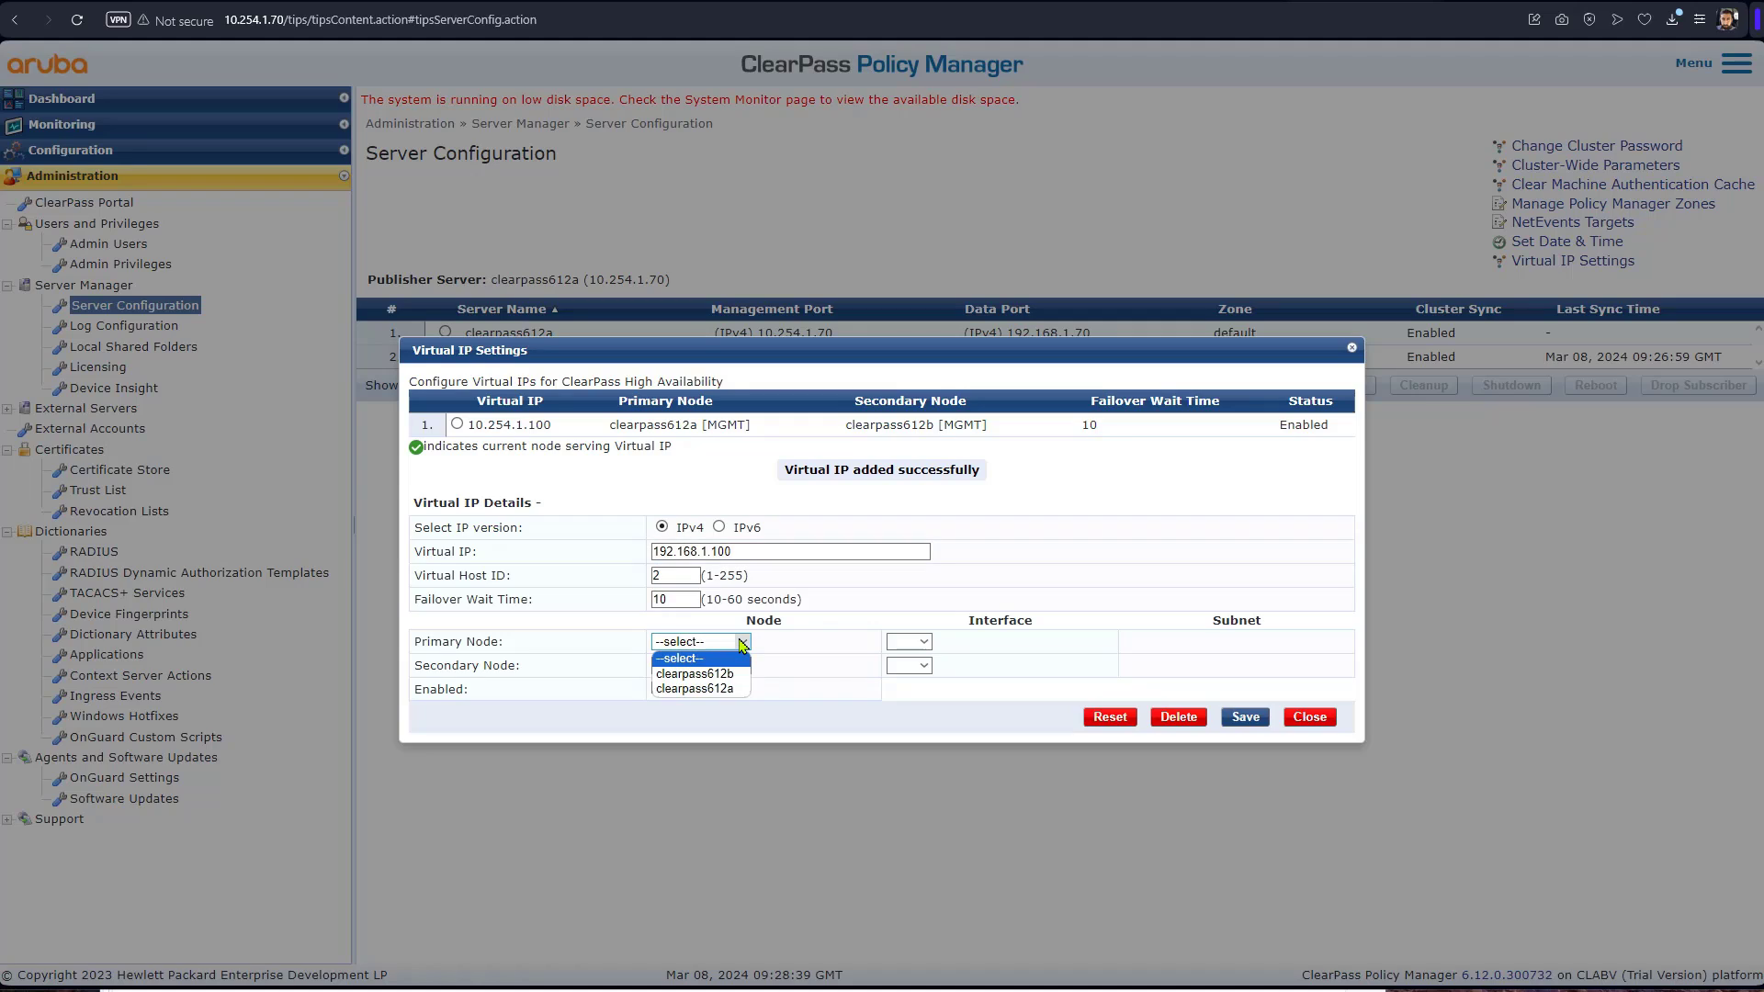
left_click(695, 673)
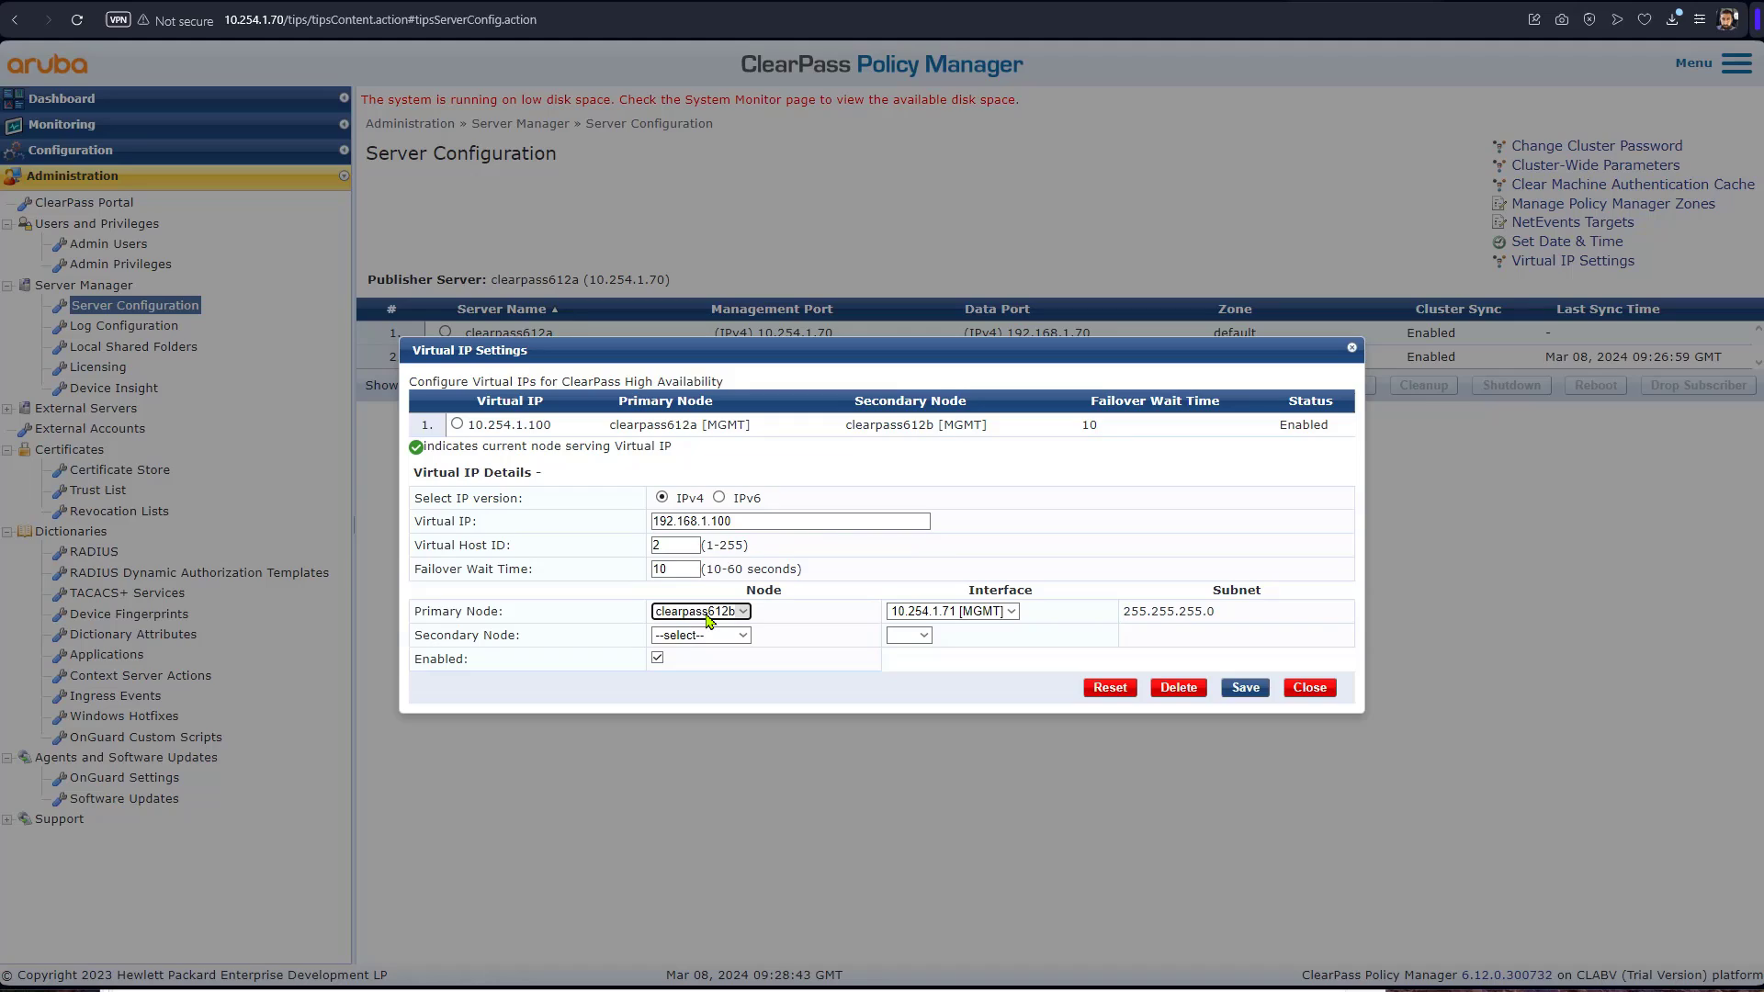
mouse_move(973, 628)
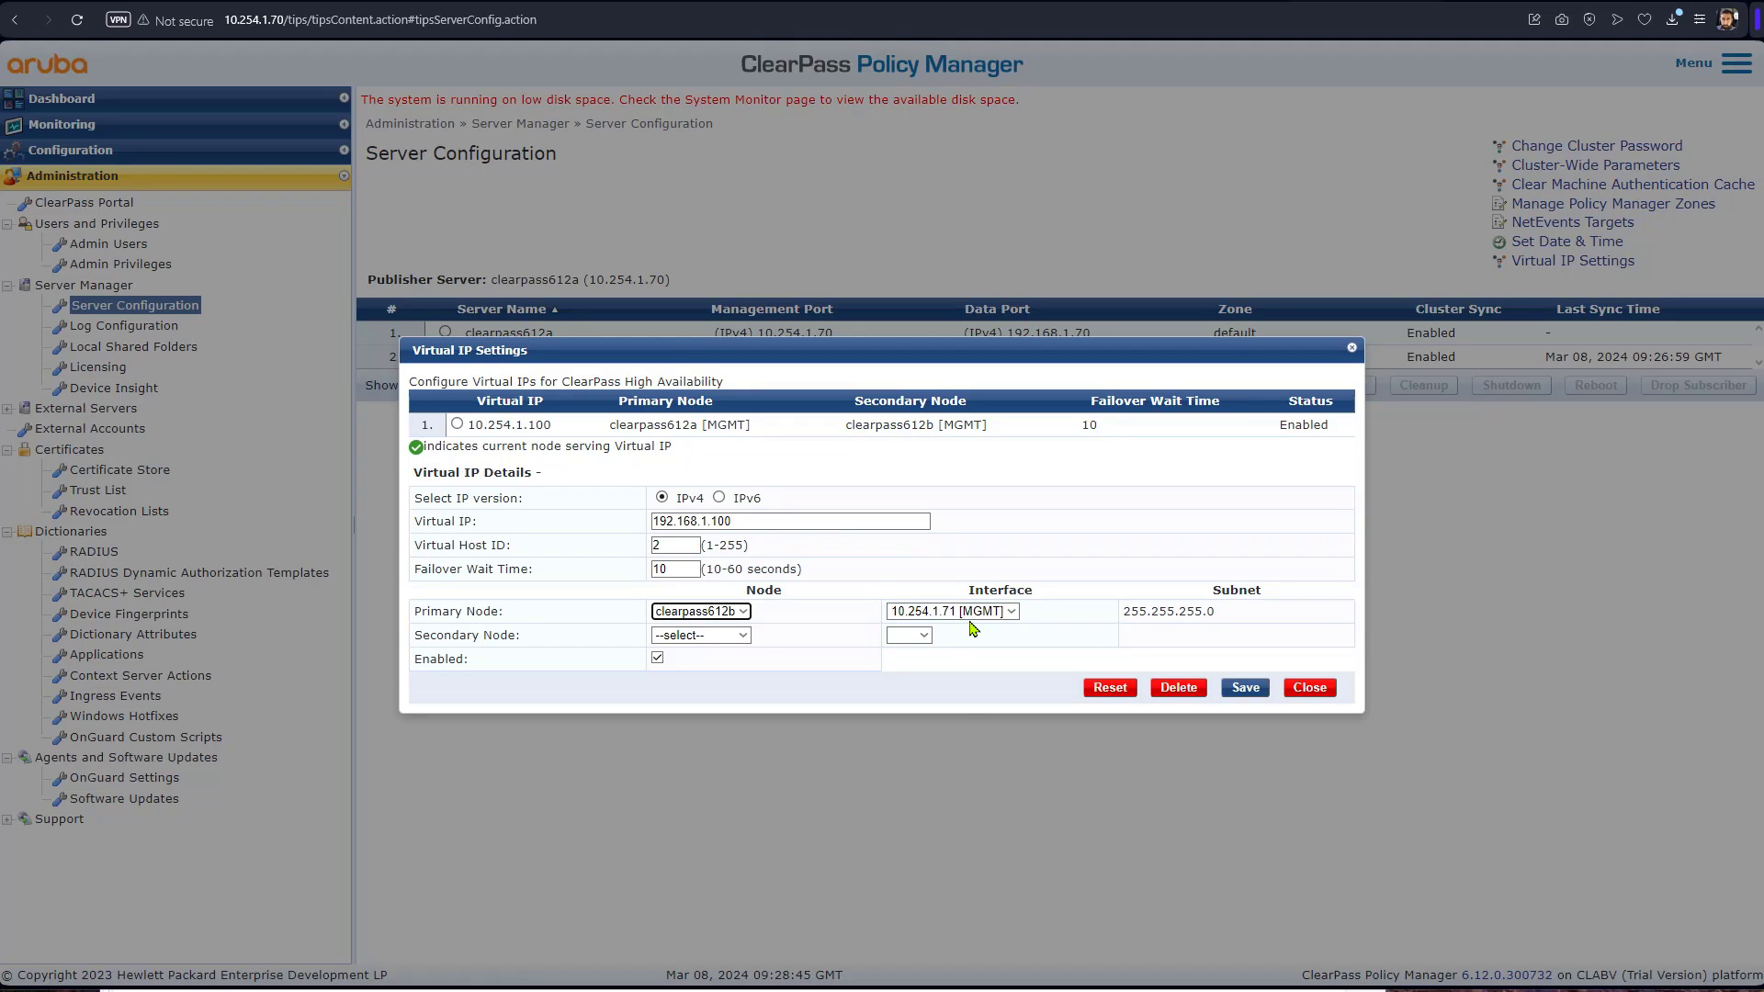
Put primary clearpass612b and secondary clearpass612a on data interfaces, and save
left_click(948, 611)
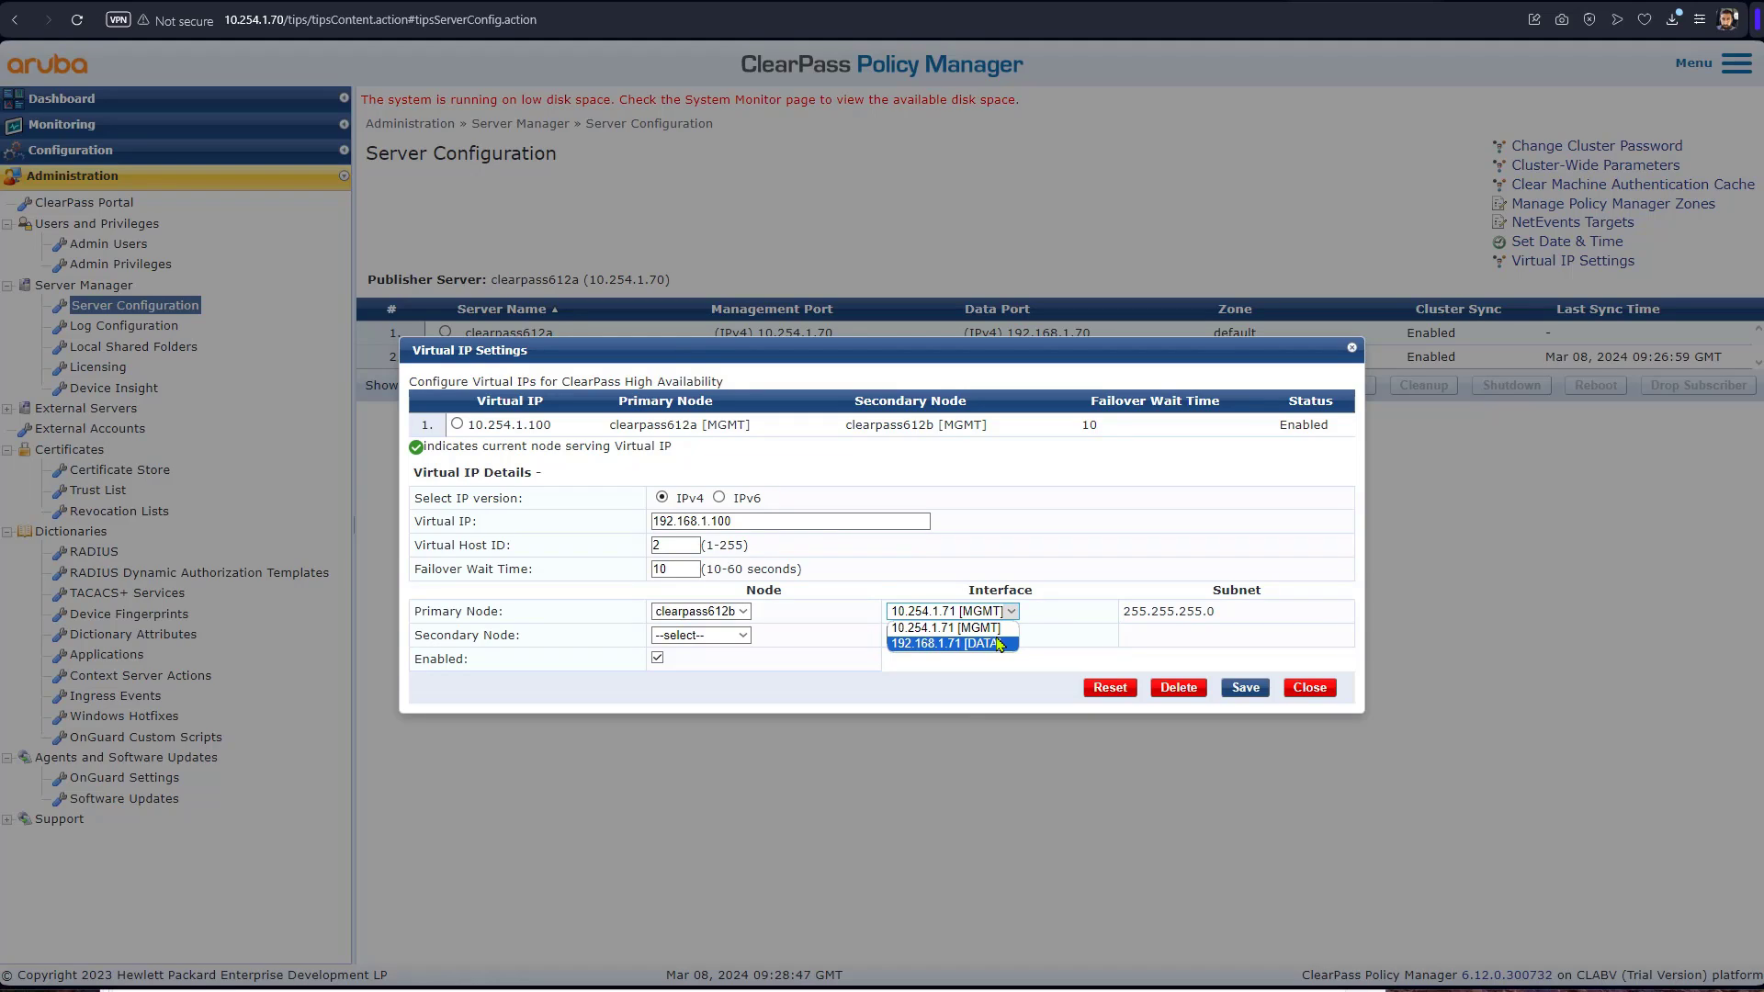
left_click(952, 642)
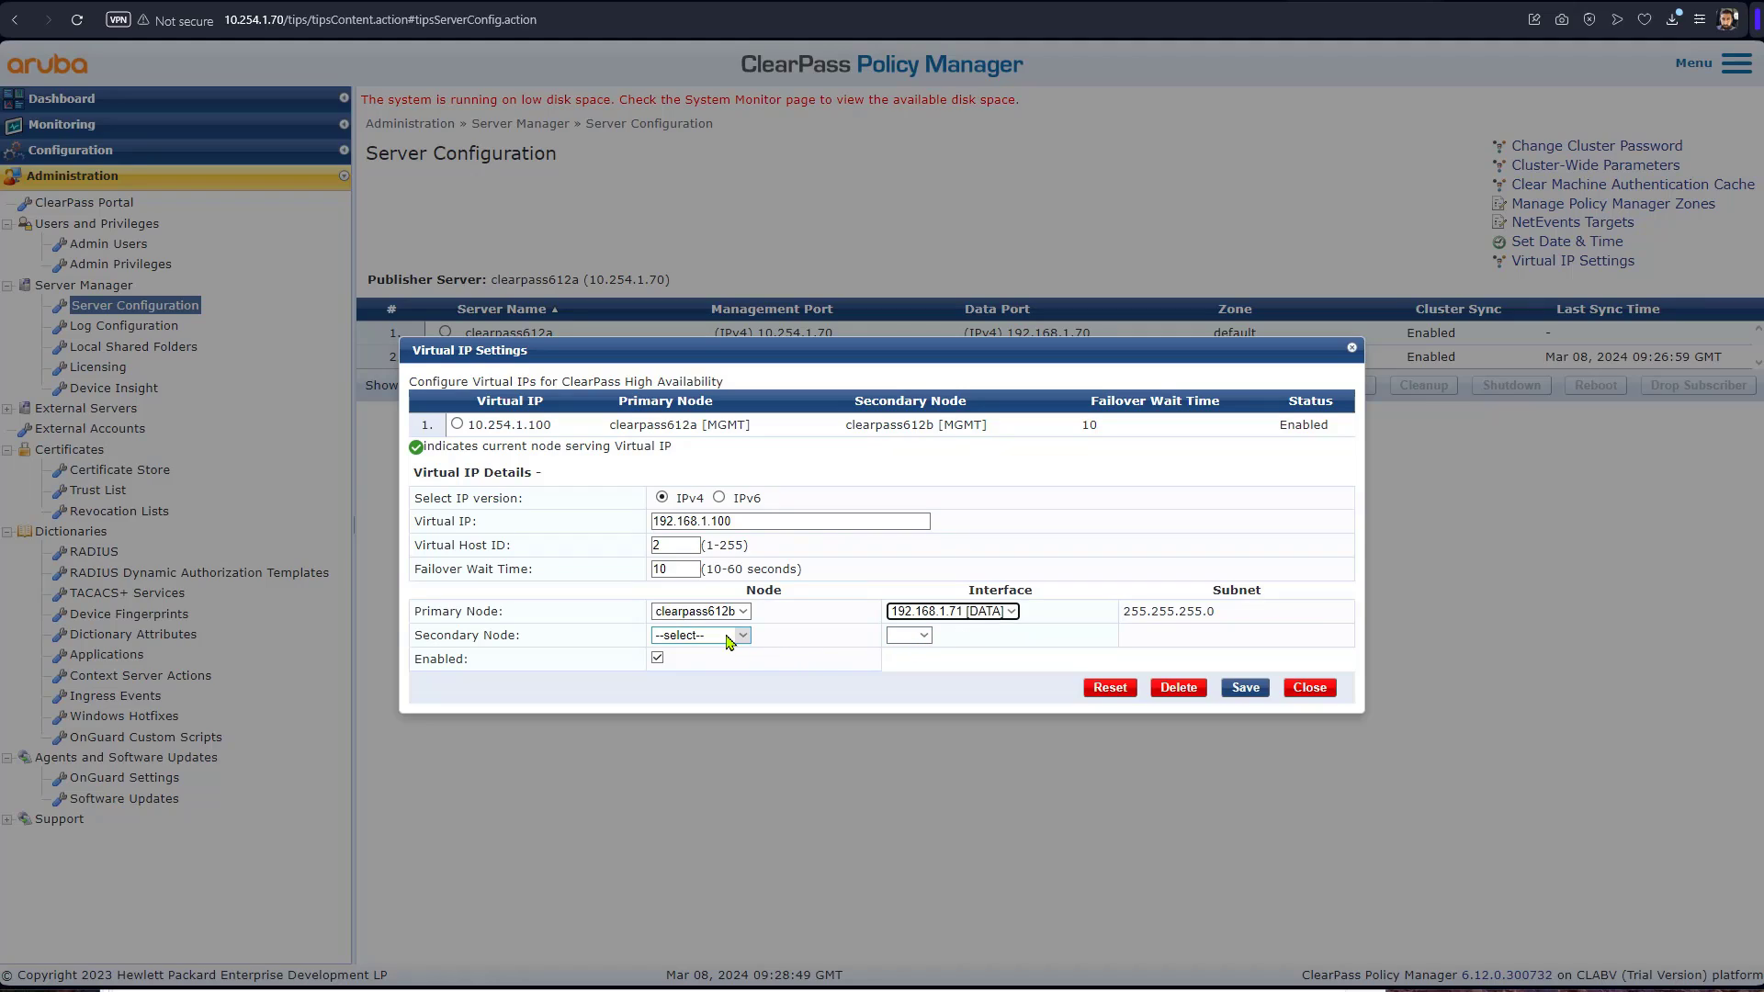
left_click(697, 635)
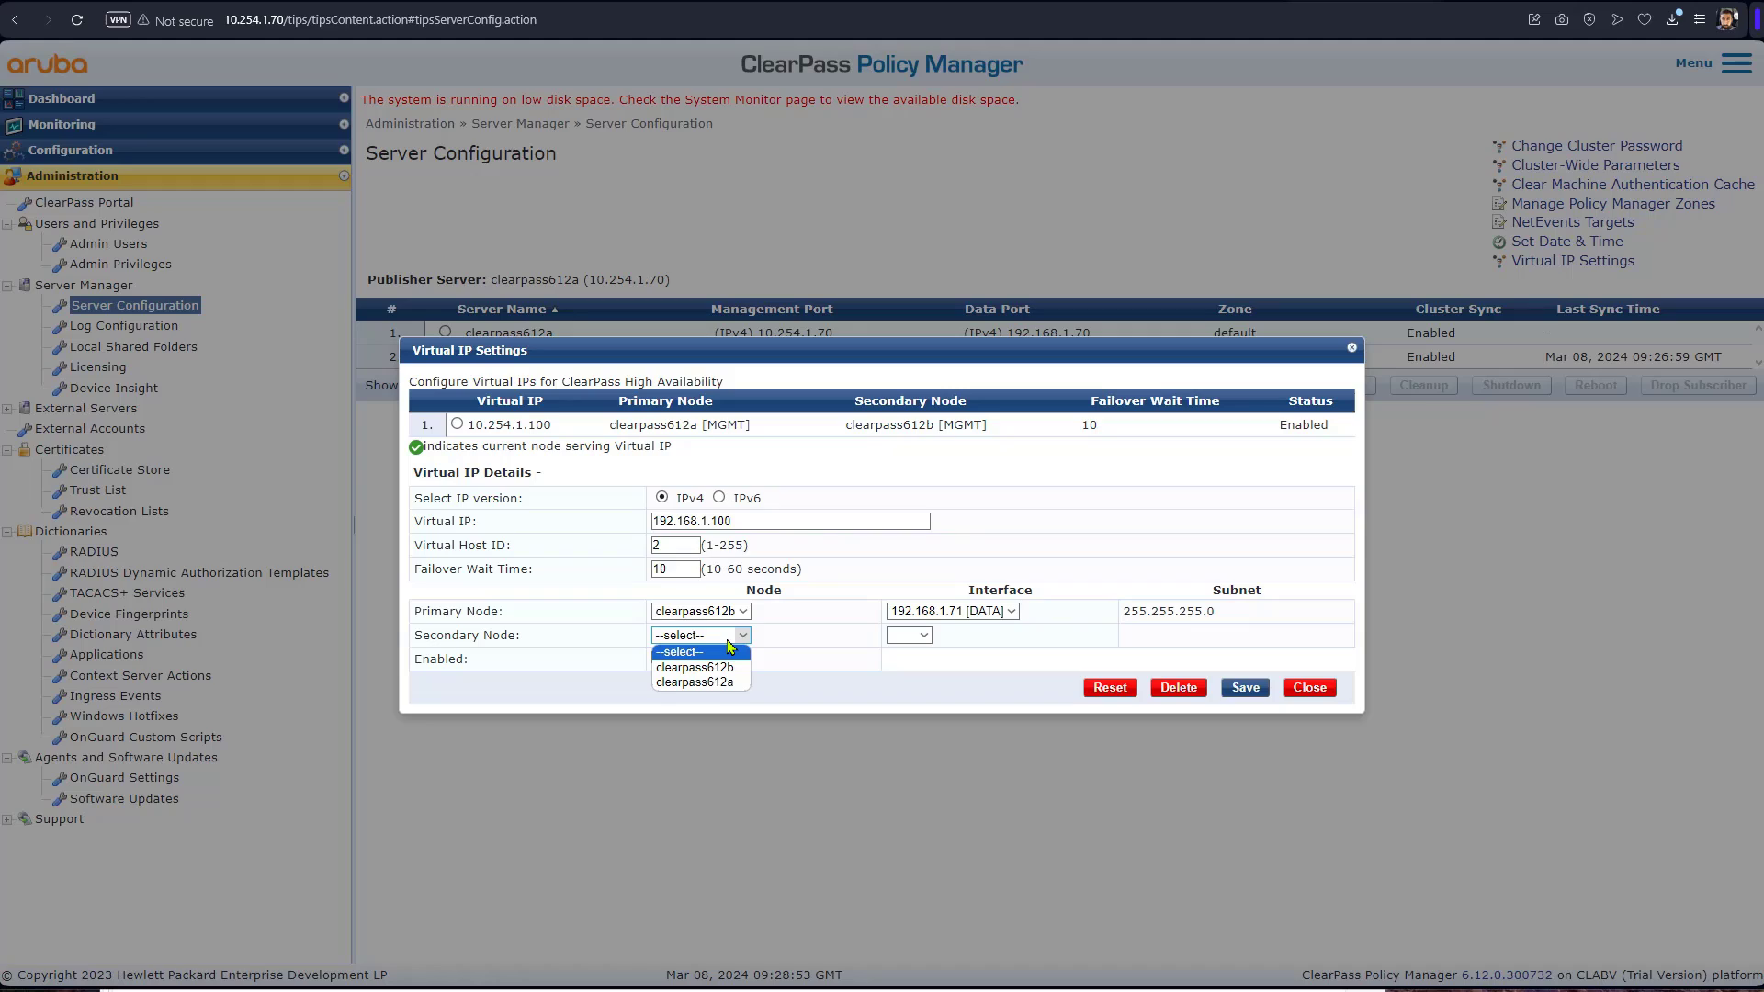
left_click(696, 681)
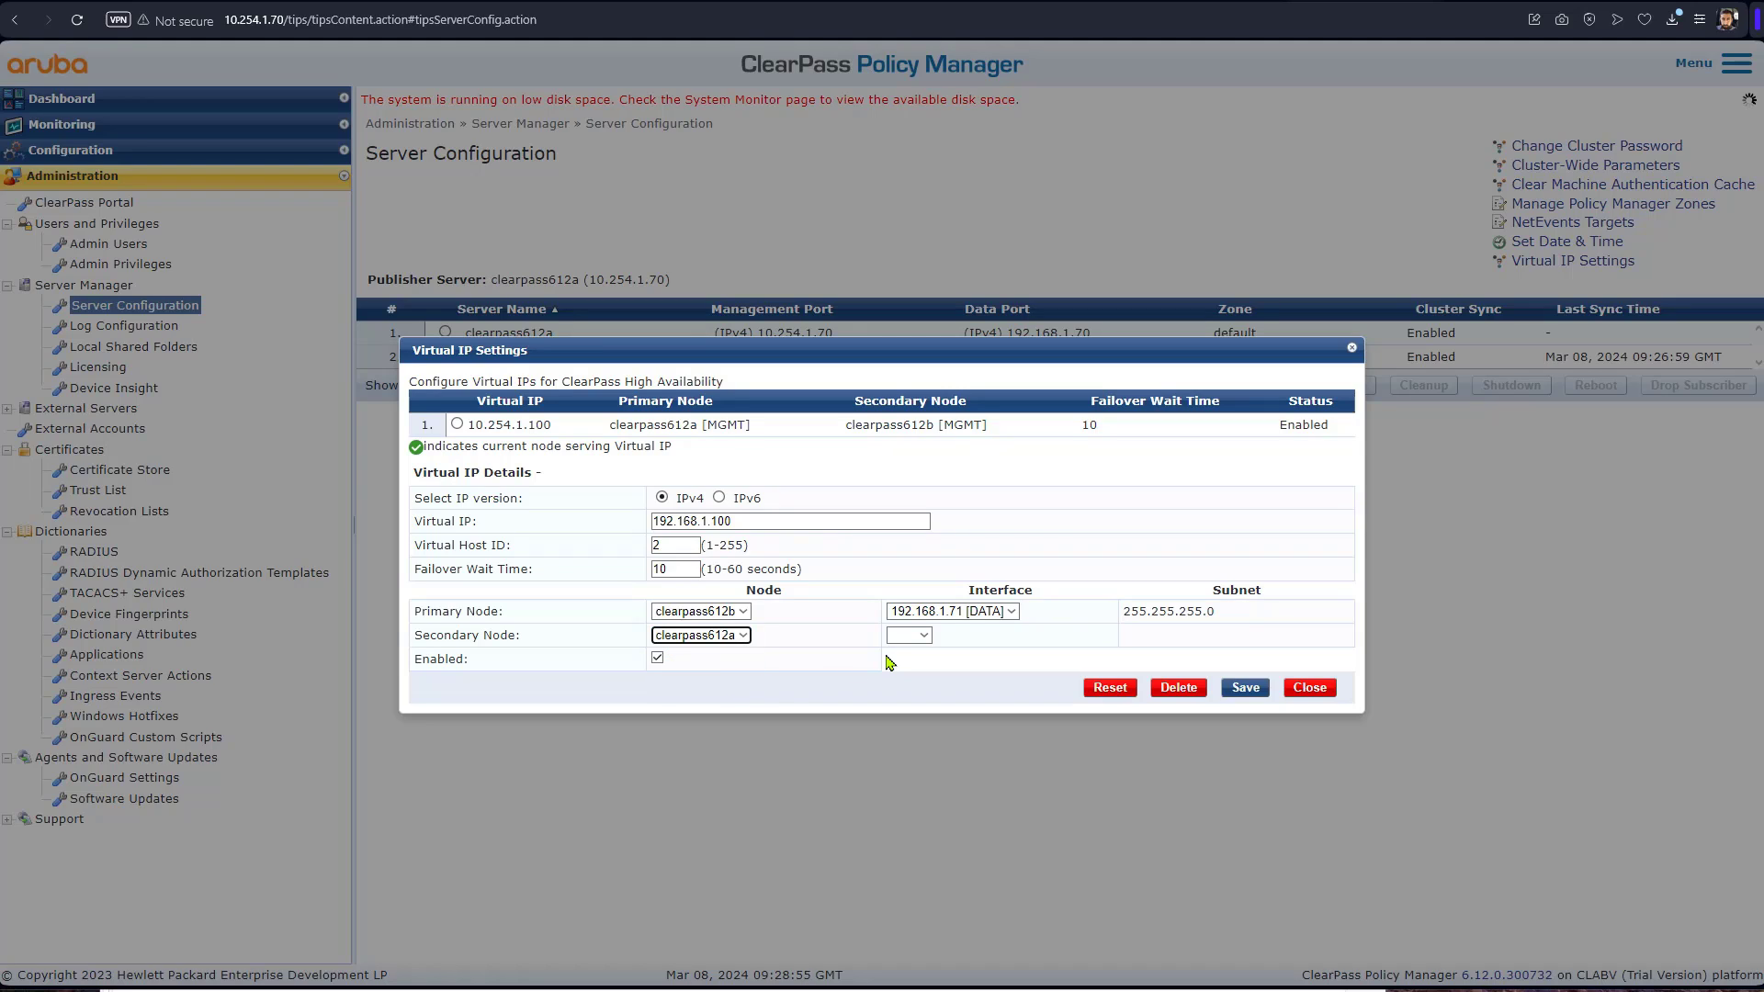
left_click(907, 635)
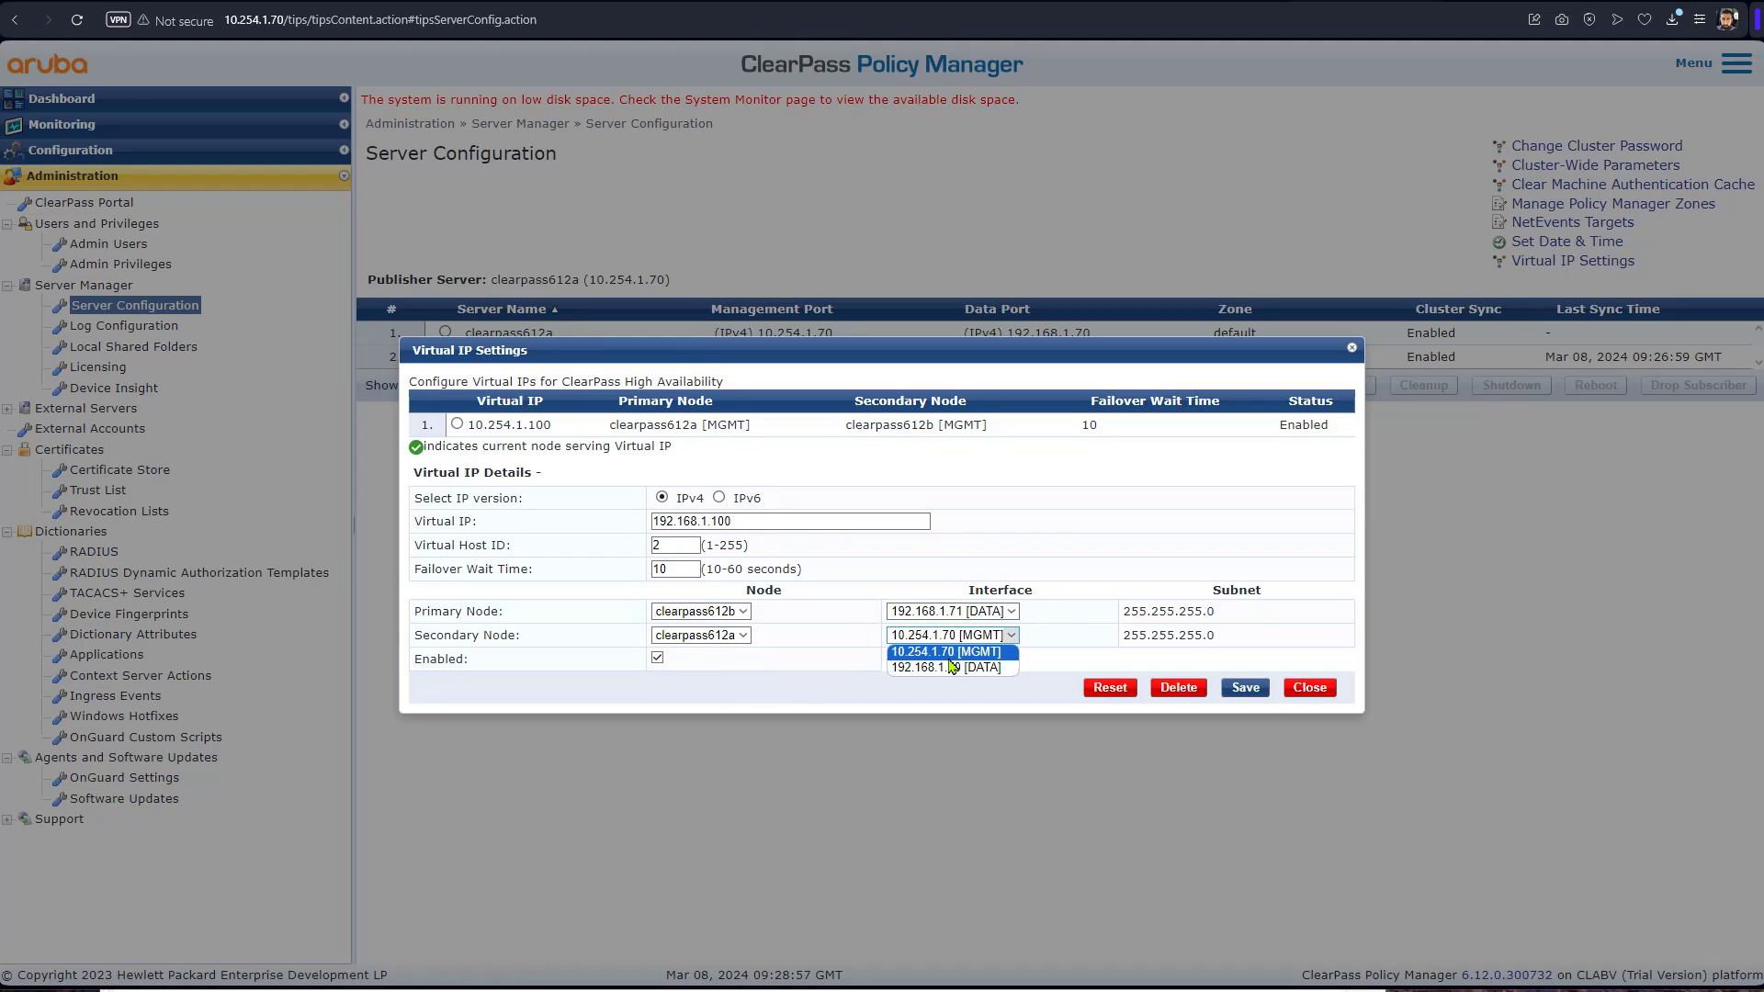
left_click(945, 667)
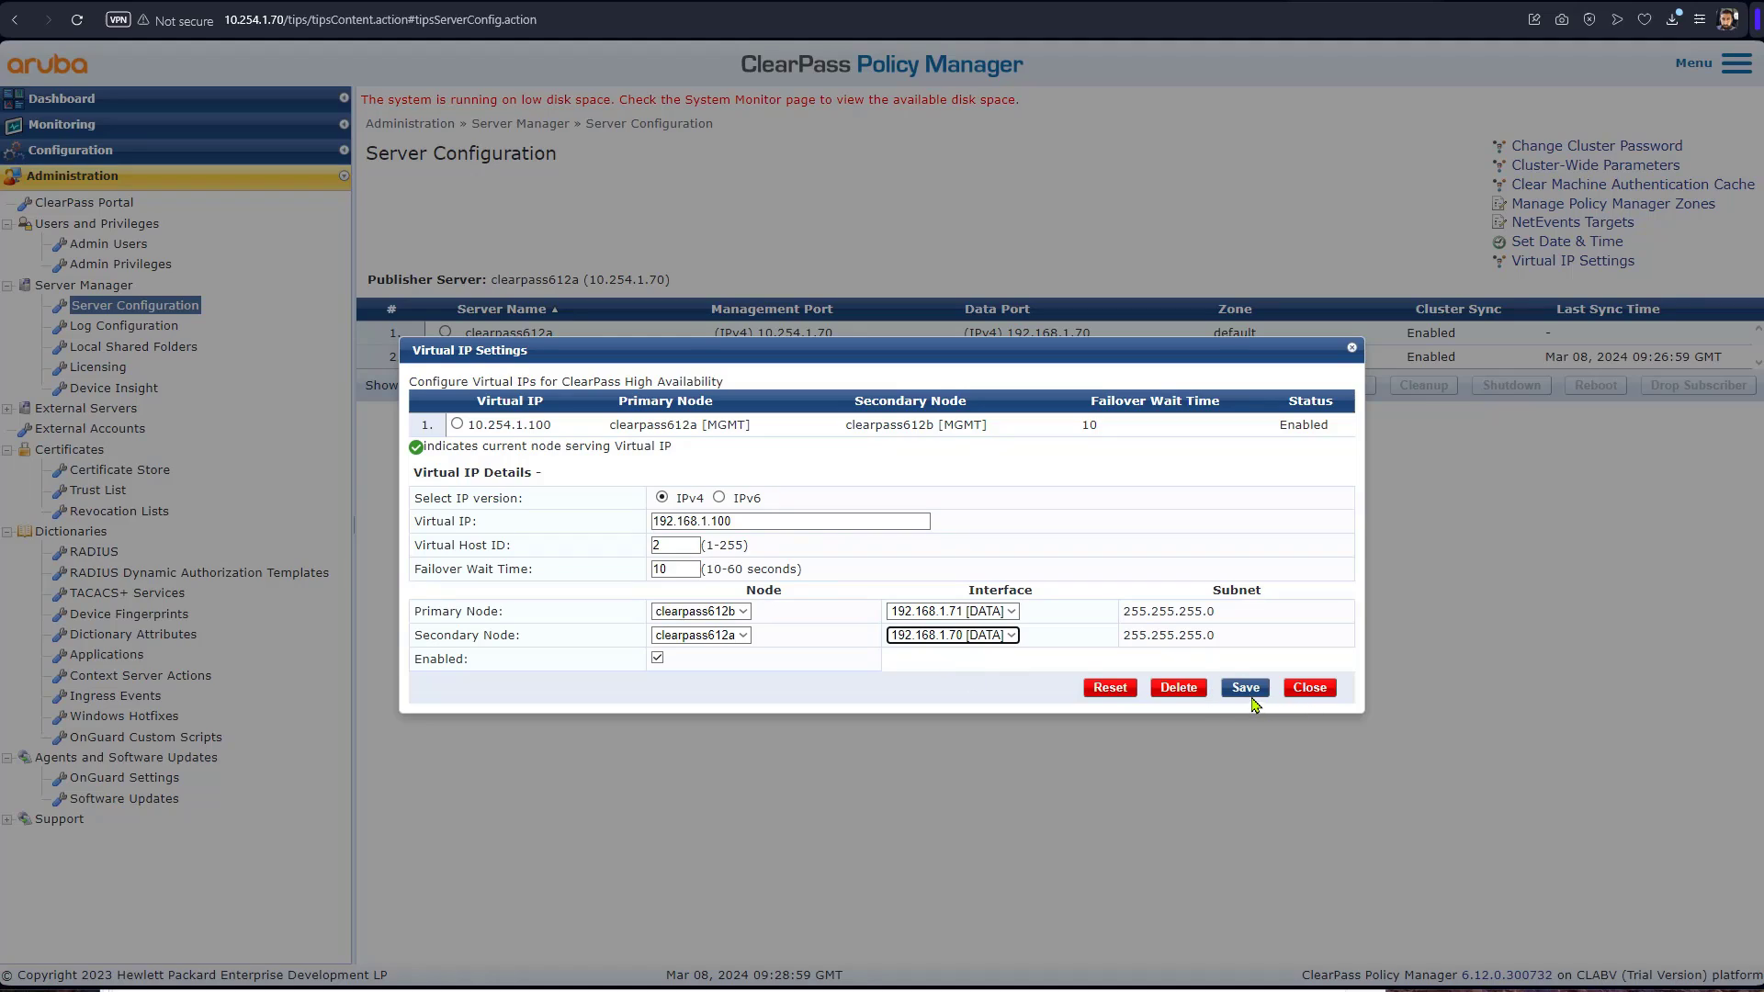
left_click(1242, 688)
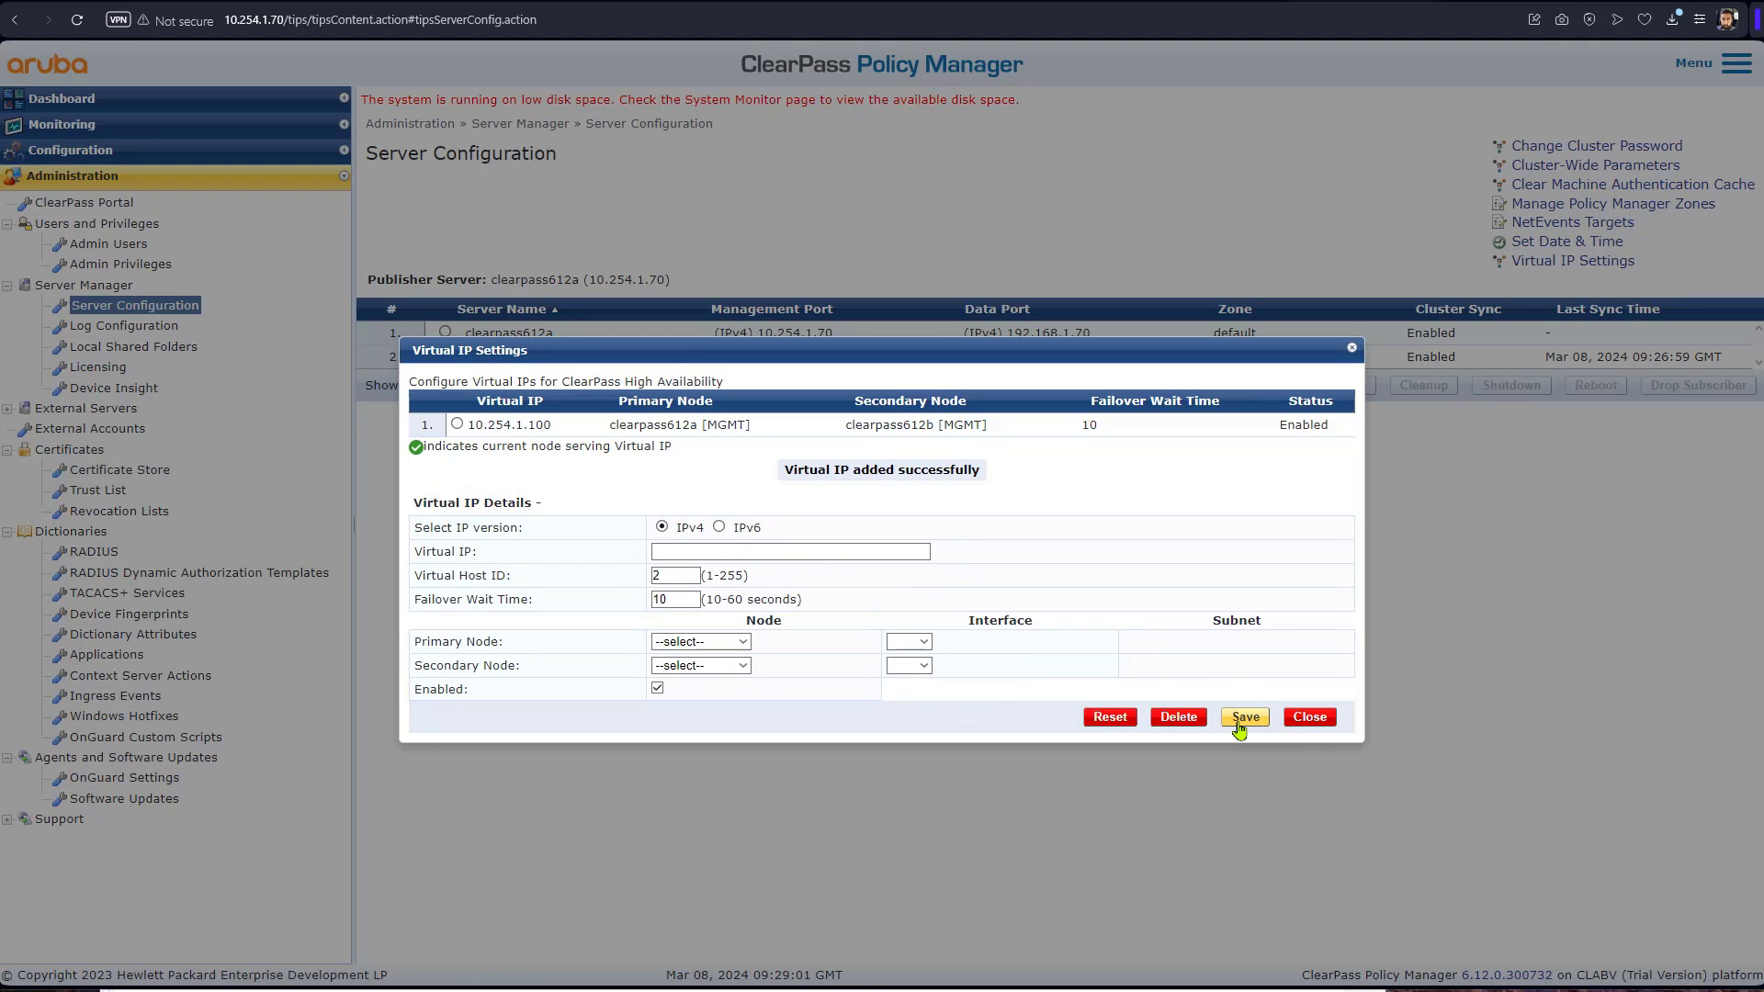
Enter virtual IP 10.254.1.101 with clearpass612b primary and clearpass612a secondary
left_click(1243, 717)
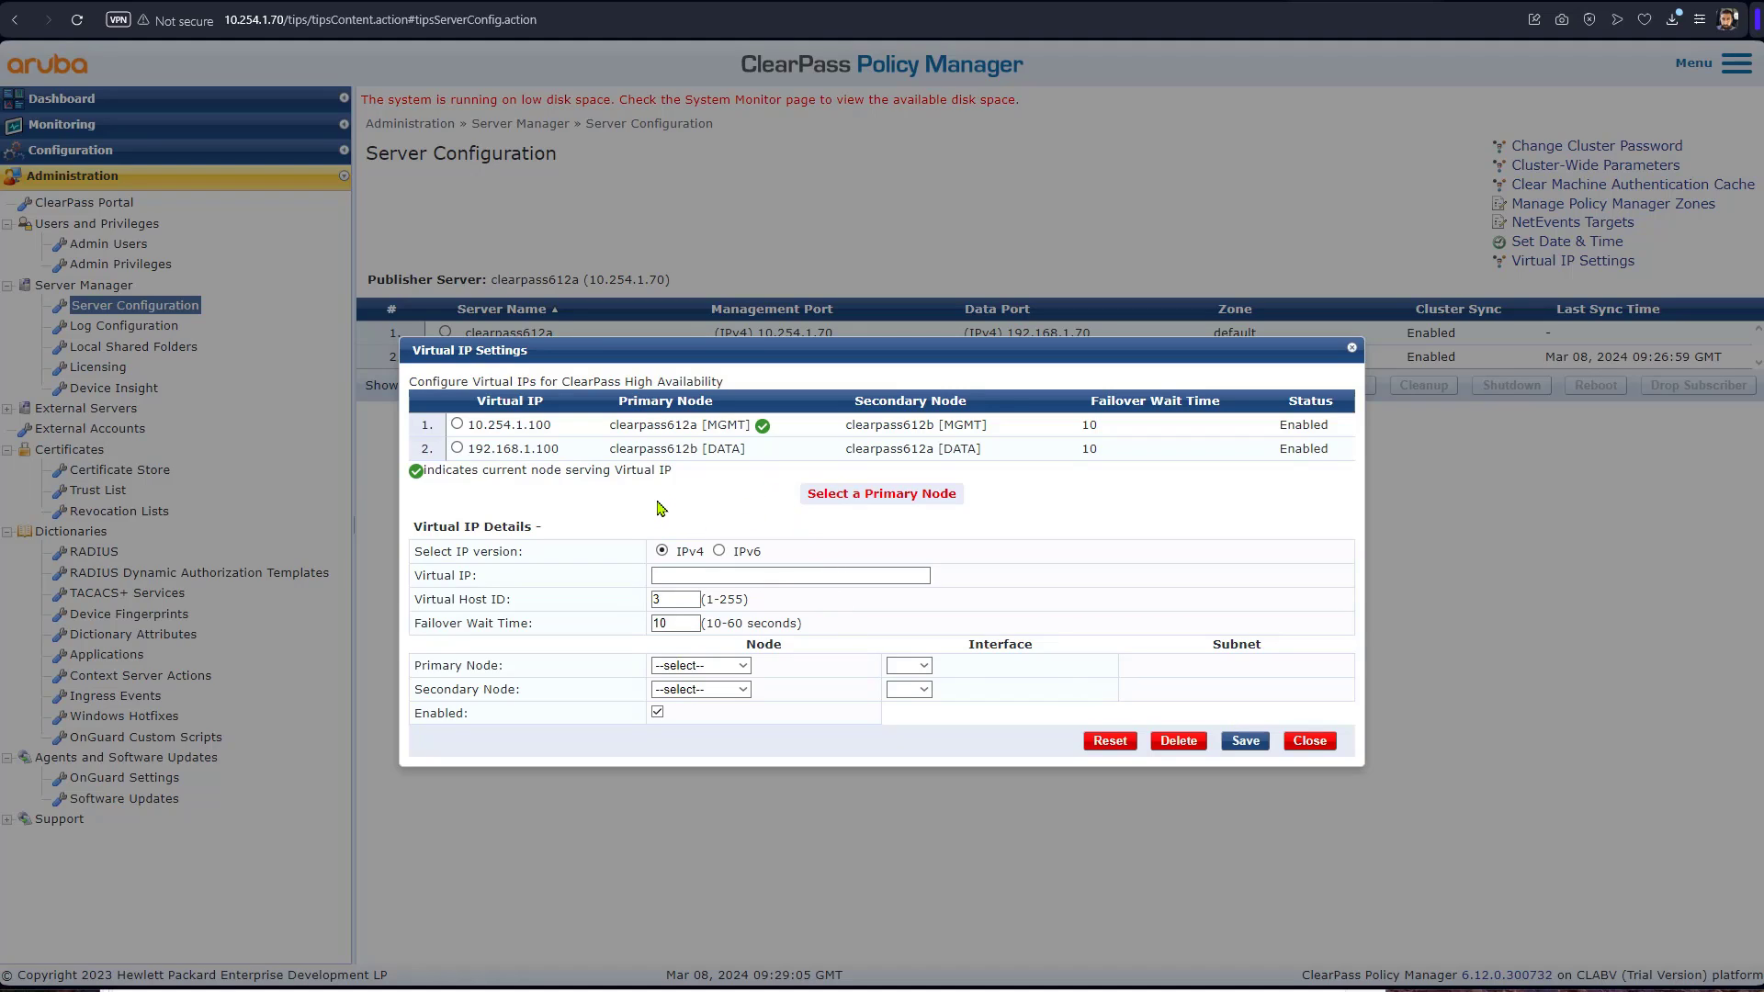
mouse_move(538, 452)
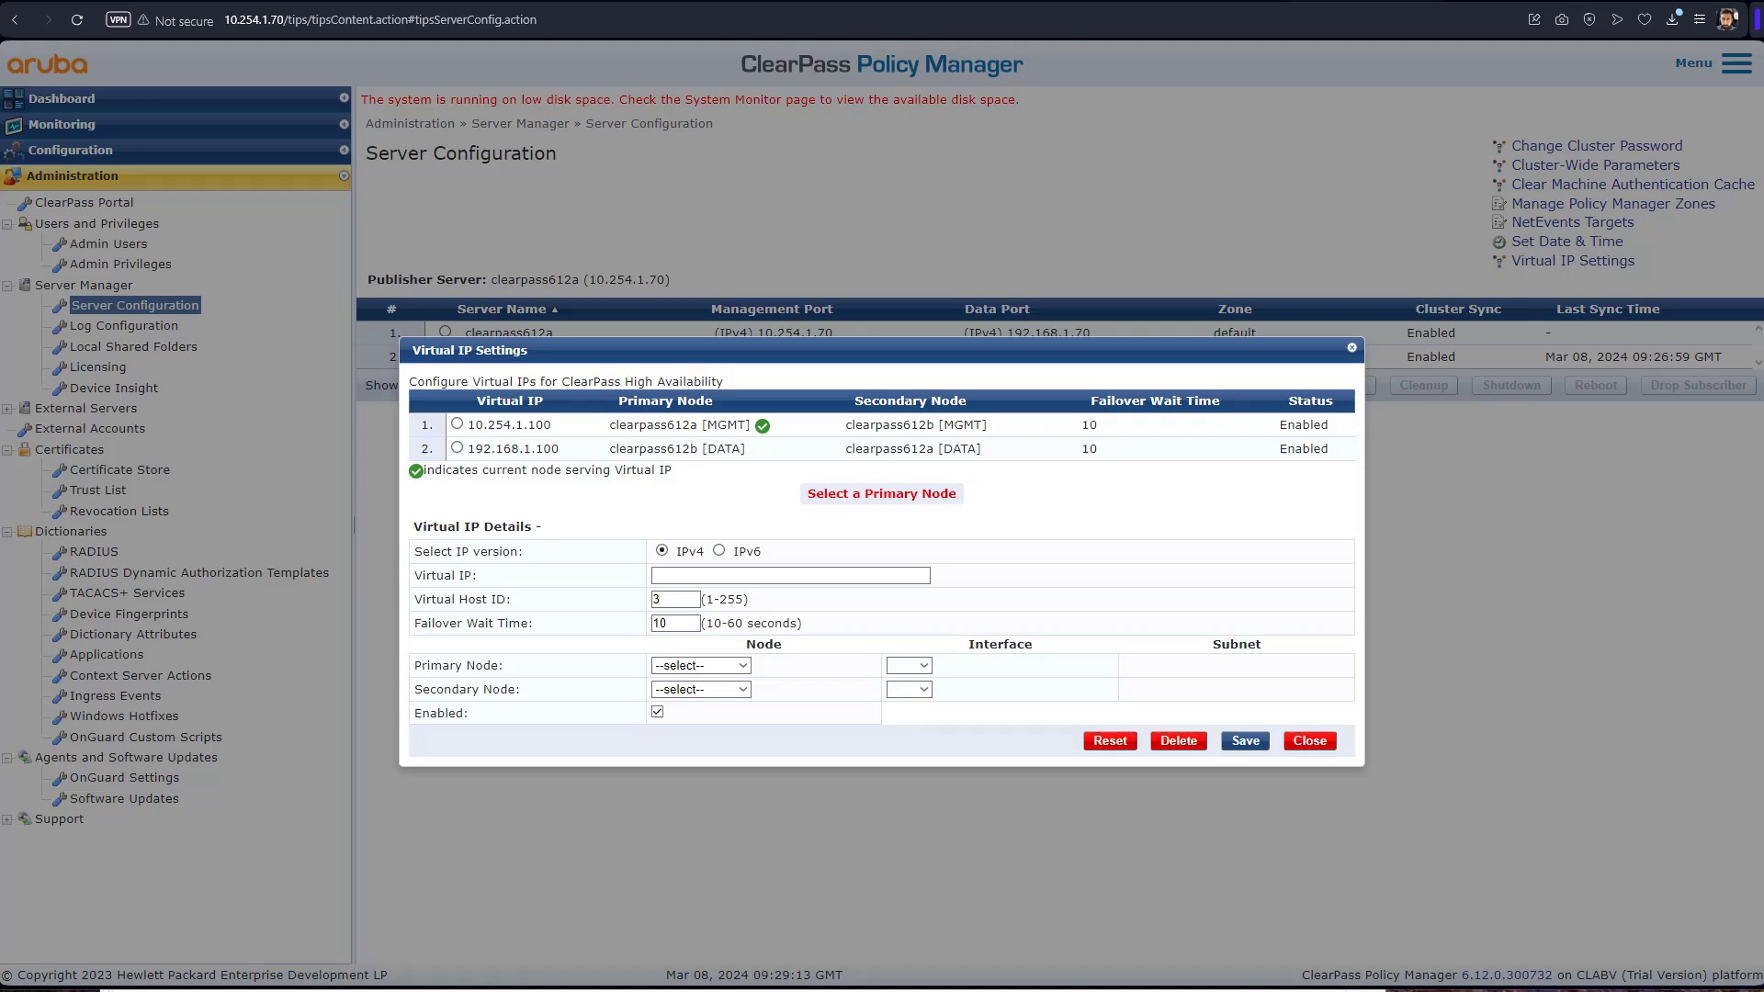
left_click(790, 576)
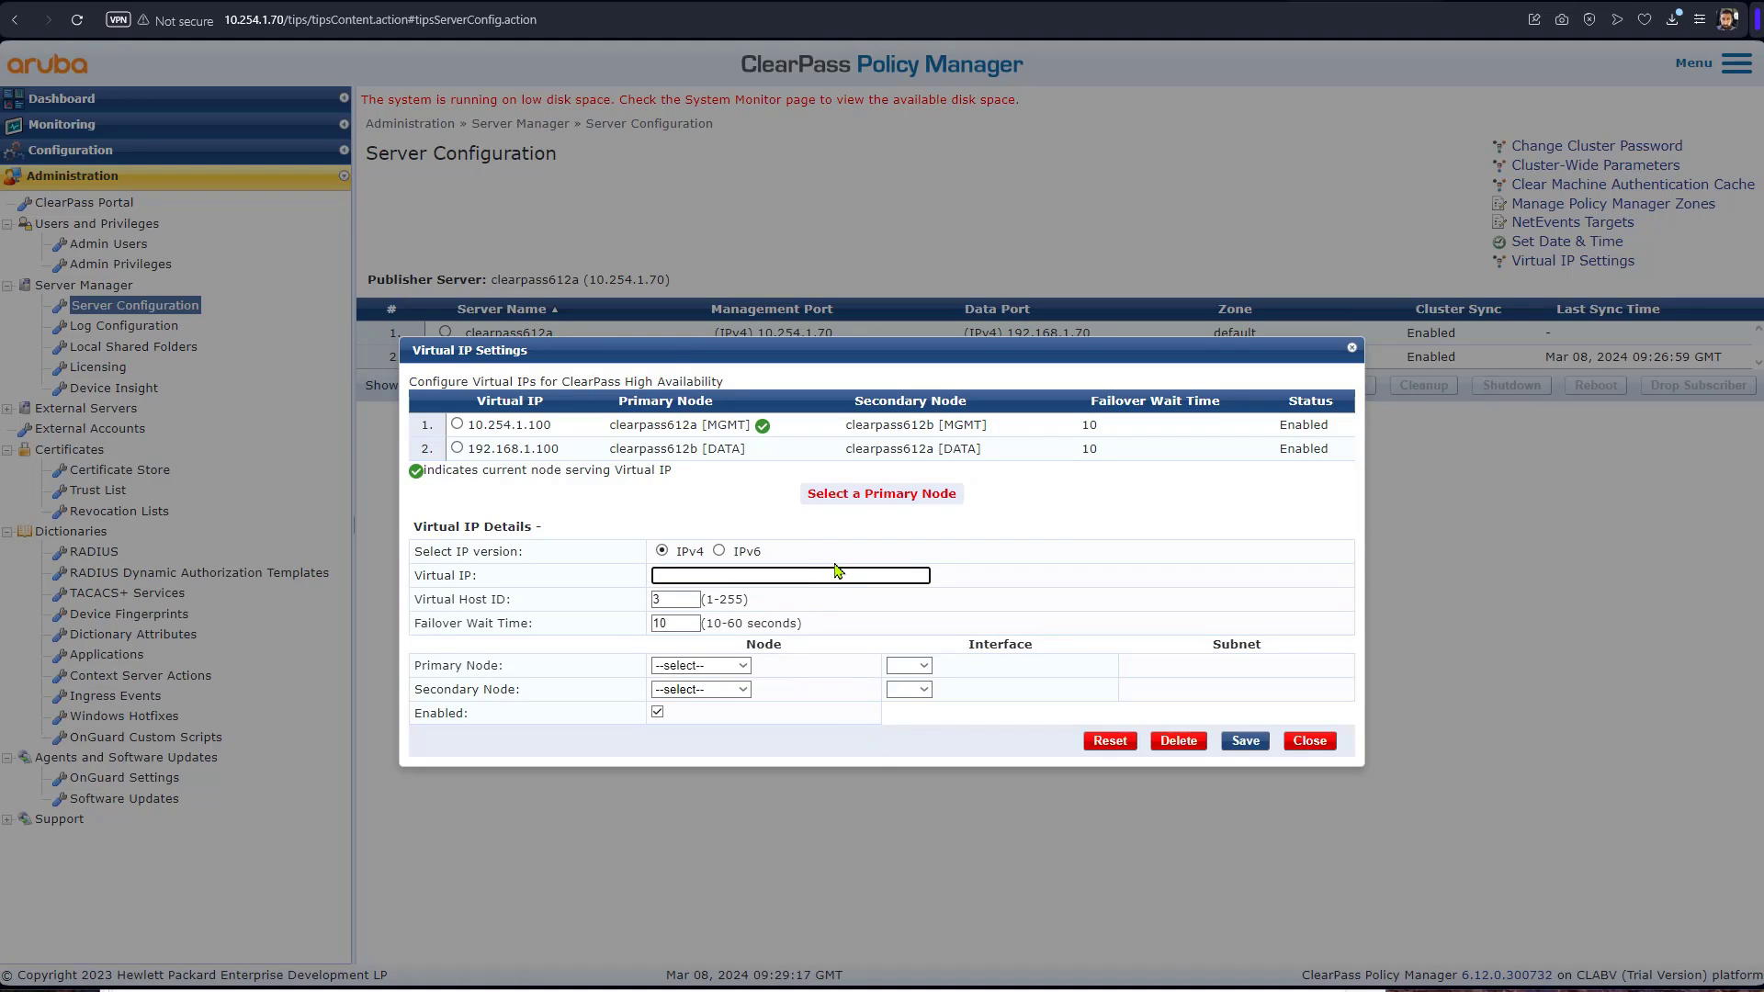
type("10.254.1.101")
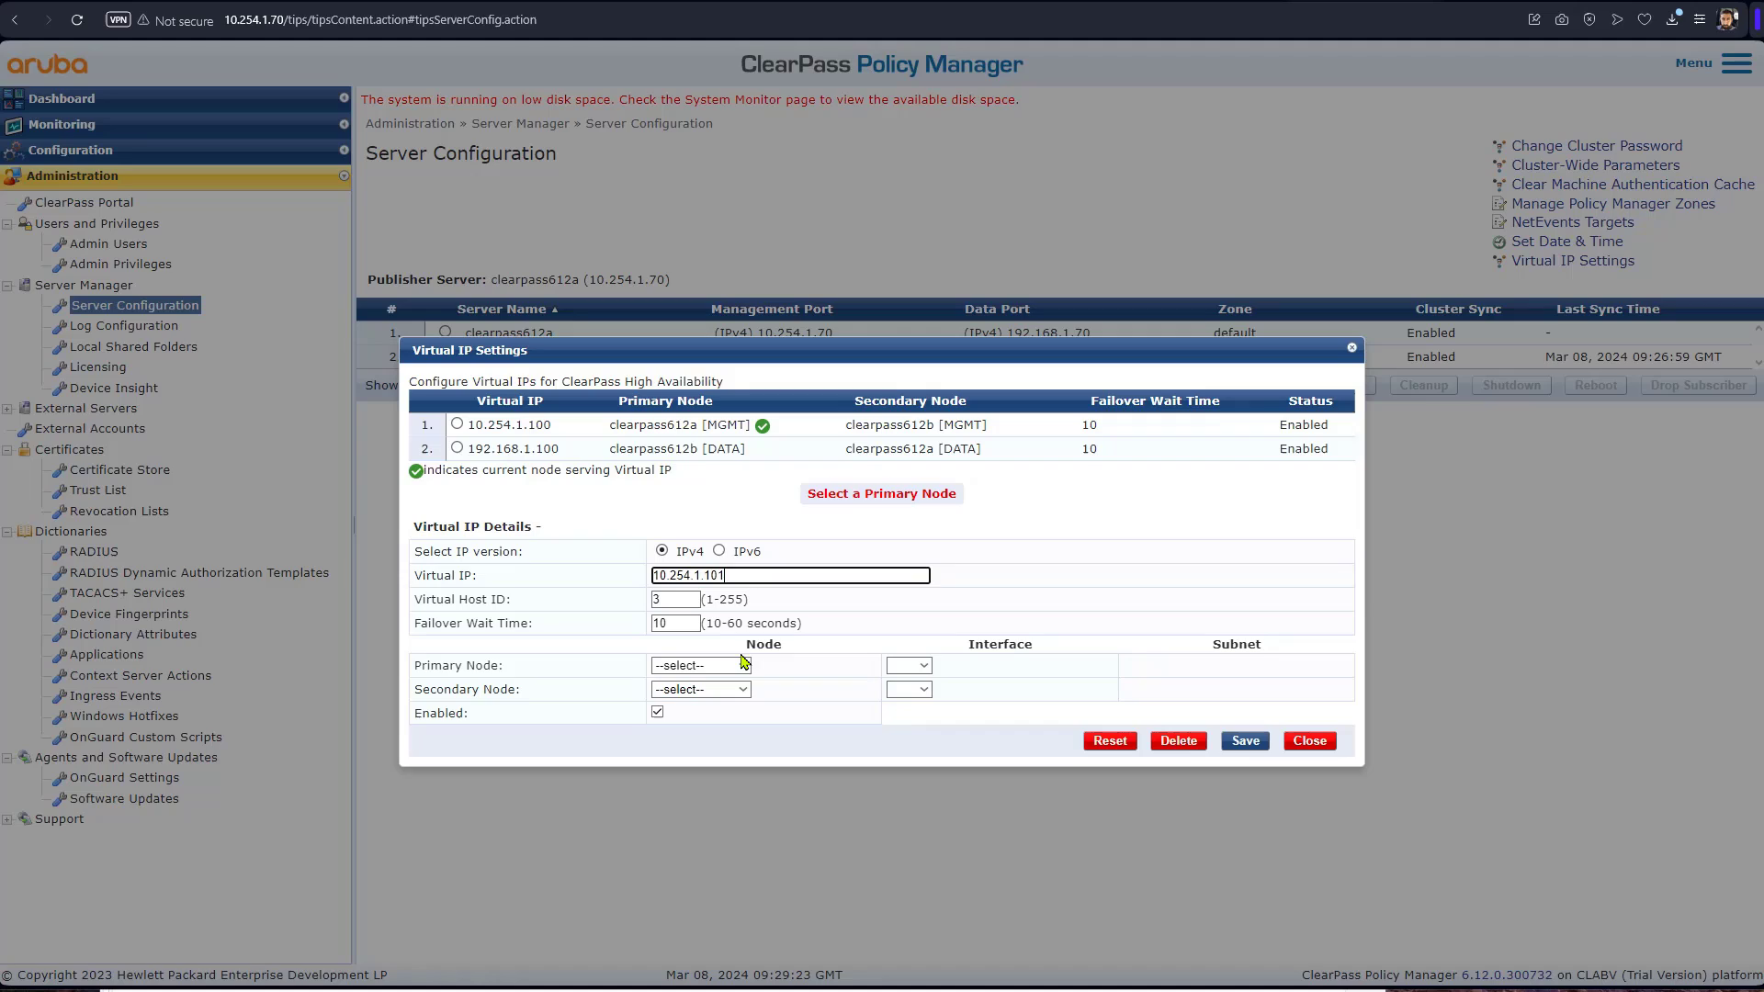
left_click(698, 665)
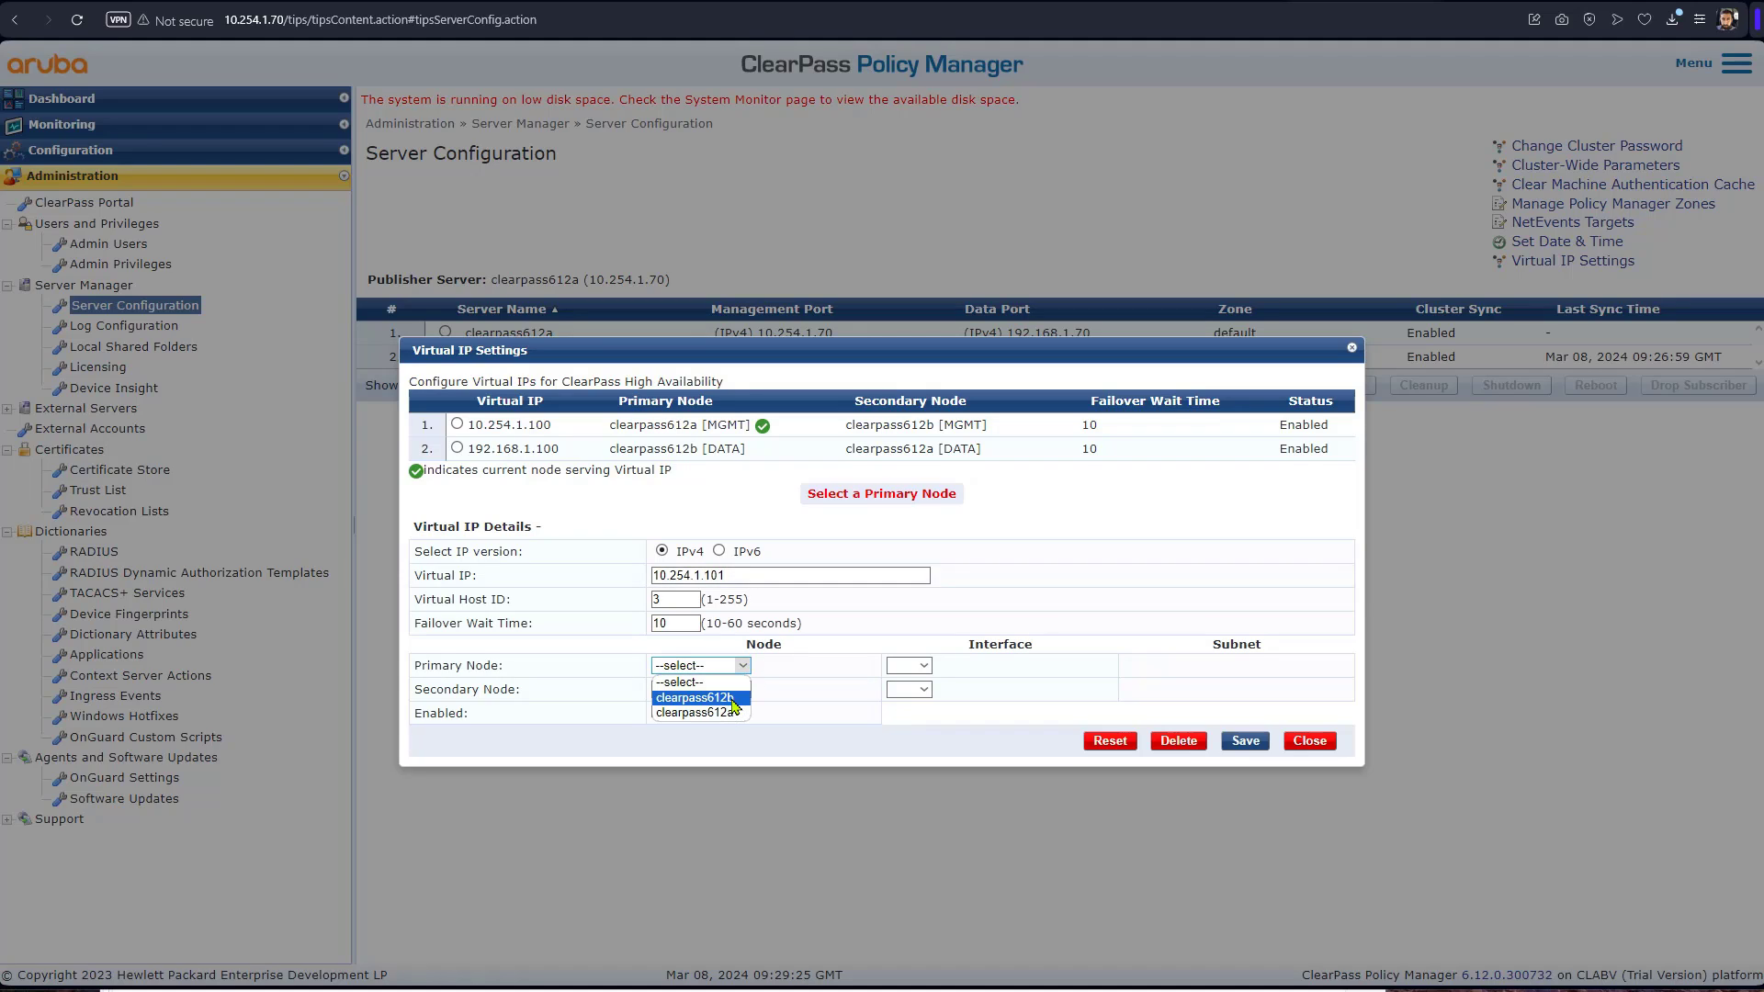
left_click(694, 697)
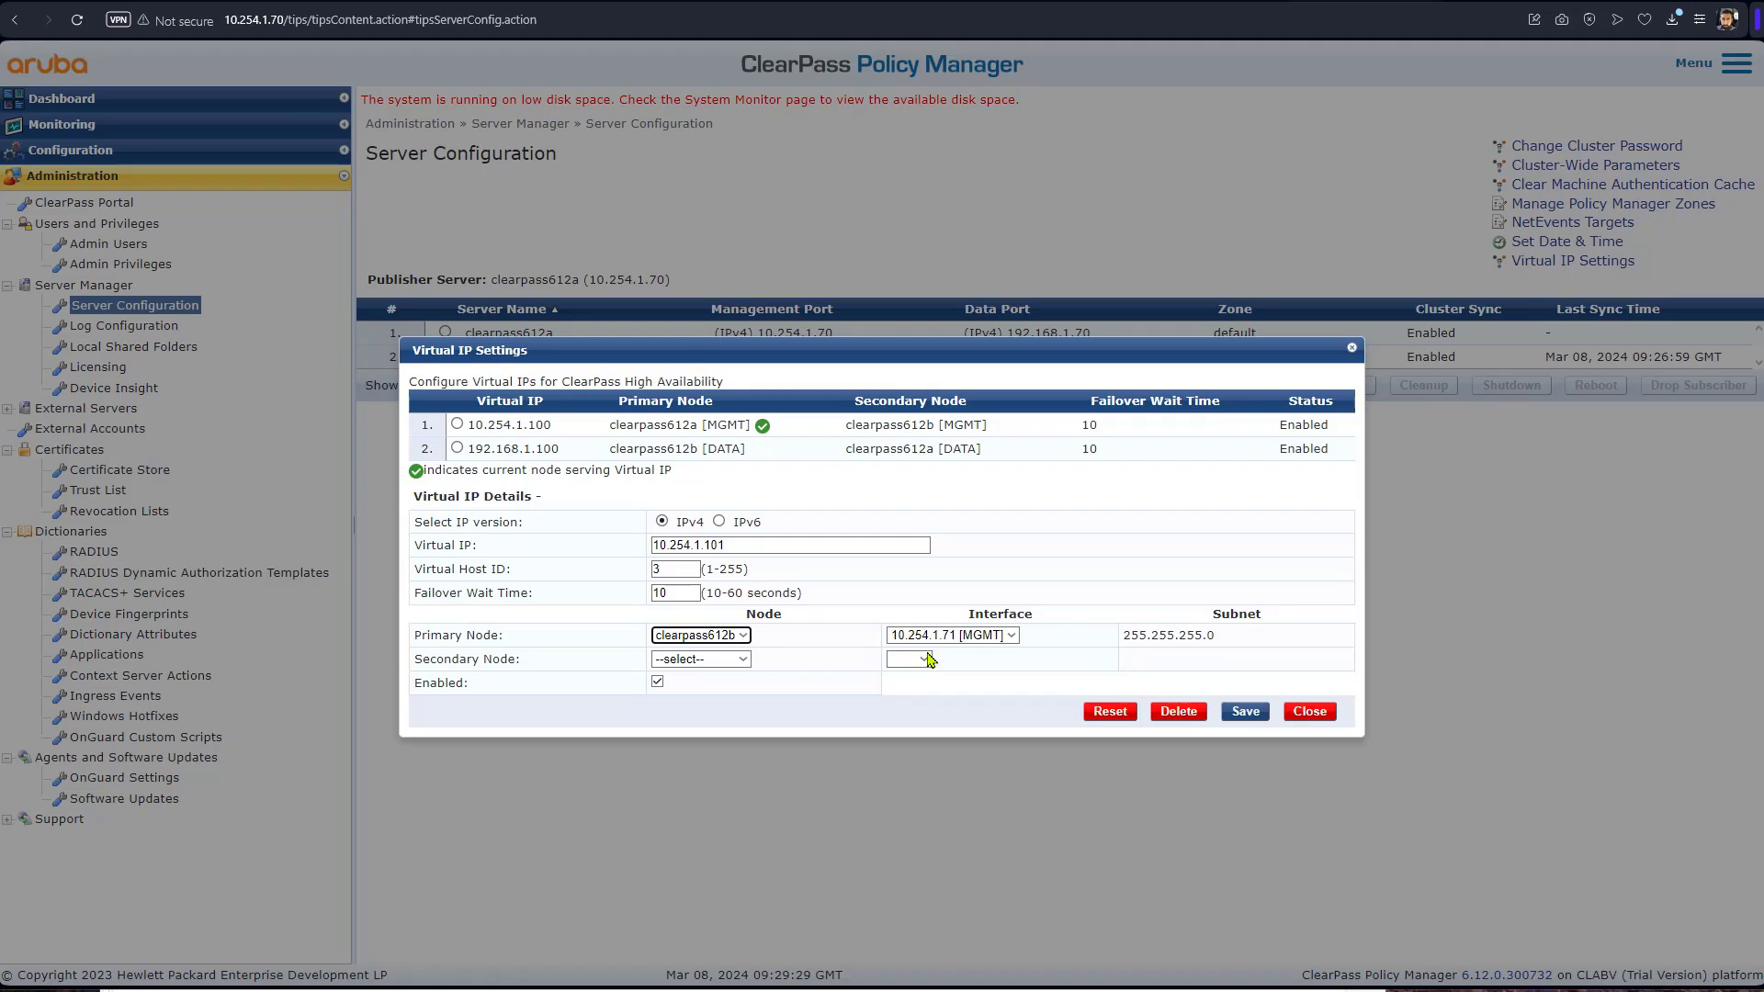
left_click(700, 658)
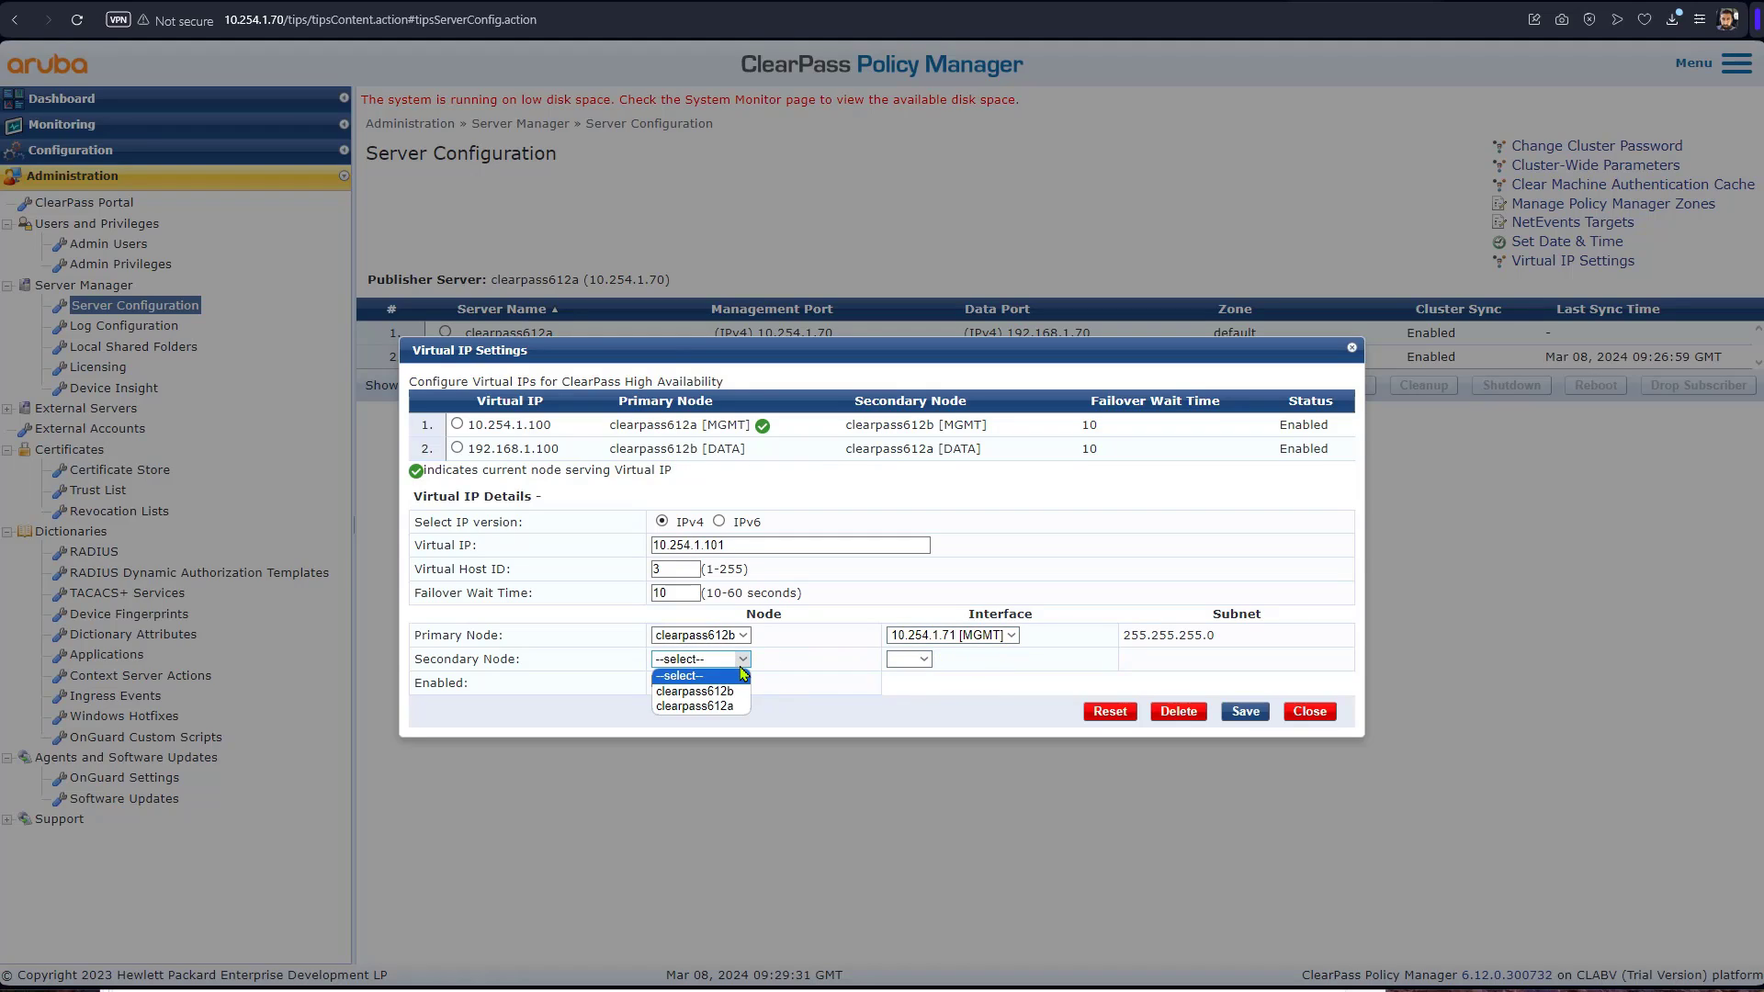
left_click(697, 706)
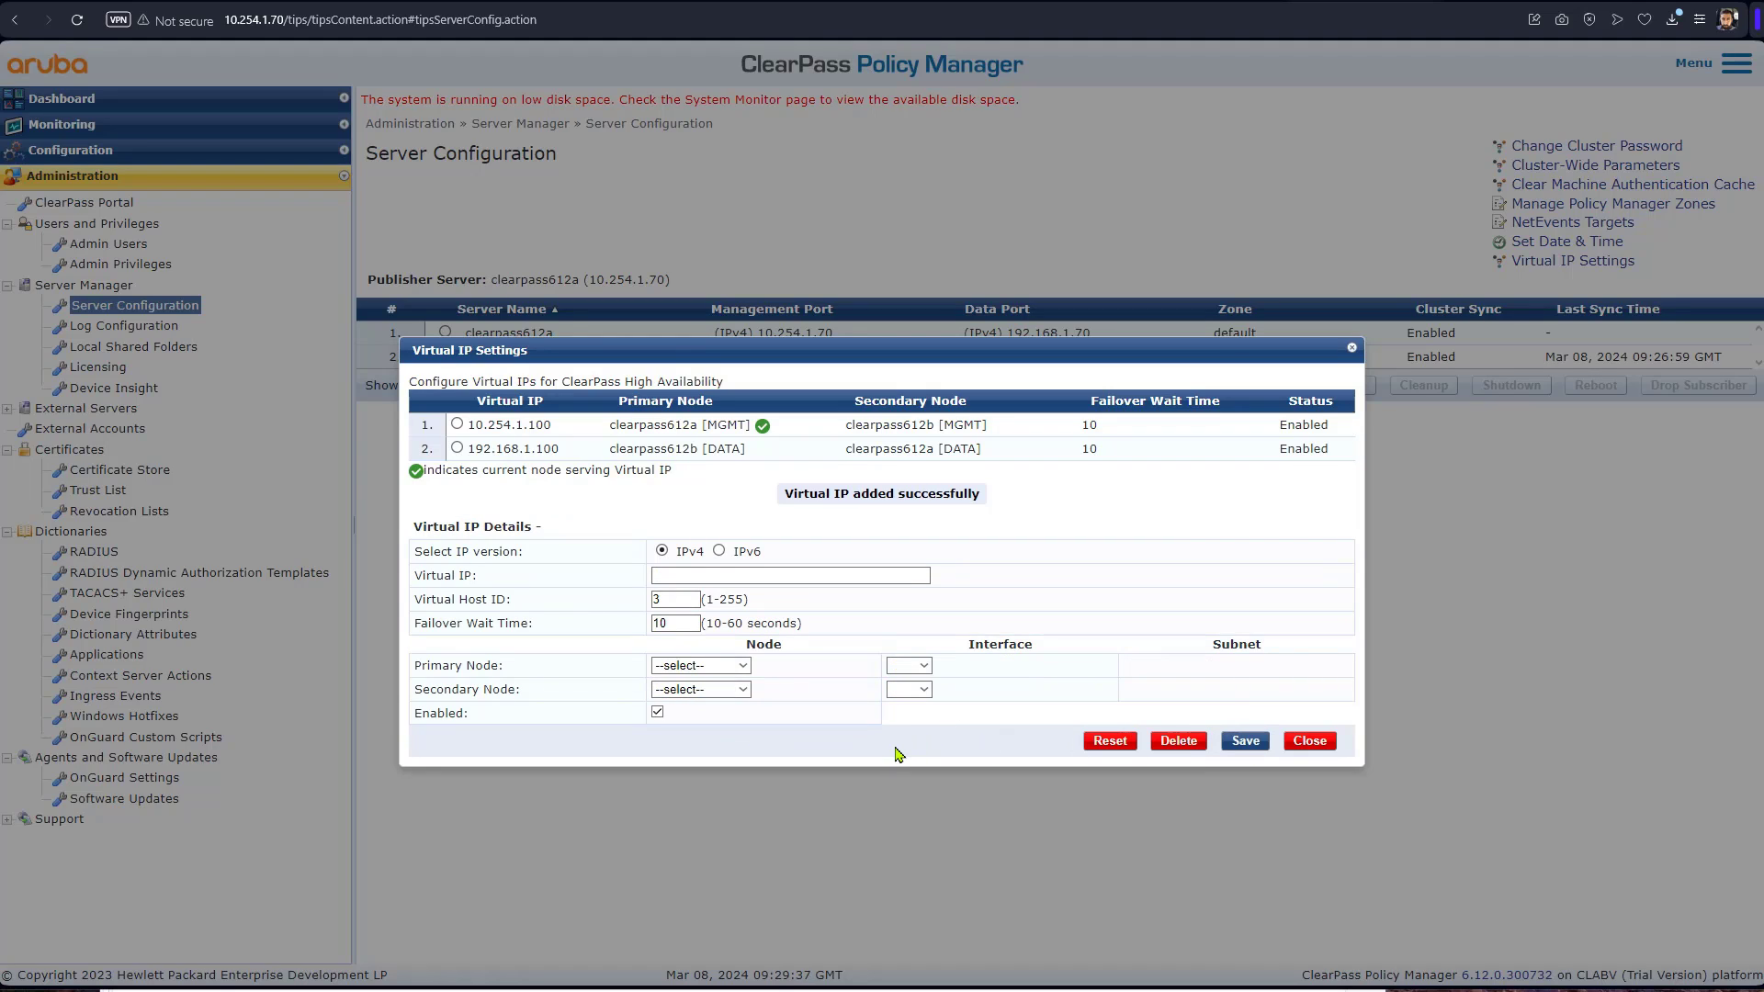
mouse_move(906, 754)
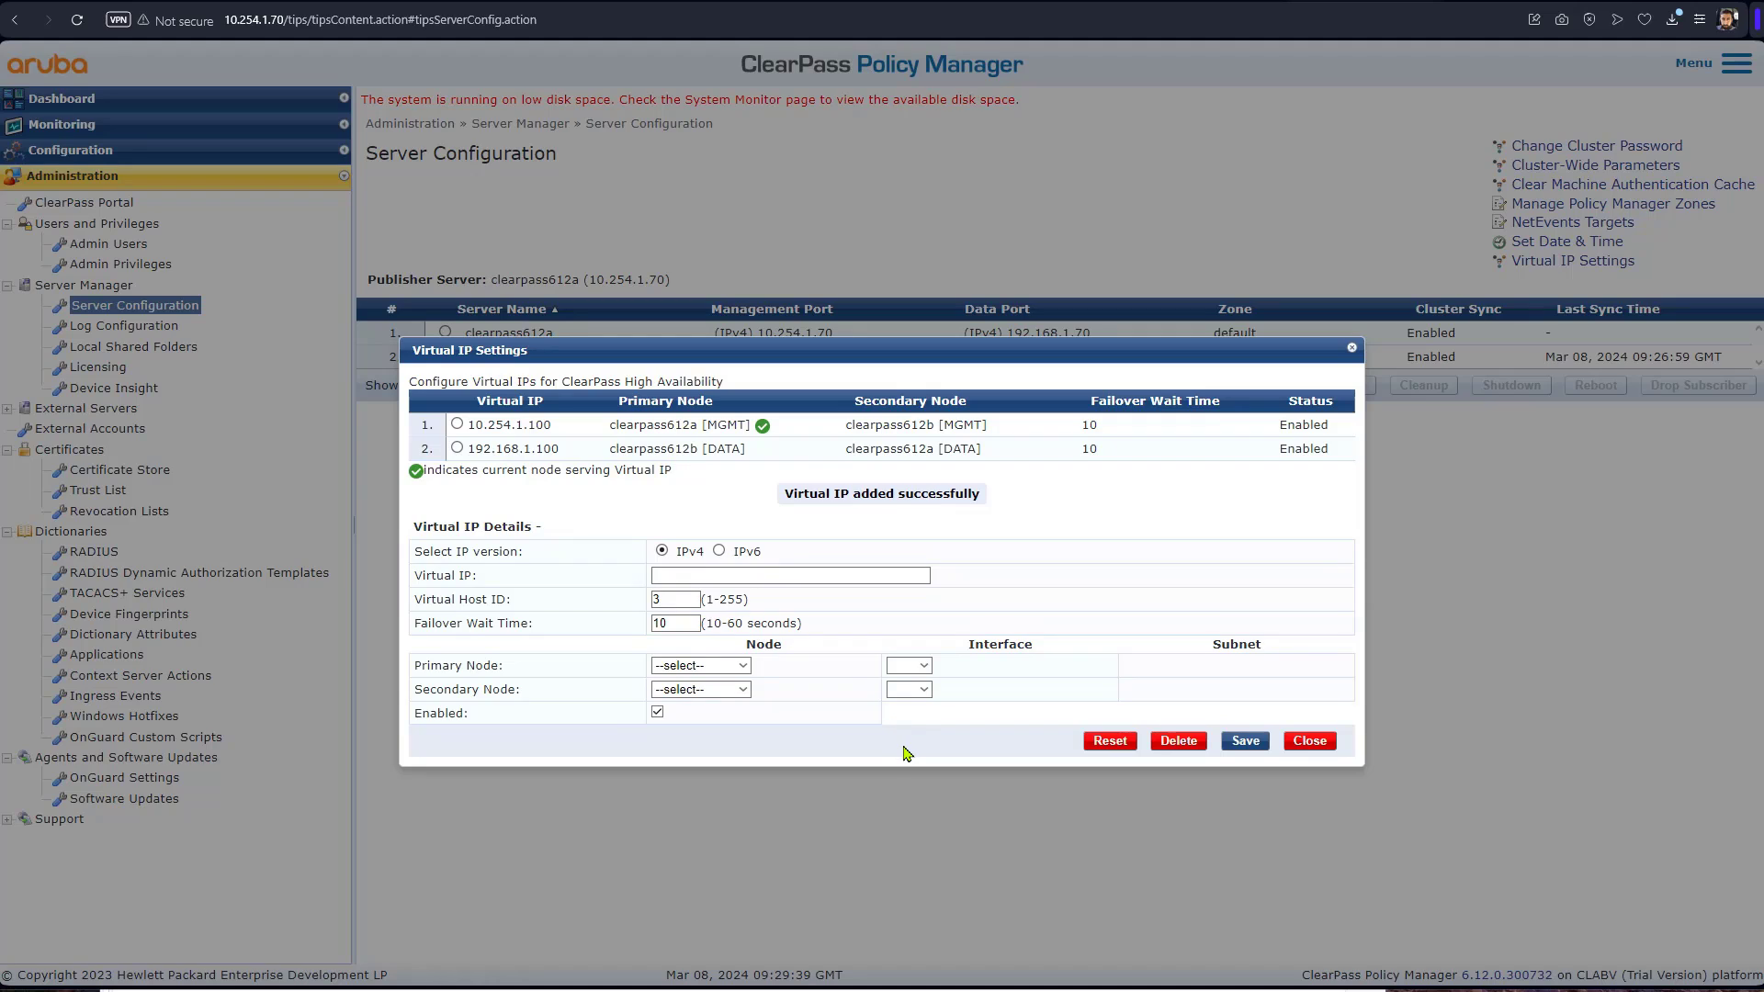
Enter virtual IP 192.168.1.101, clearpass612b primary, clearpass612a secondary on data interfaces
left_click(1243, 741)
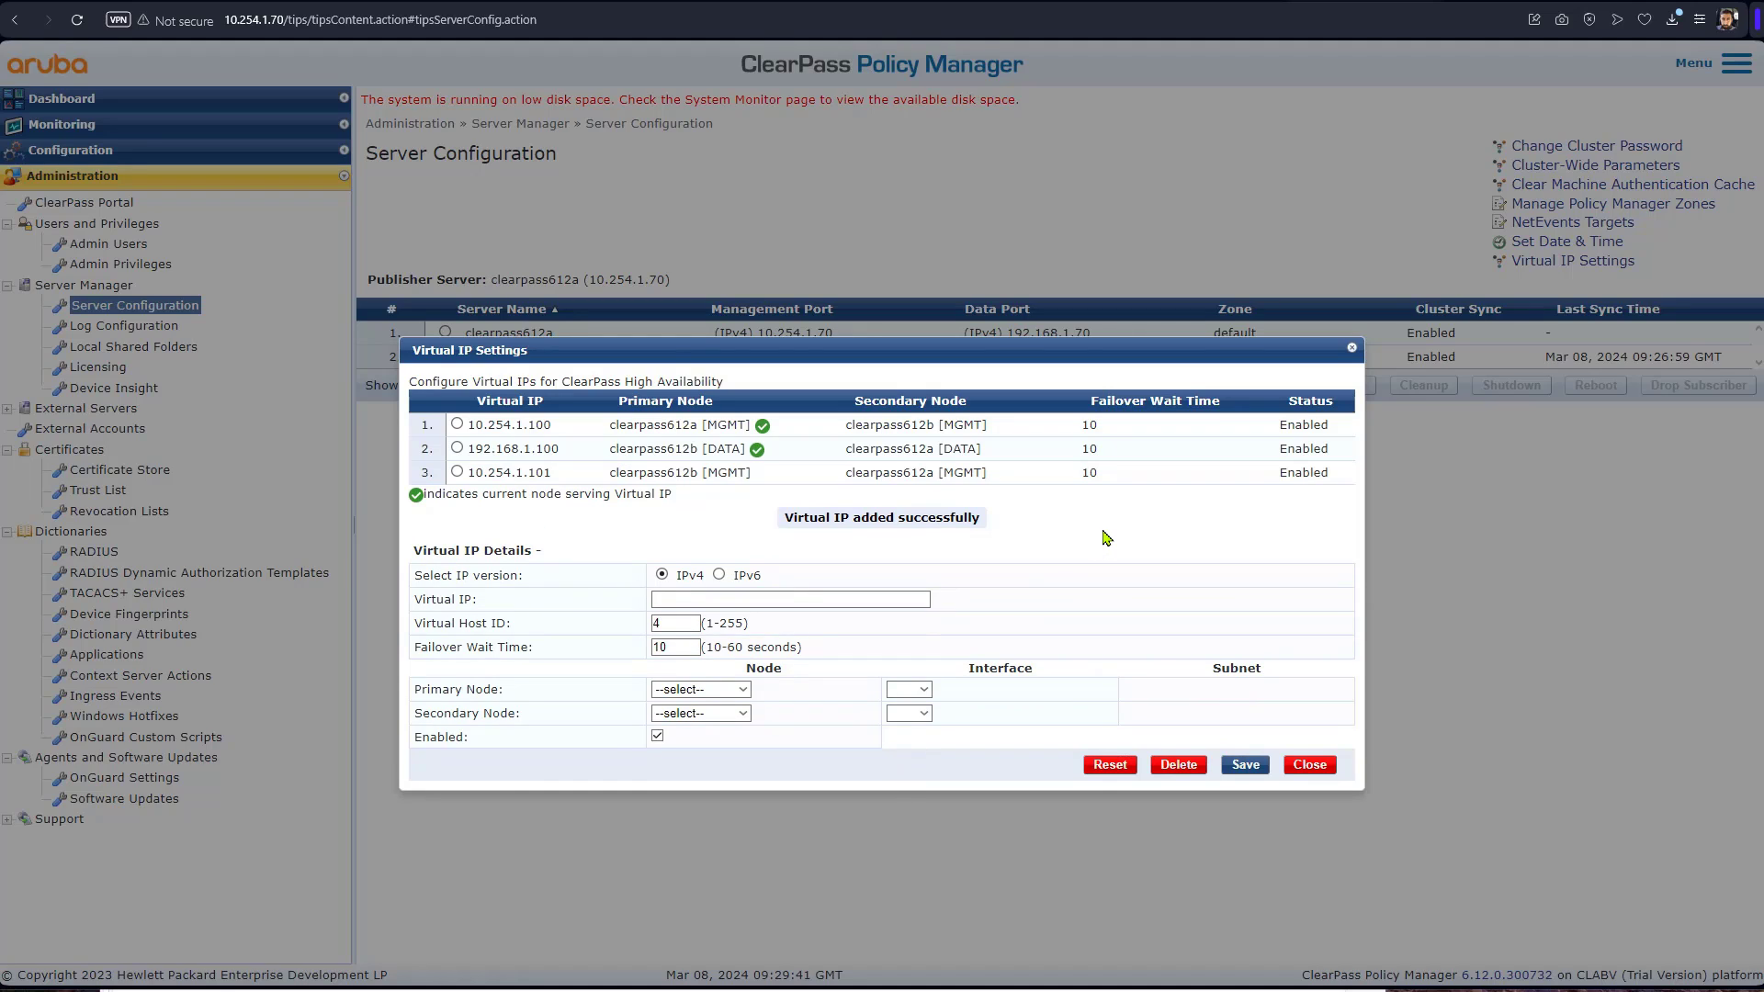
mouse_move(584, 500)
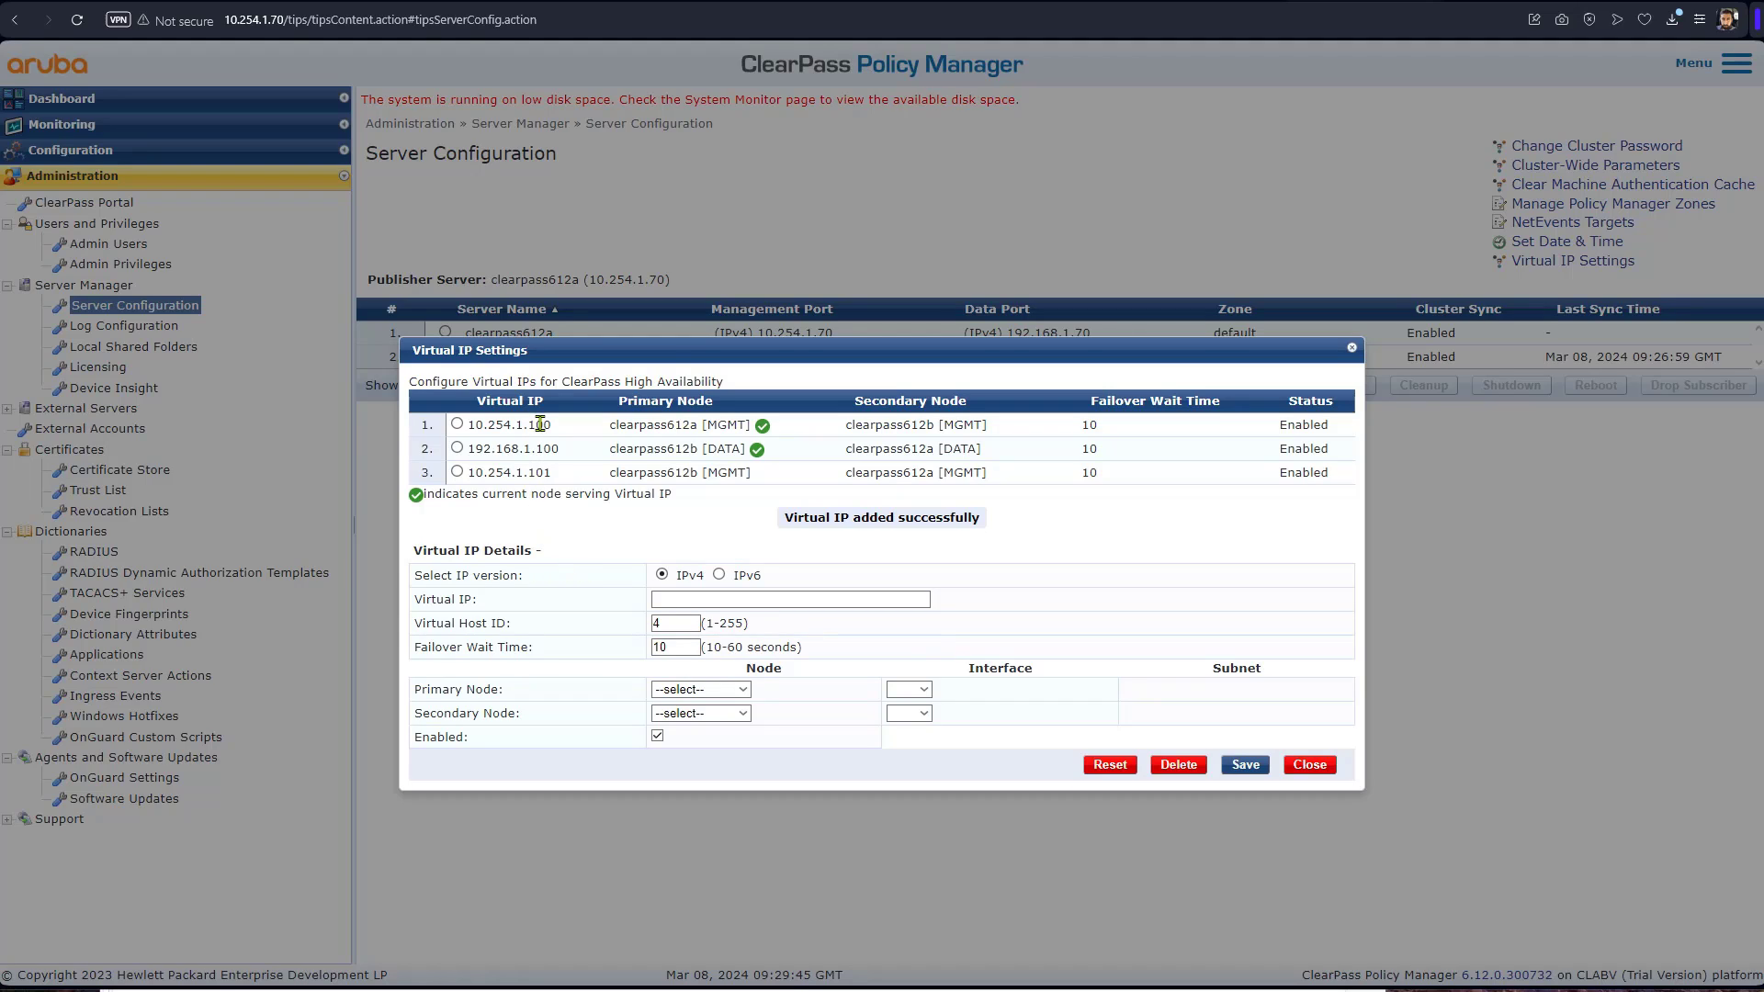
mouse_move(568, 492)
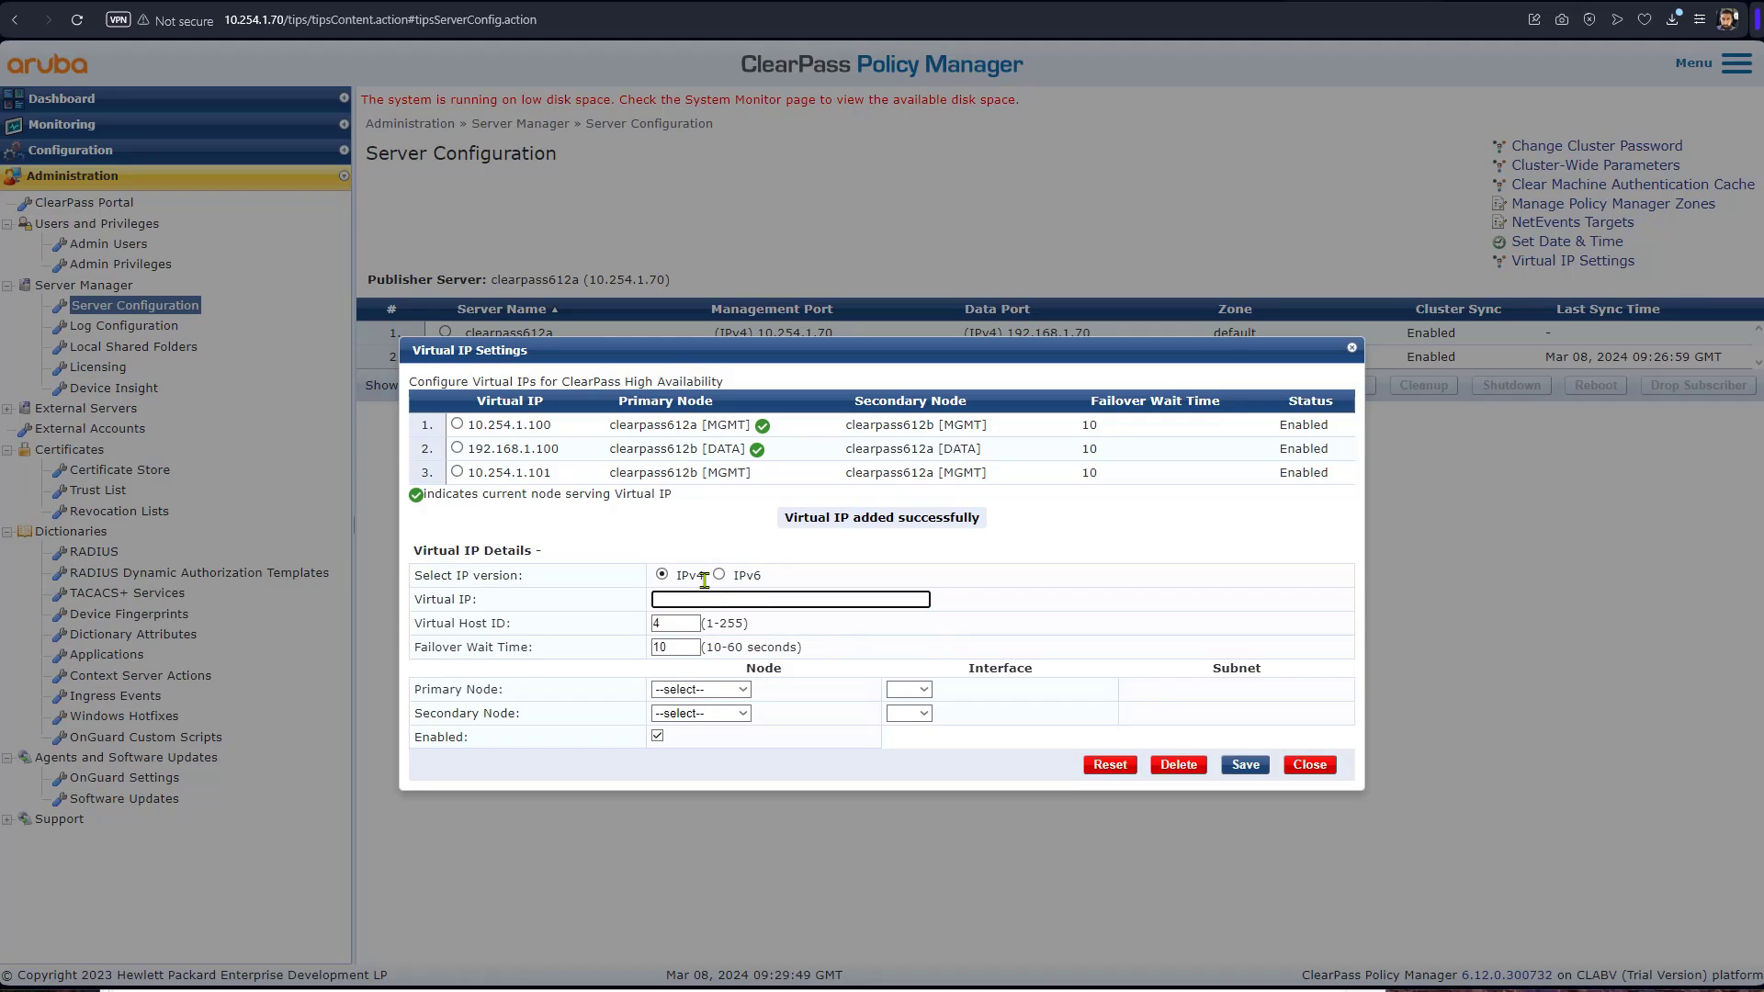
type("192.168.1.101")
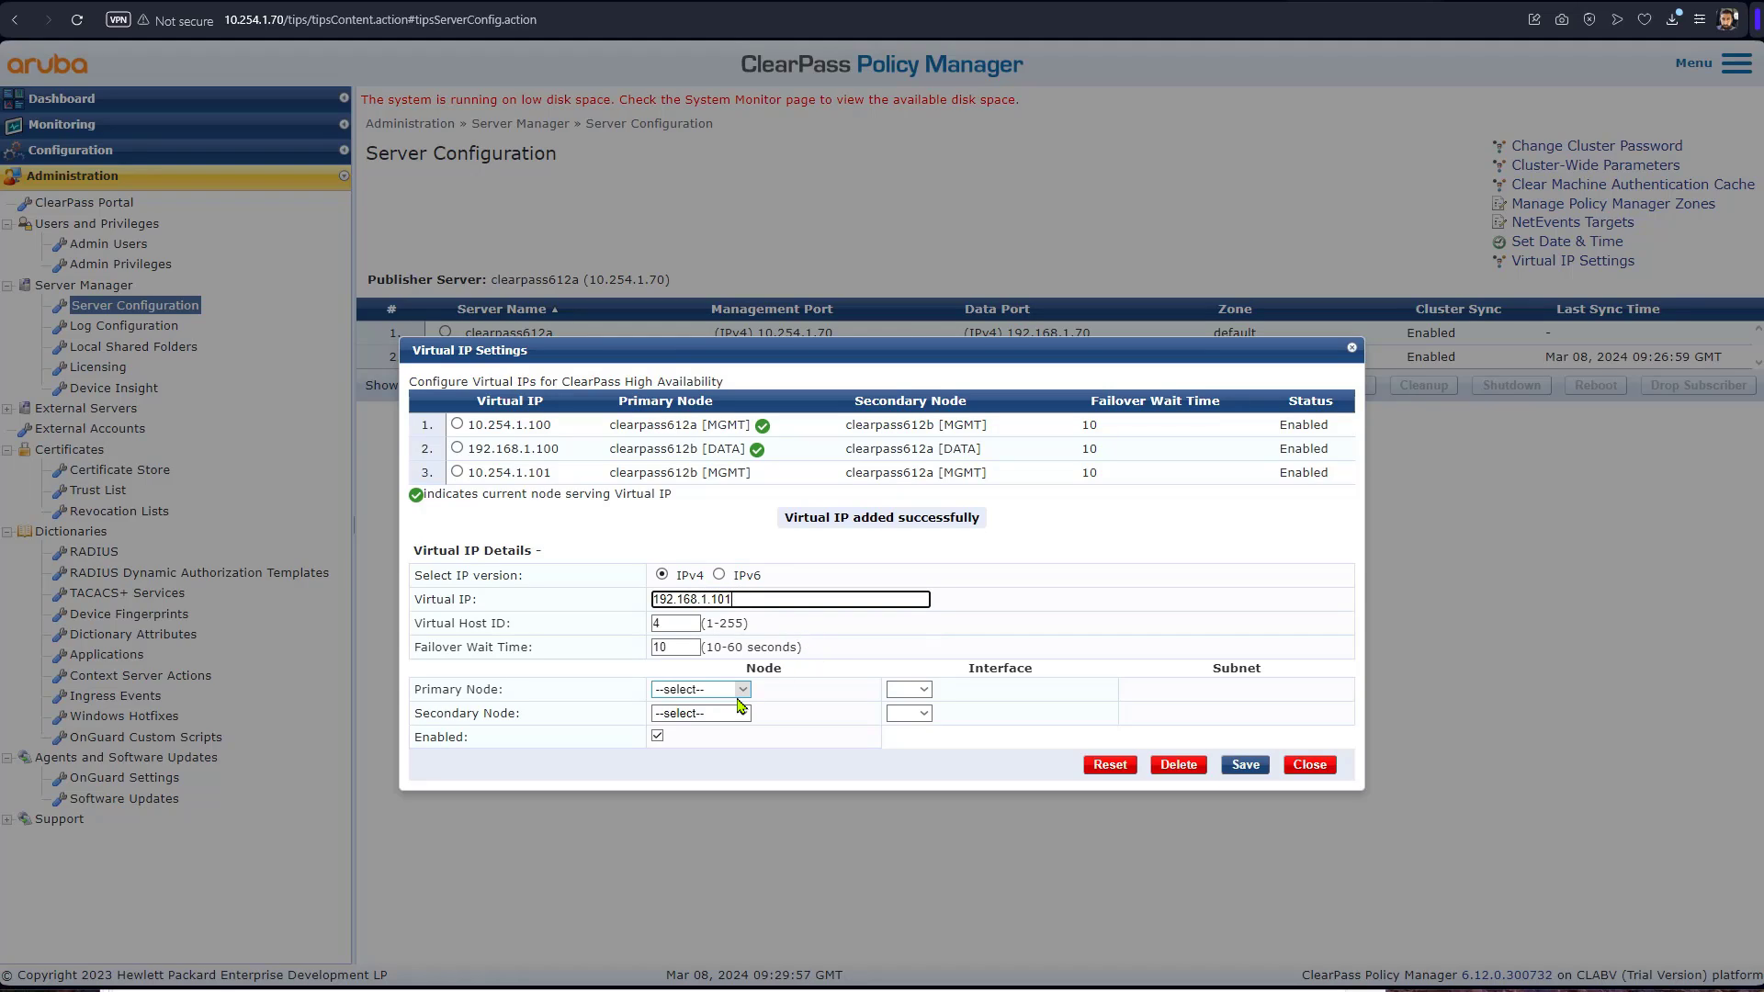
left_click(697, 688)
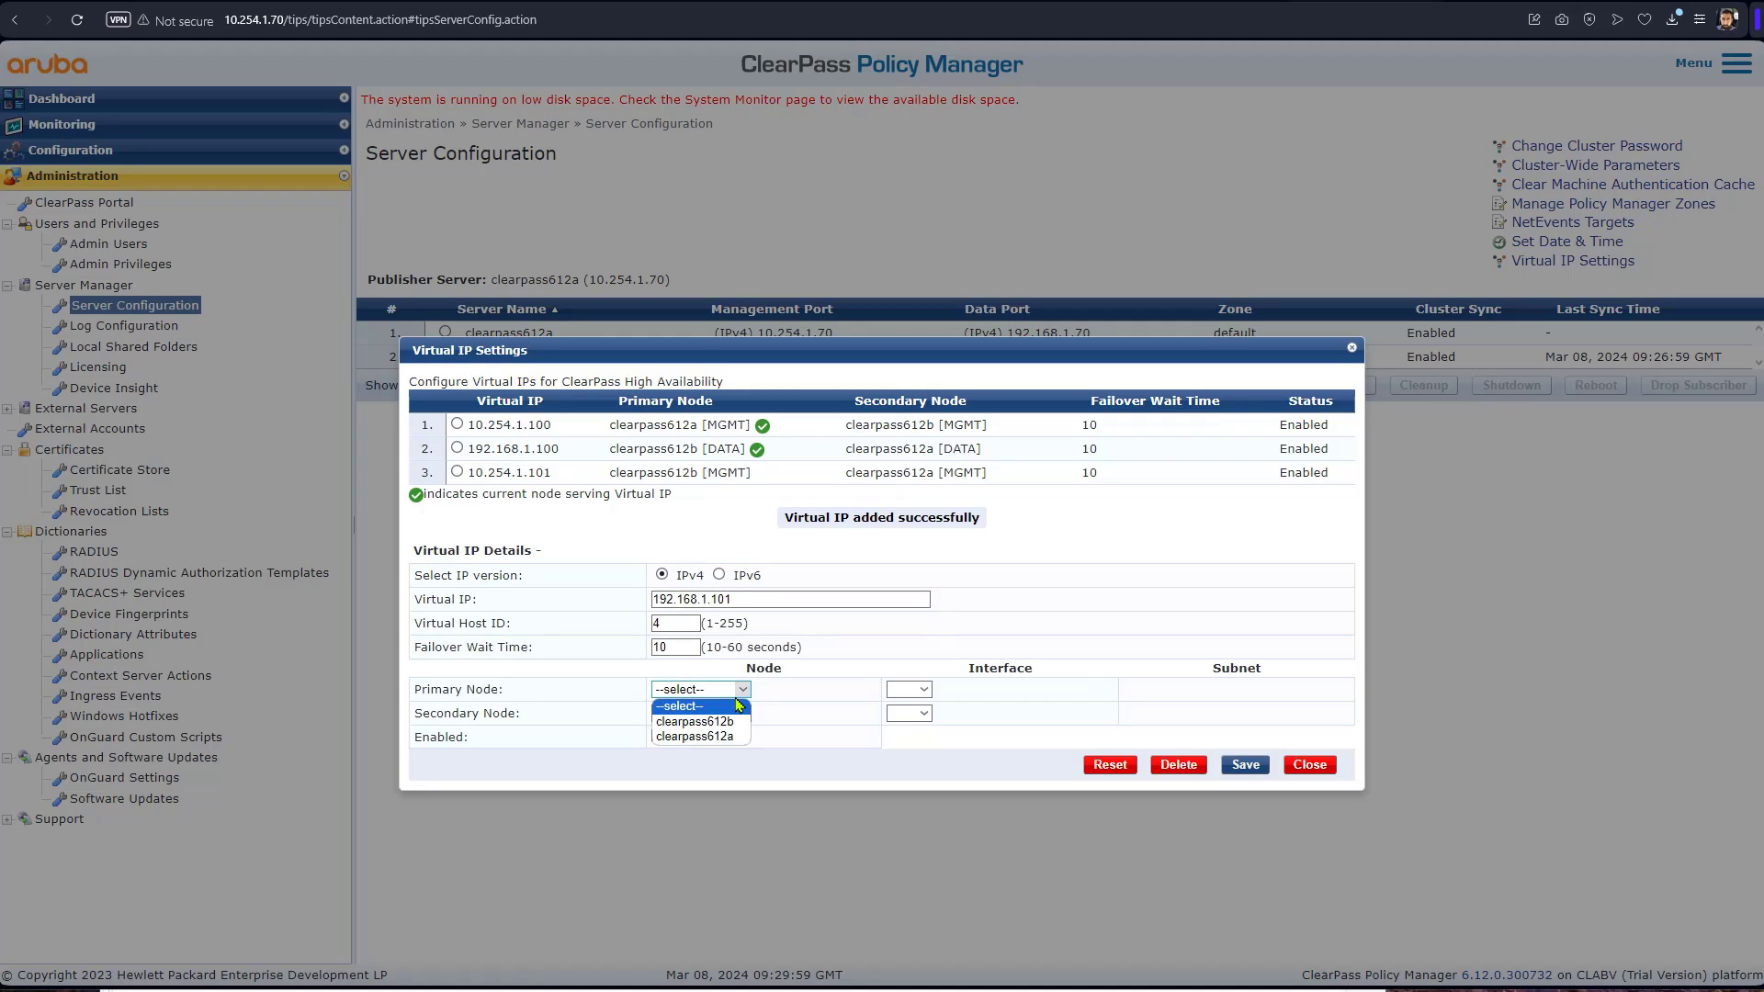
left_click(700, 720)
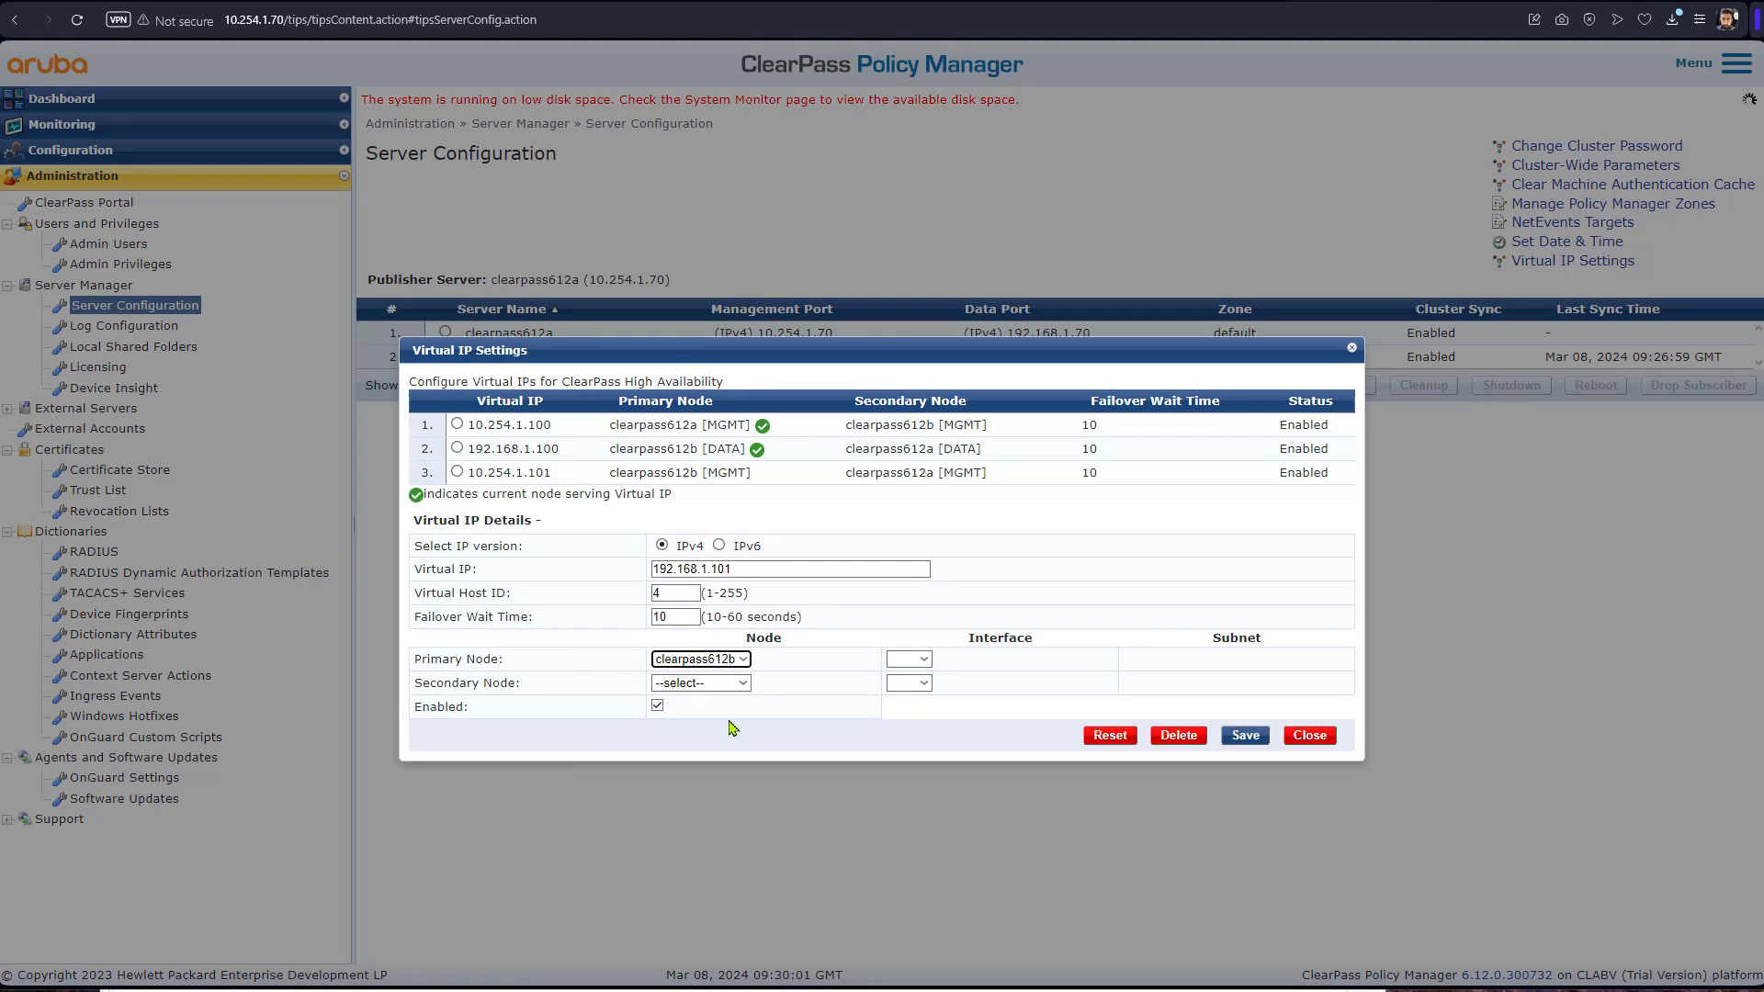
left_click(949, 657)
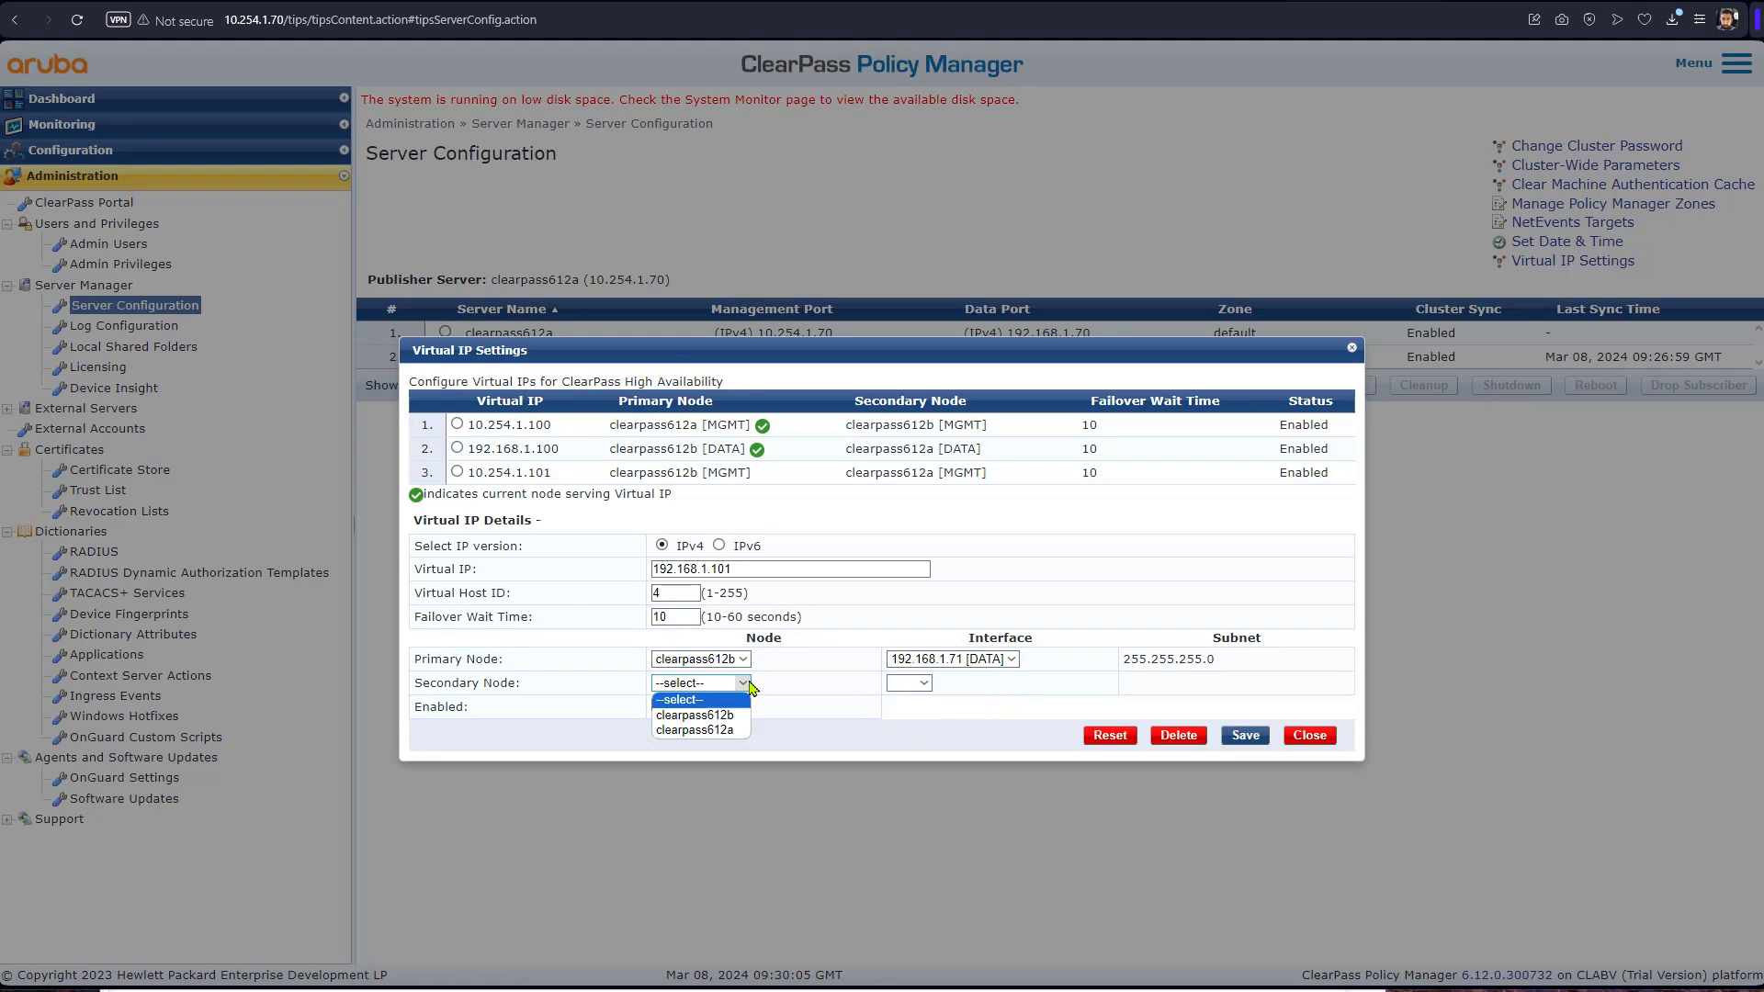
left_click(697, 729)
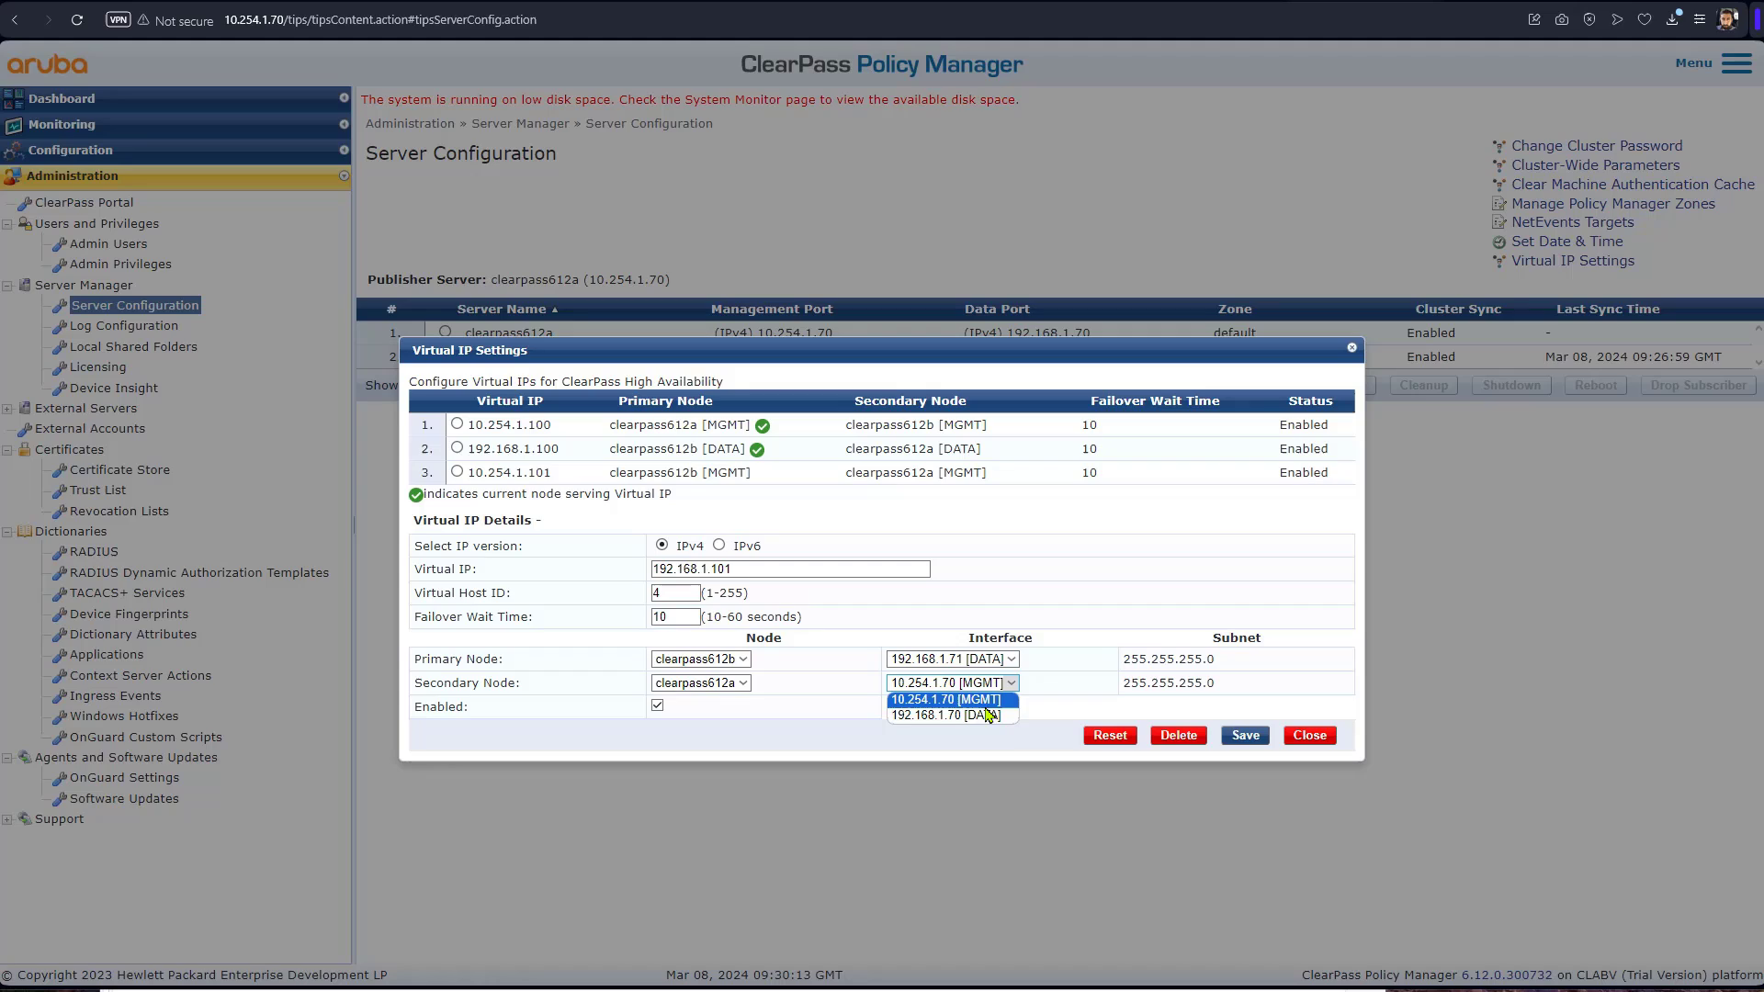
left_click(1242, 735)
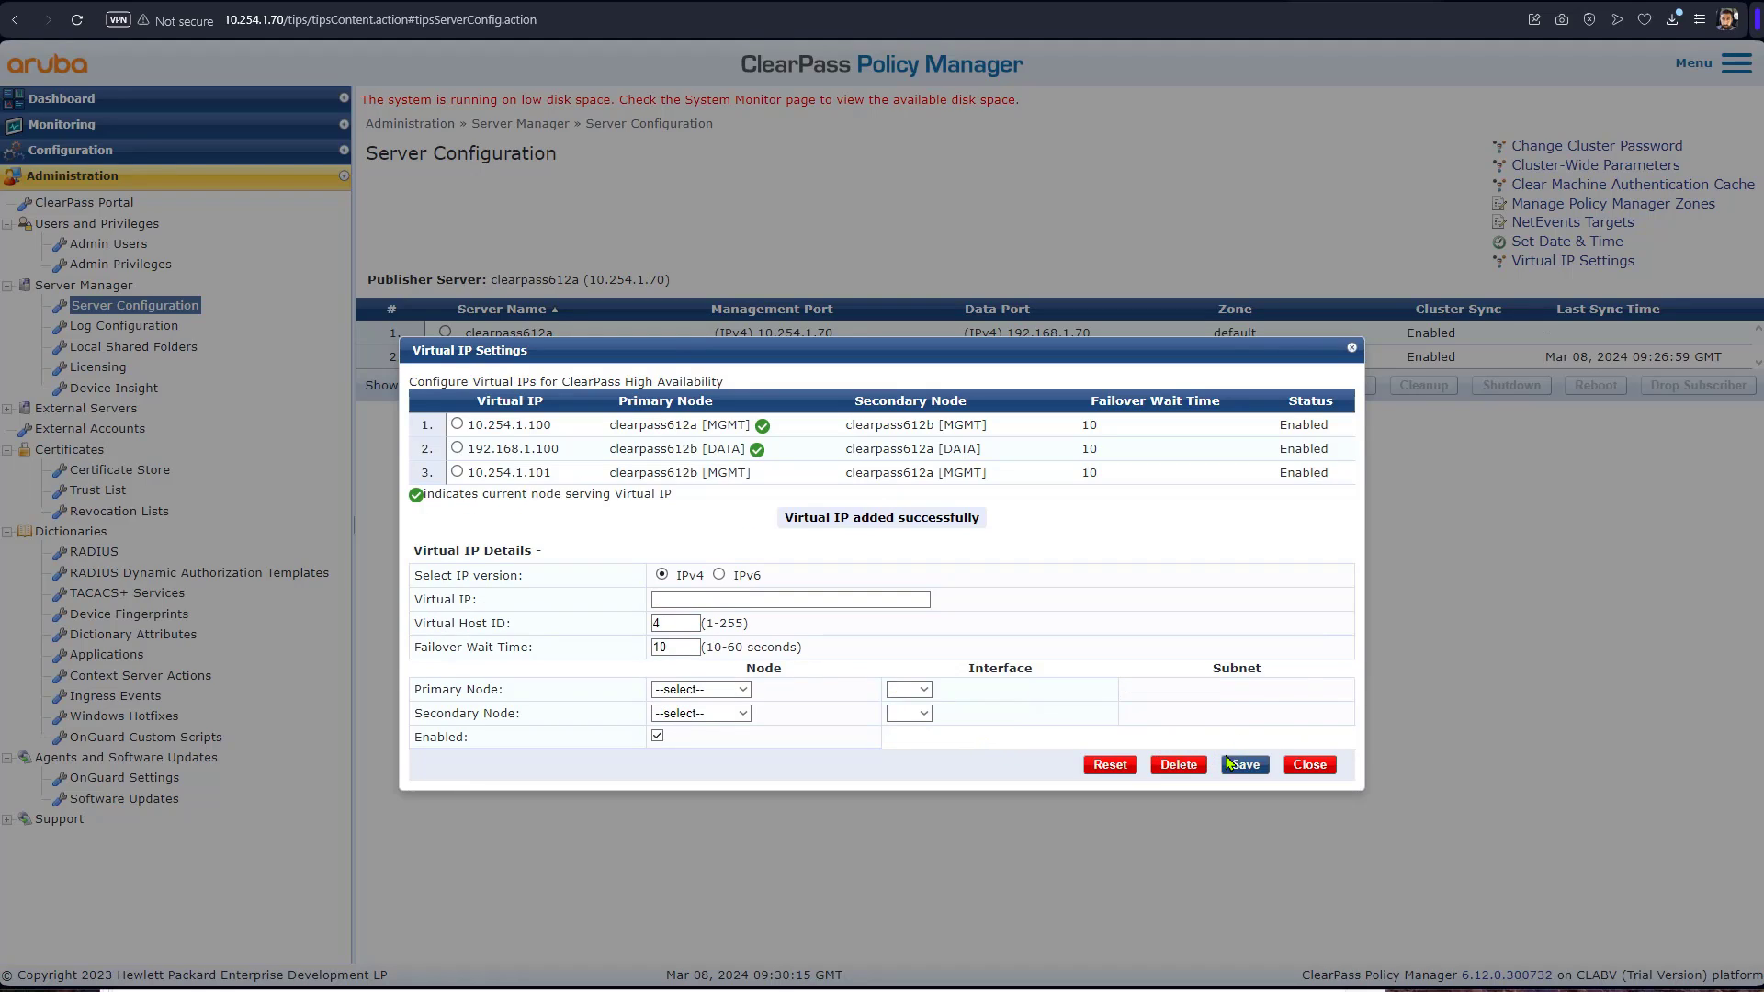
mouse_move(971, 566)
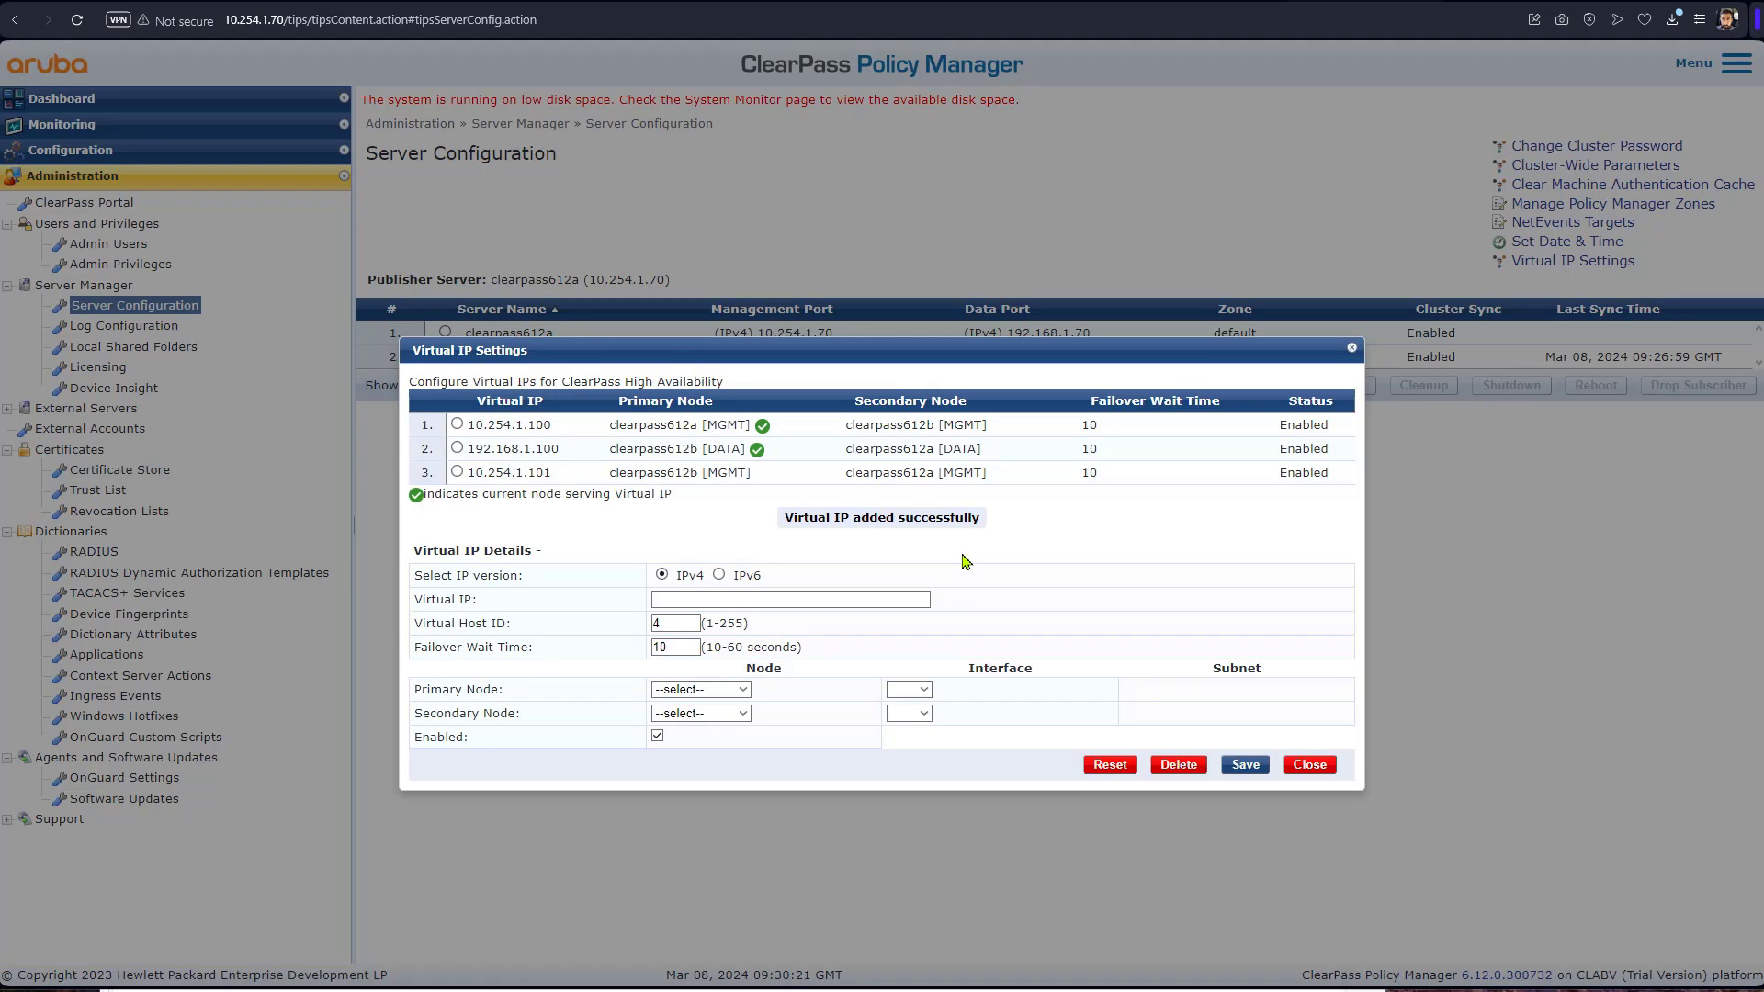
Review the four enabled virtual IPs and close Virtual IP Settings
left_click(1242, 764)
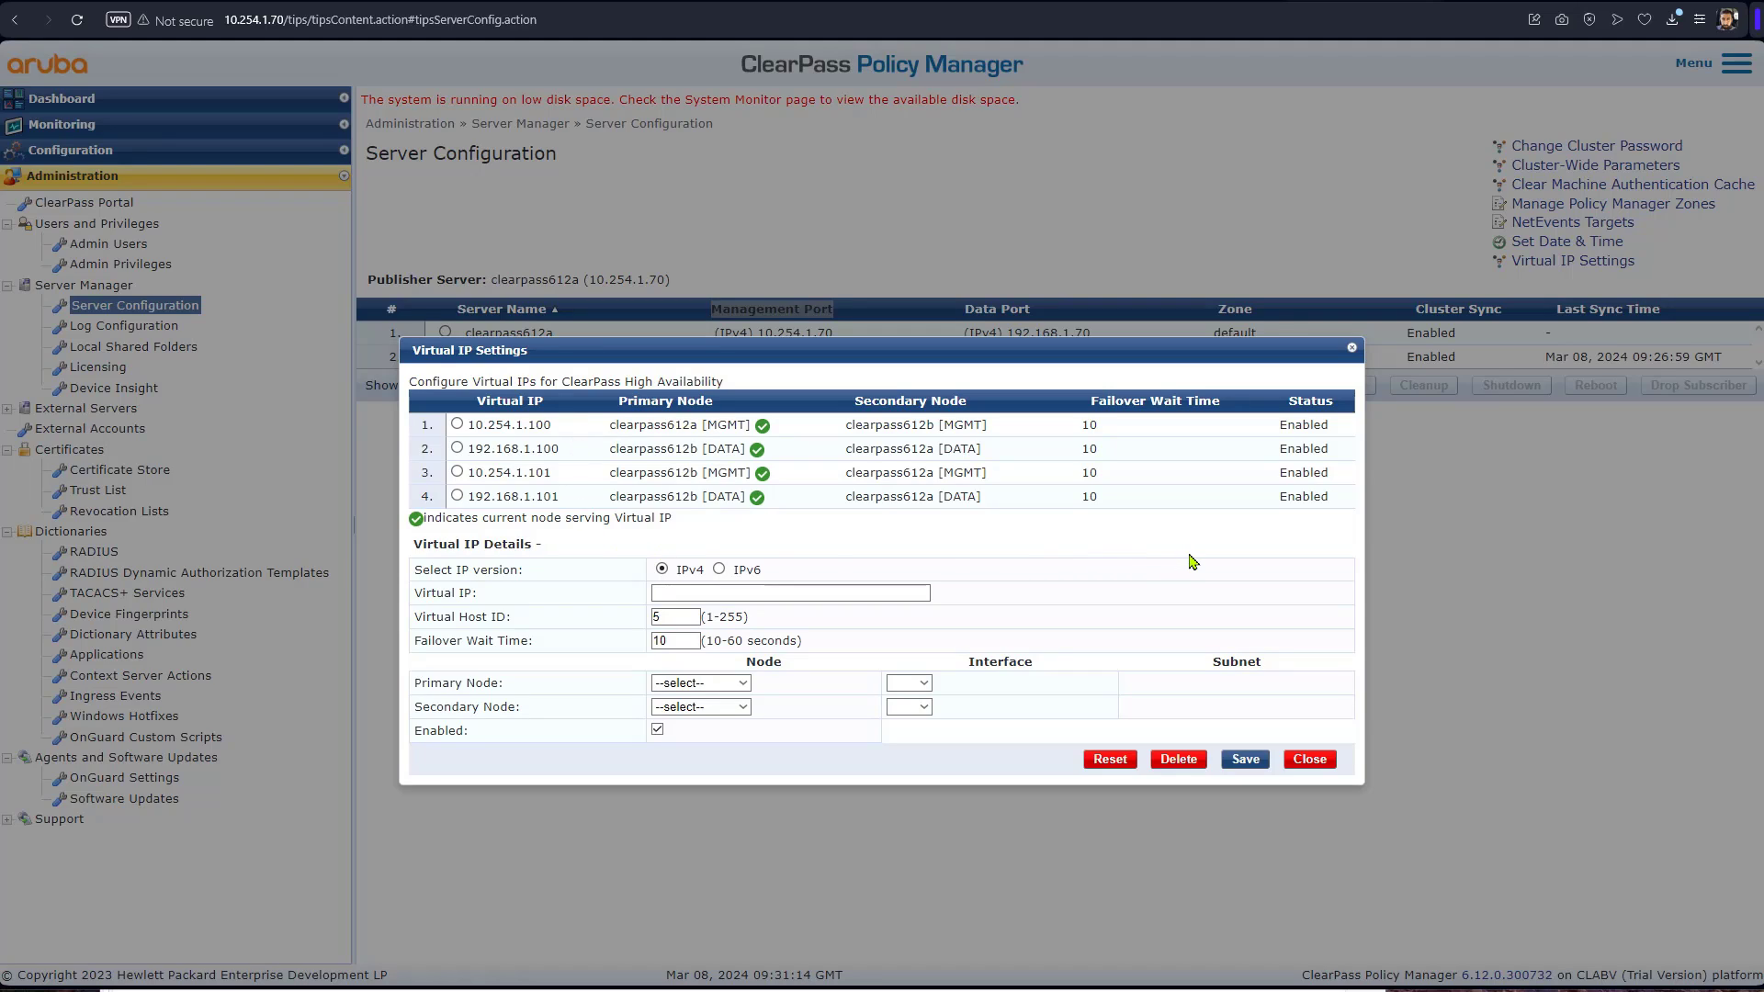
mouse_move(1179, 553)
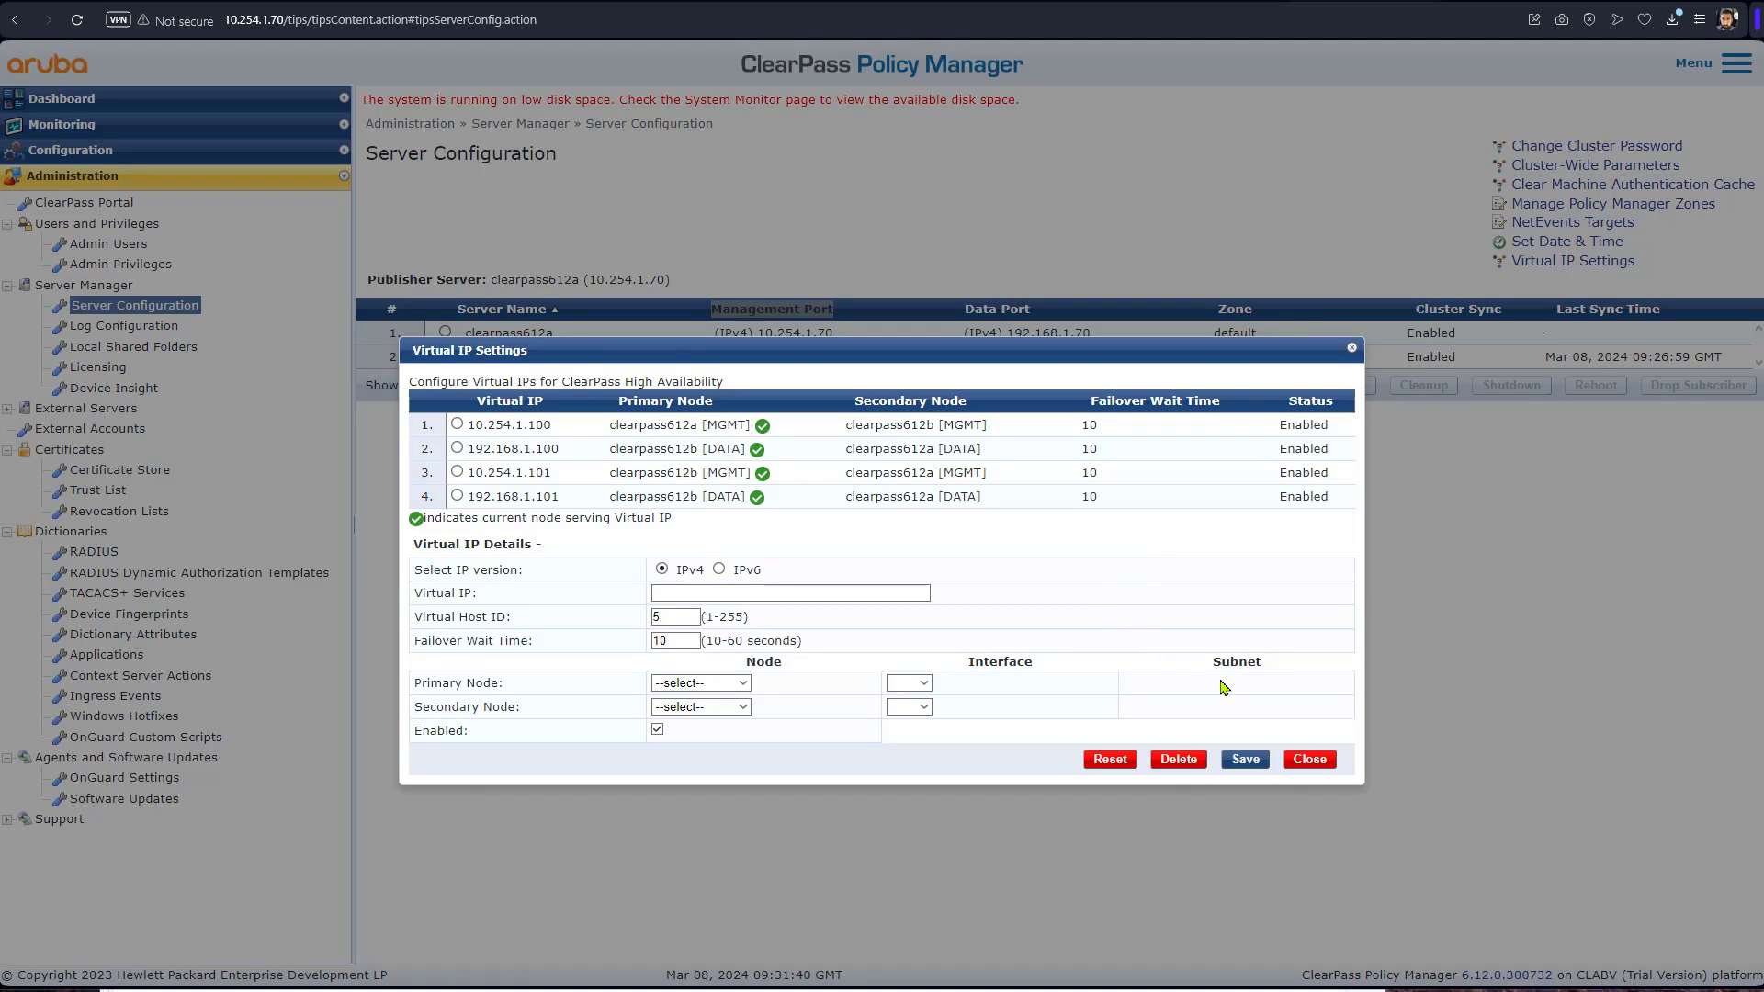
left_click(1308, 758)
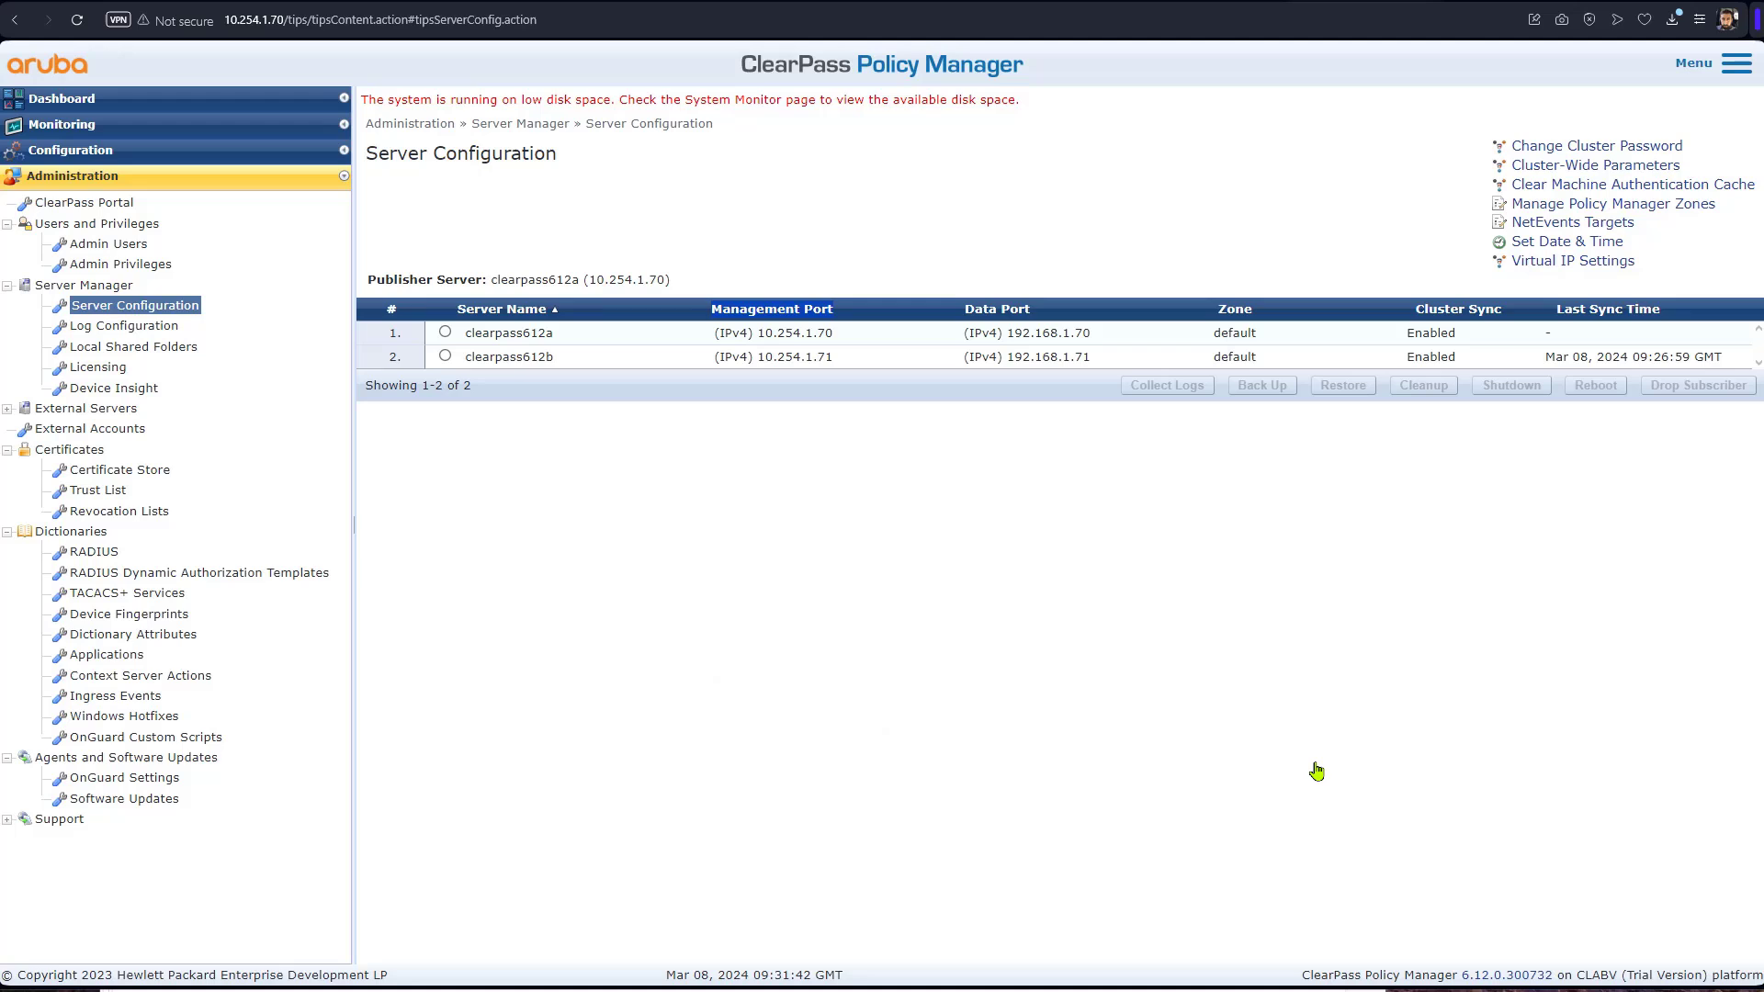